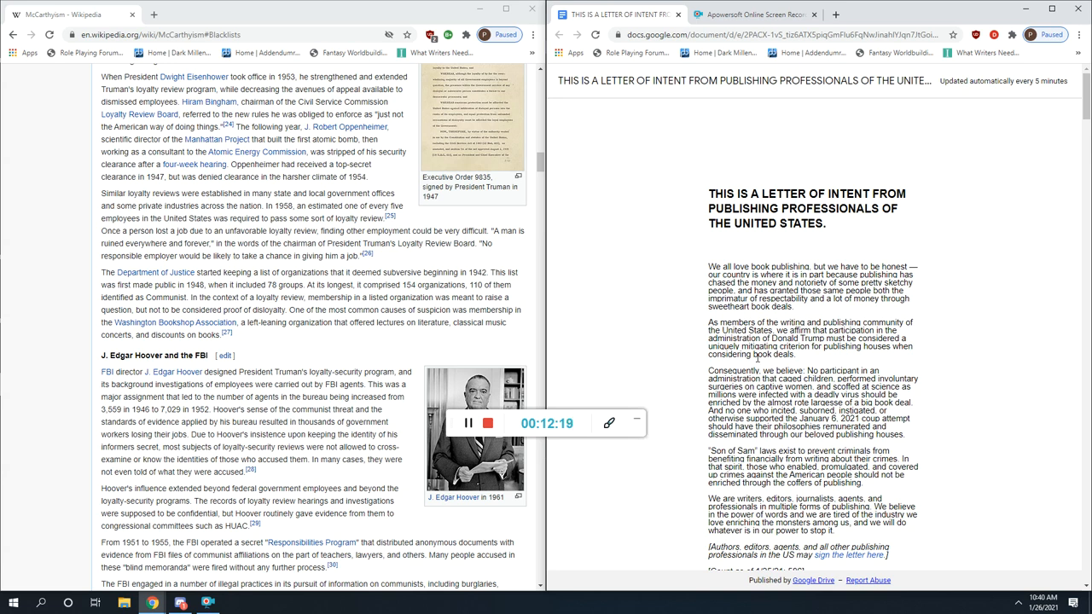
pyautogui.moveTo(645, 317)
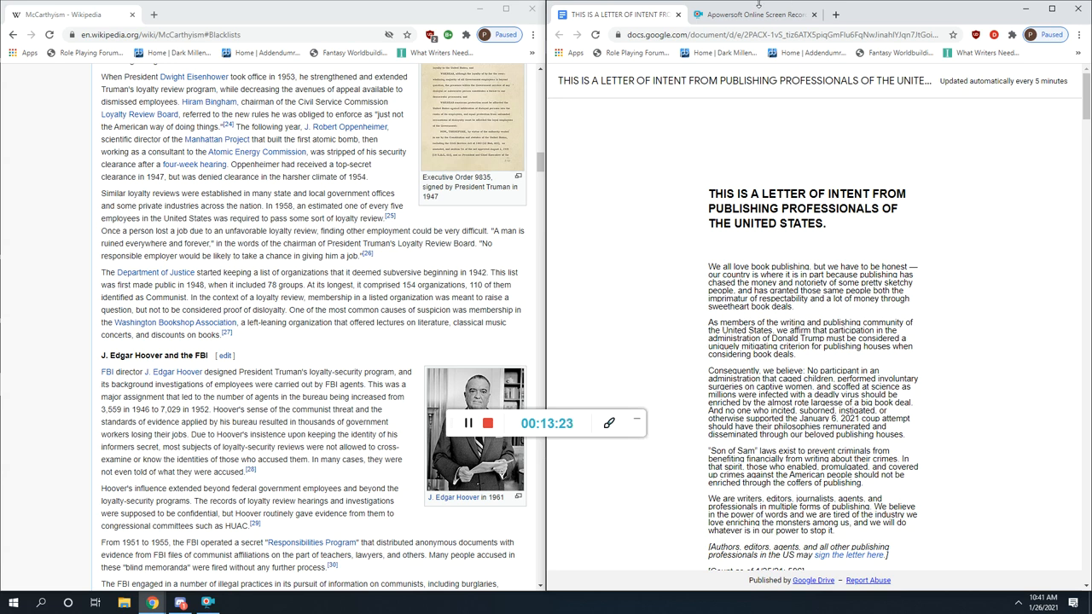
pyautogui.moveTo(885, 176)
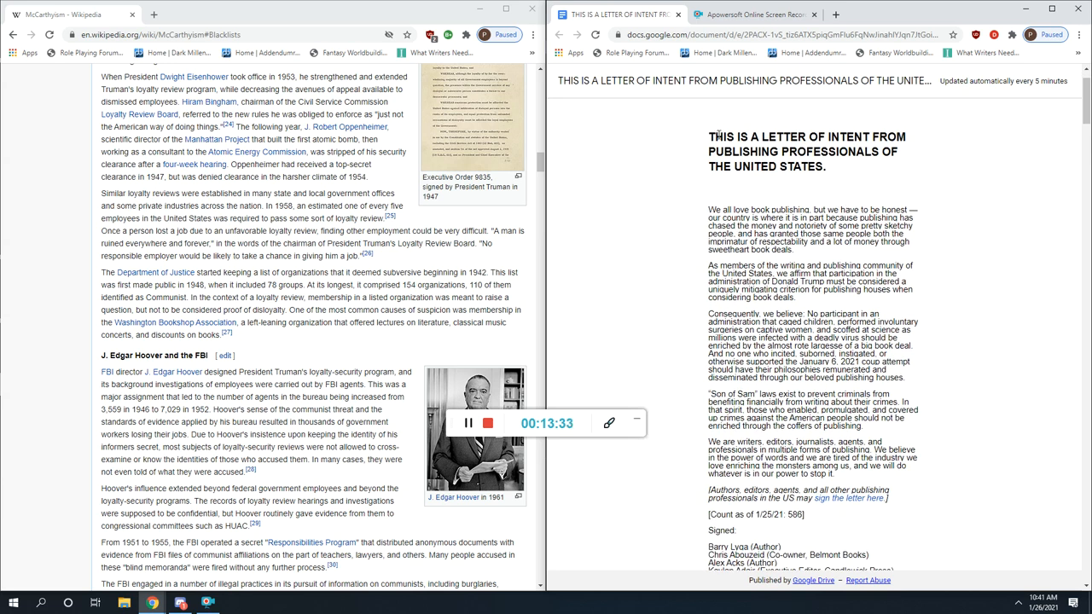
# Highlight the 'Consequently, we believe' sentence from 'No participant' through 'big book deal'
pyautogui.moveTo(710, 137); pyautogui.dragTo(913, 157)
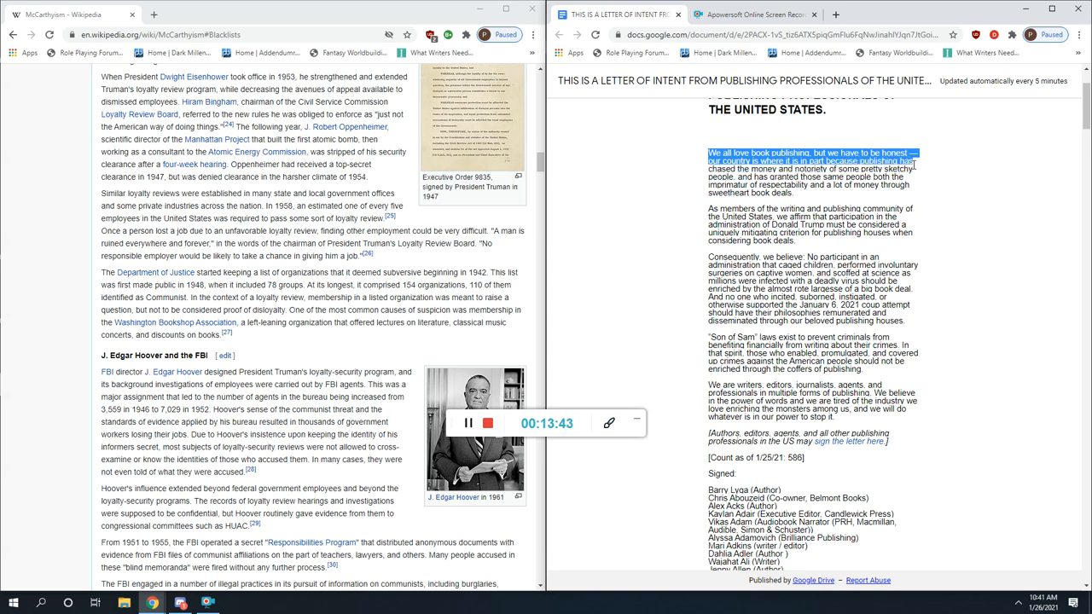
pyautogui.moveTo(918, 161); pyautogui.dragTo(918, 177)
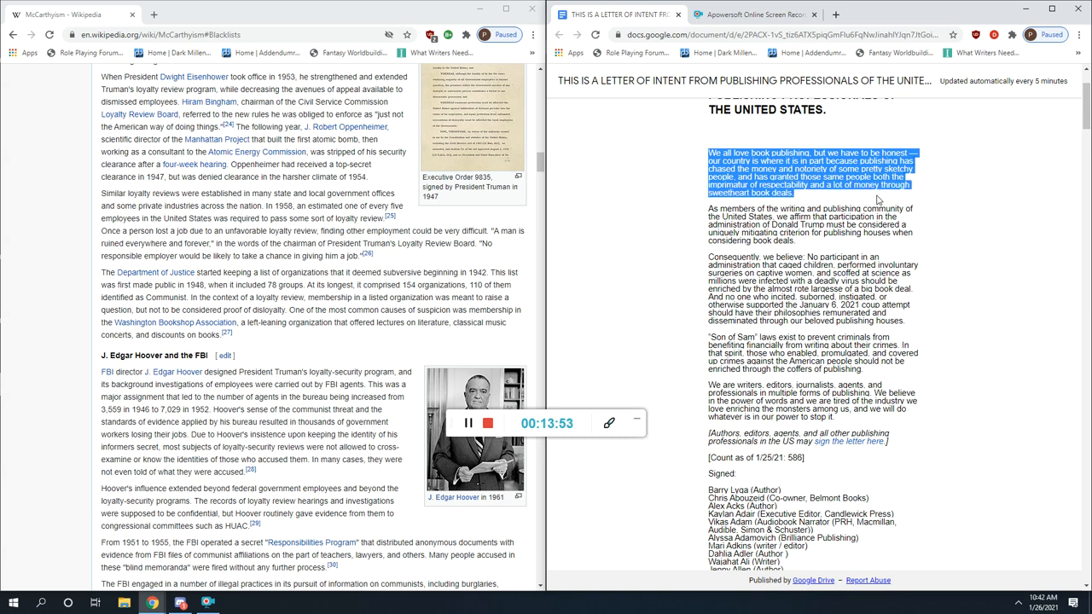
pyautogui.scroll(-3)
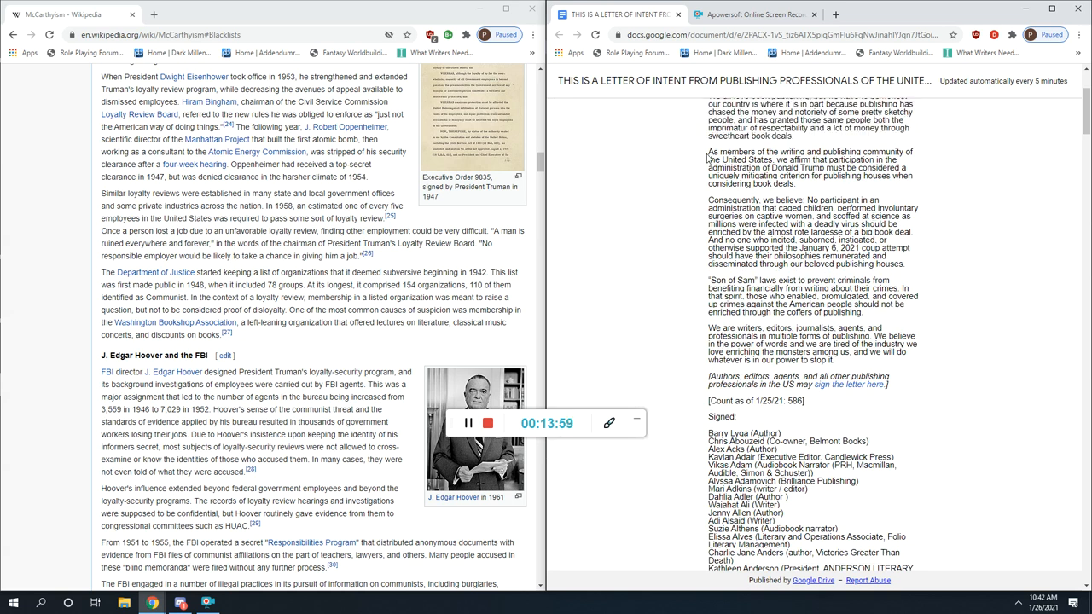
pyautogui.moveTo(708, 152); pyautogui.dragTo(912, 160)
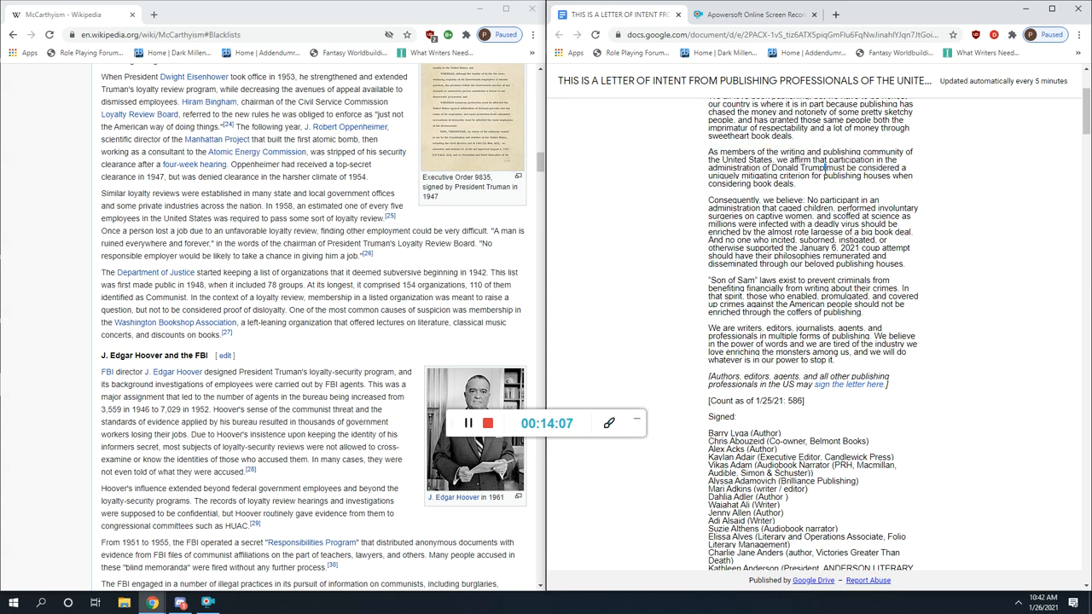
pyautogui.doubleClick(832, 168)
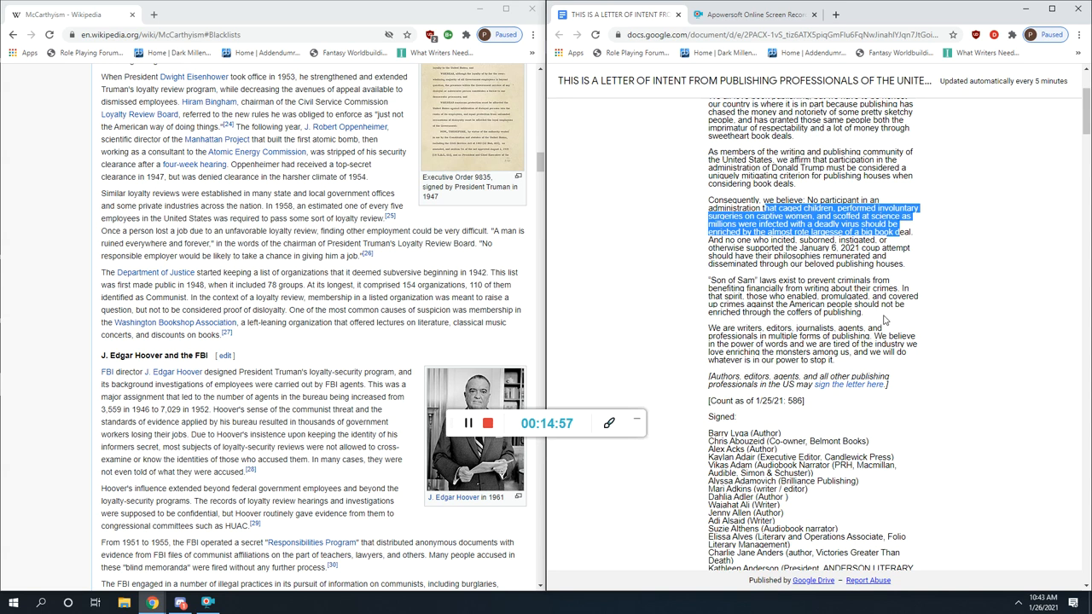
# Scroll down through the signatories so the Son of Sam paragraph and more signers show, clearing the highlight
pyautogui.scroll(-3)
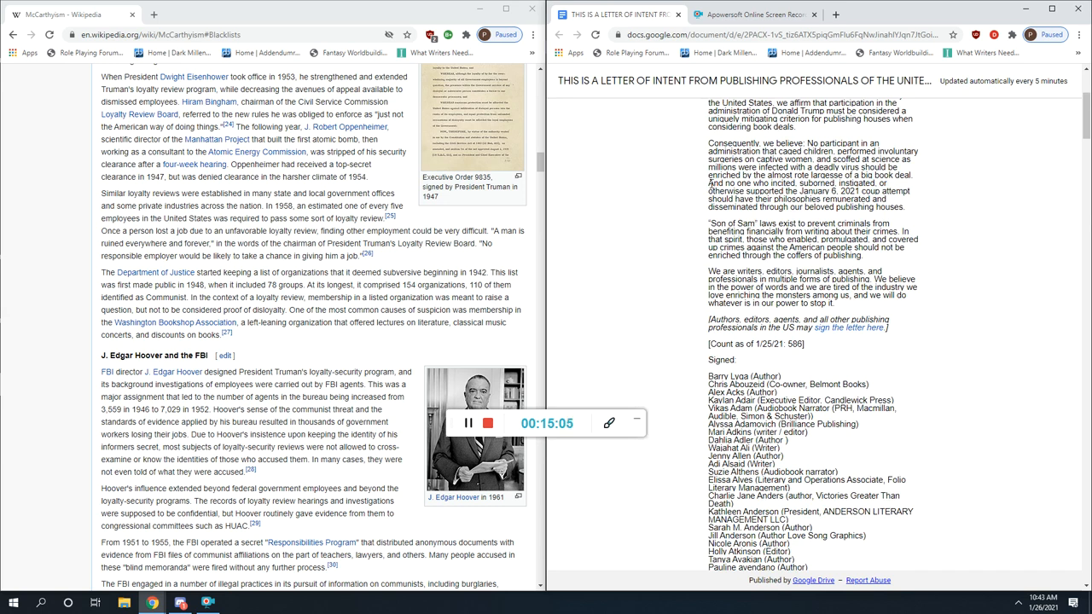
pyautogui.scroll(-3)
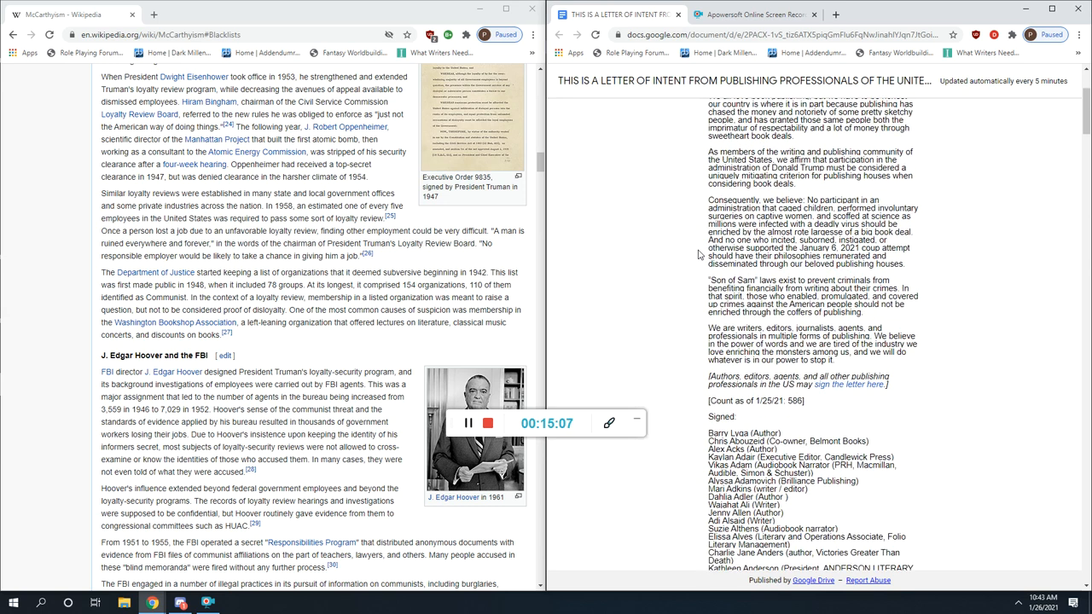
pyautogui.scroll(-3)
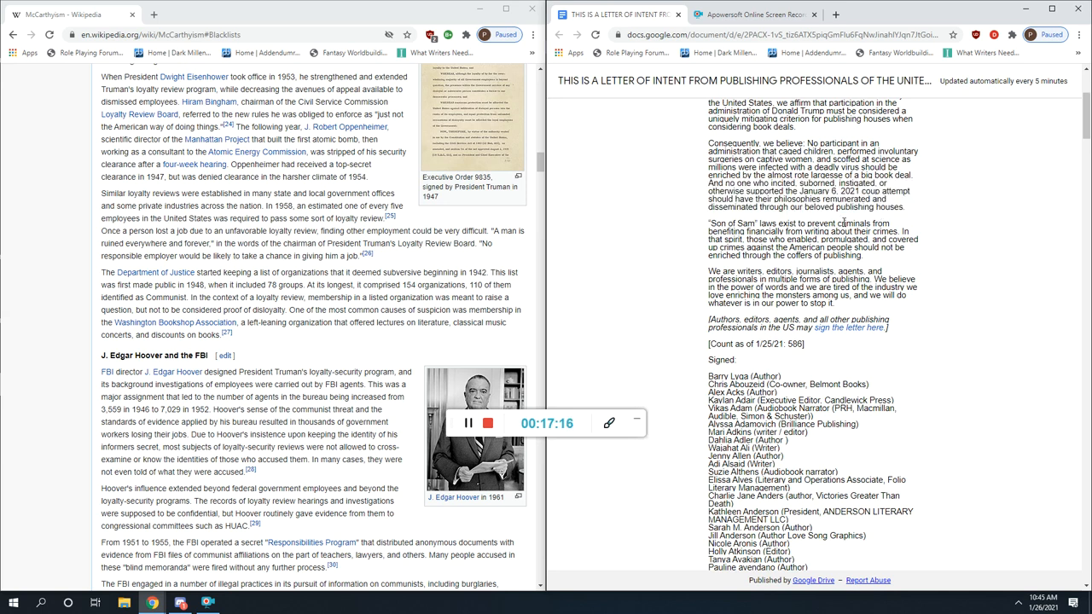
# Highlight the 'We are writers, editors, journalists' paragraph about Son of Sam laws
pyautogui.doubleClick(717, 222)
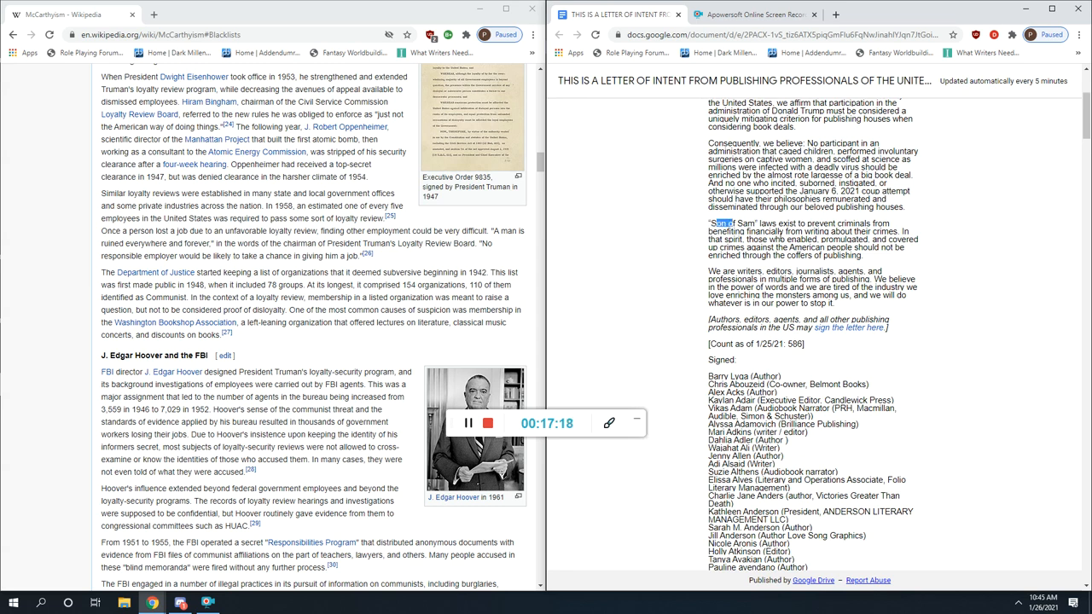
pyautogui.moveTo(708, 223); pyautogui.dragTo(827, 232)
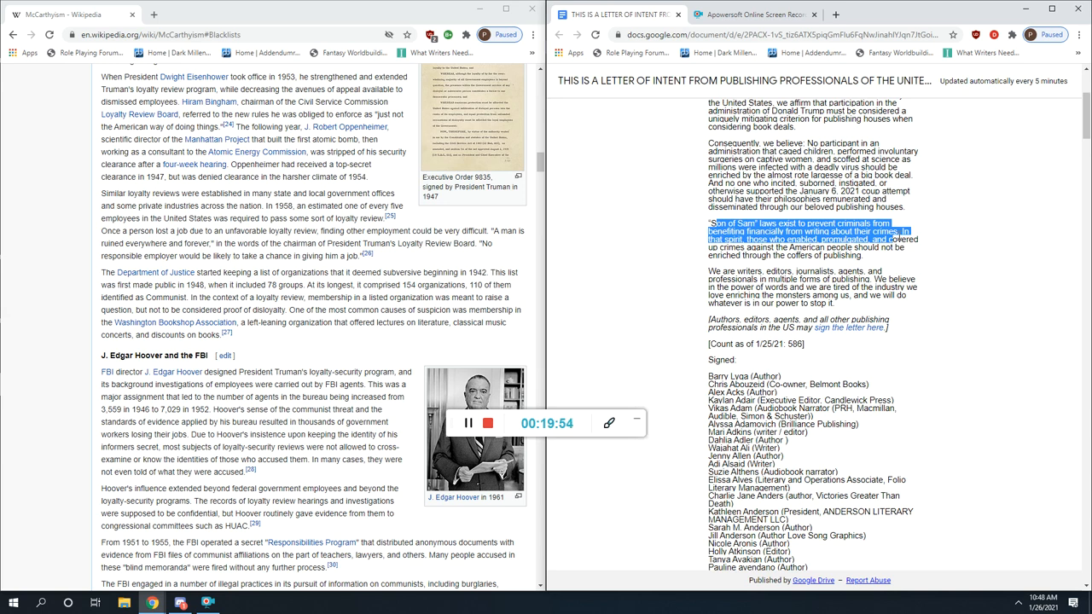
pyautogui.scroll(-3)
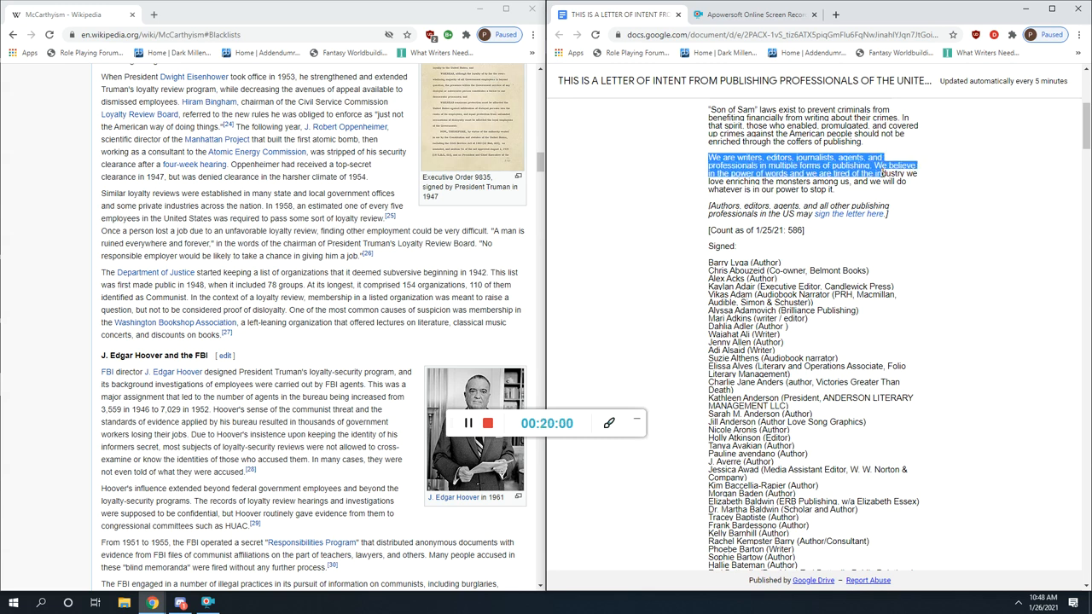
# Deselect the writers' paragraph and scroll down into the signed list of names
pyautogui.click(901, 182)
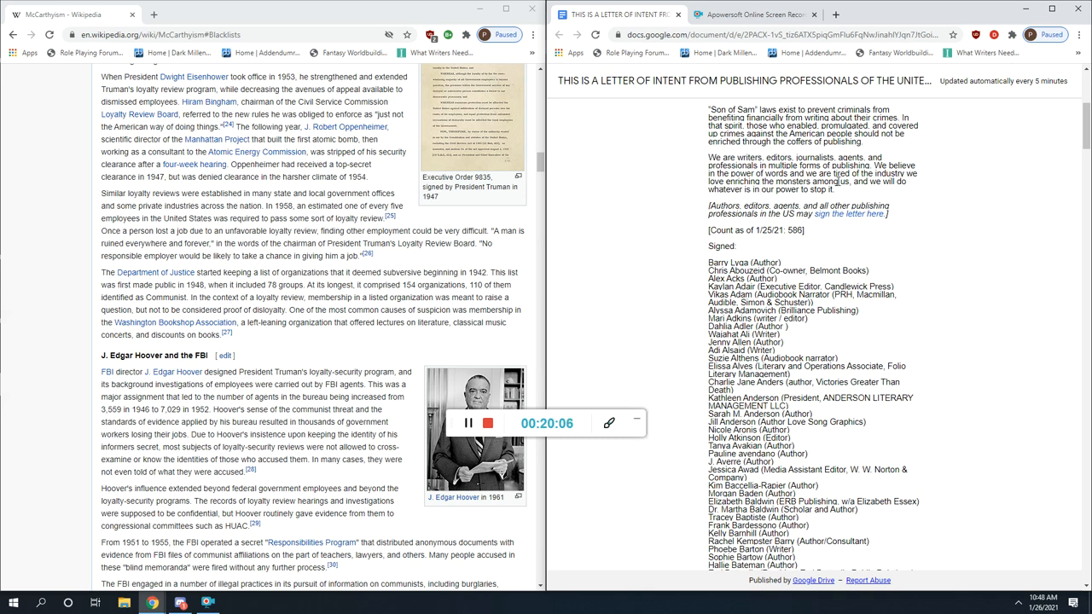
pyautogui.scroll(-3)
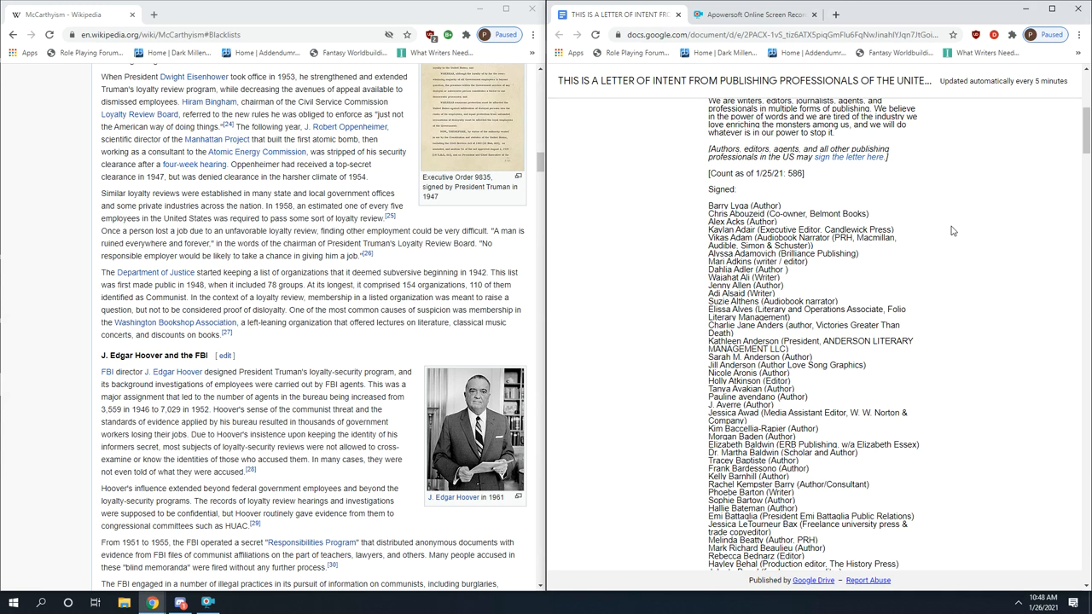
pyautogui.moveTo(899, 171)
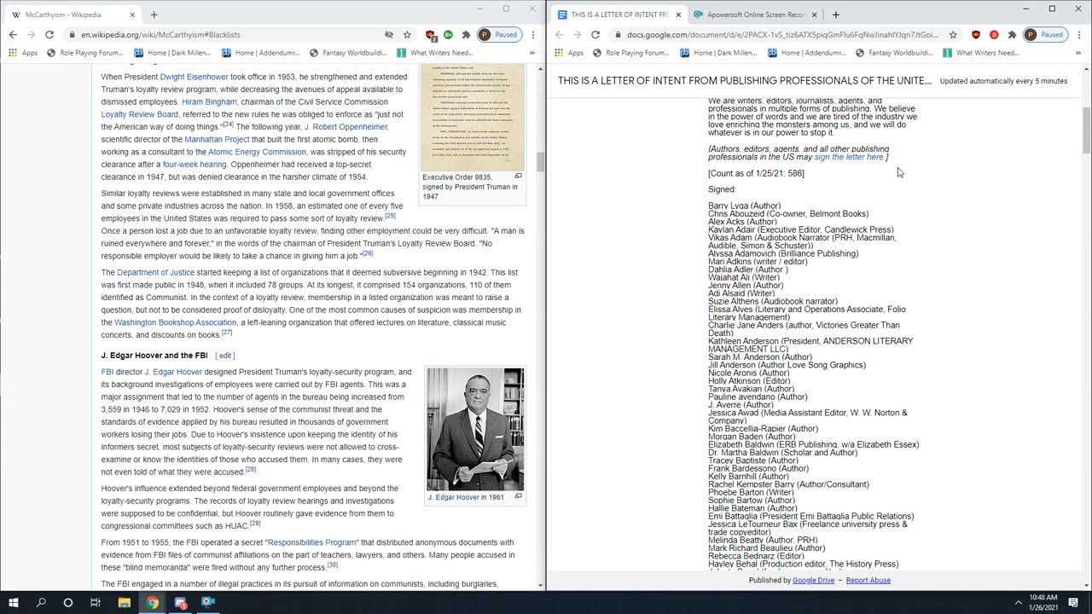
pyautogui.moveTo(870, 227)
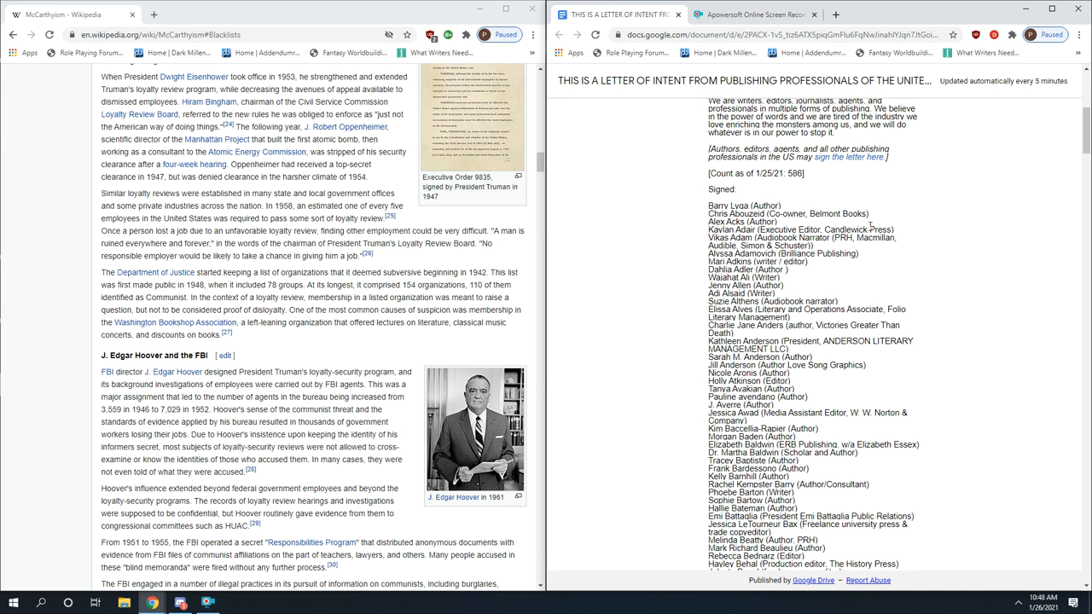
pyautogui.moveTo(904, 308)
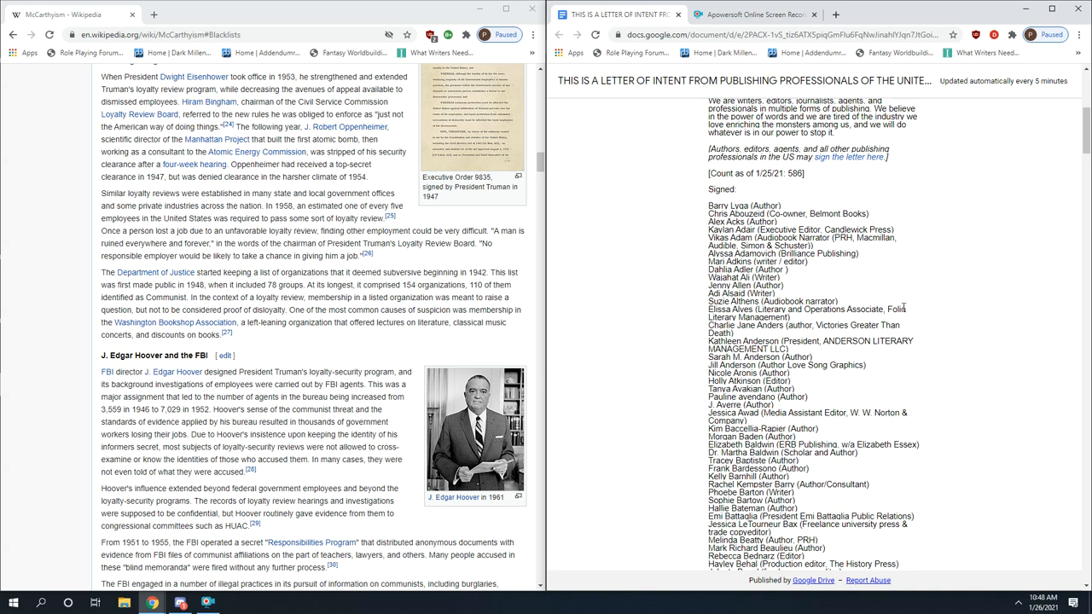
pyautogui.scroll(-3)
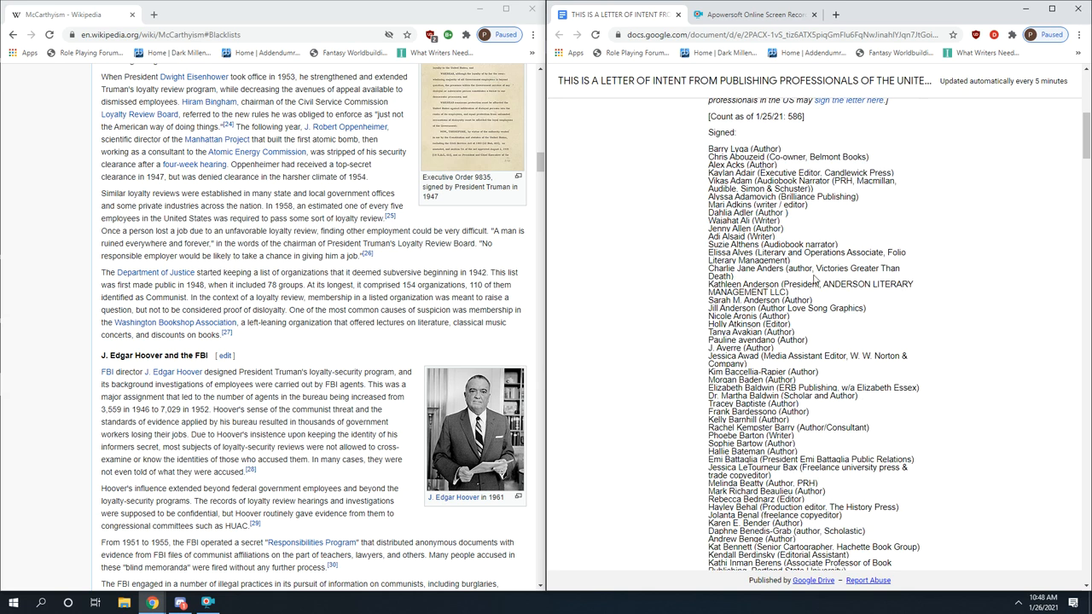
pyautogui.moveTo(947, 211)
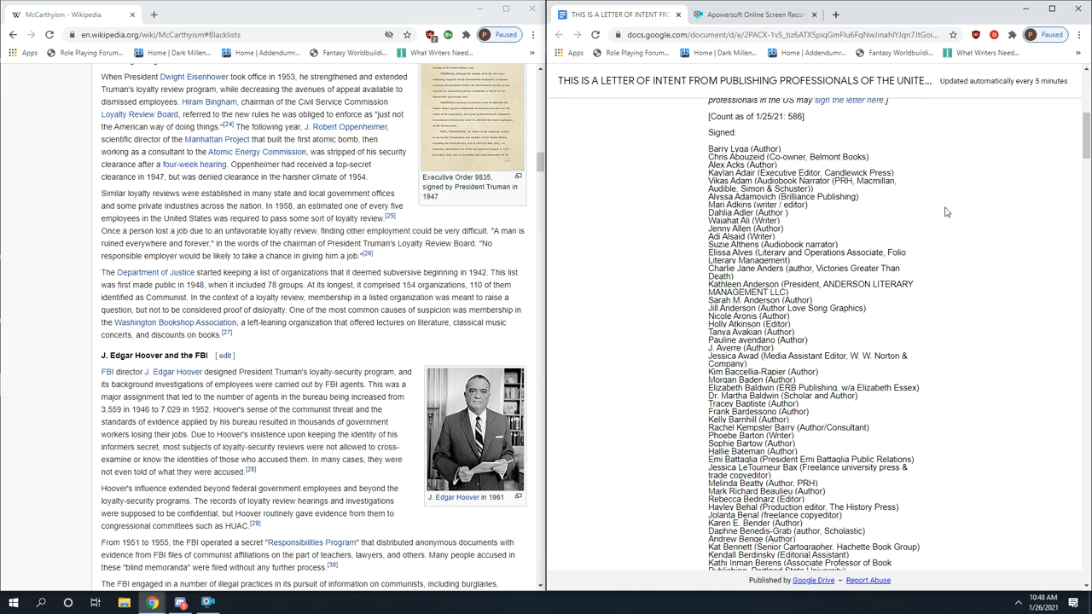
pyautogui.moveTo(938, 218)
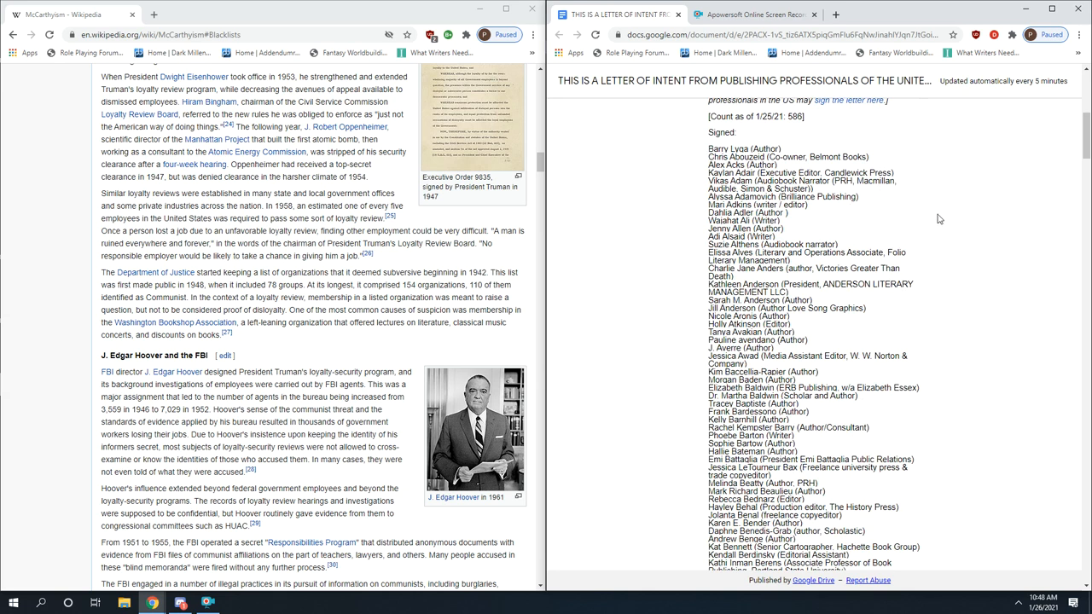
pyautogui.moveTo(856, 202)
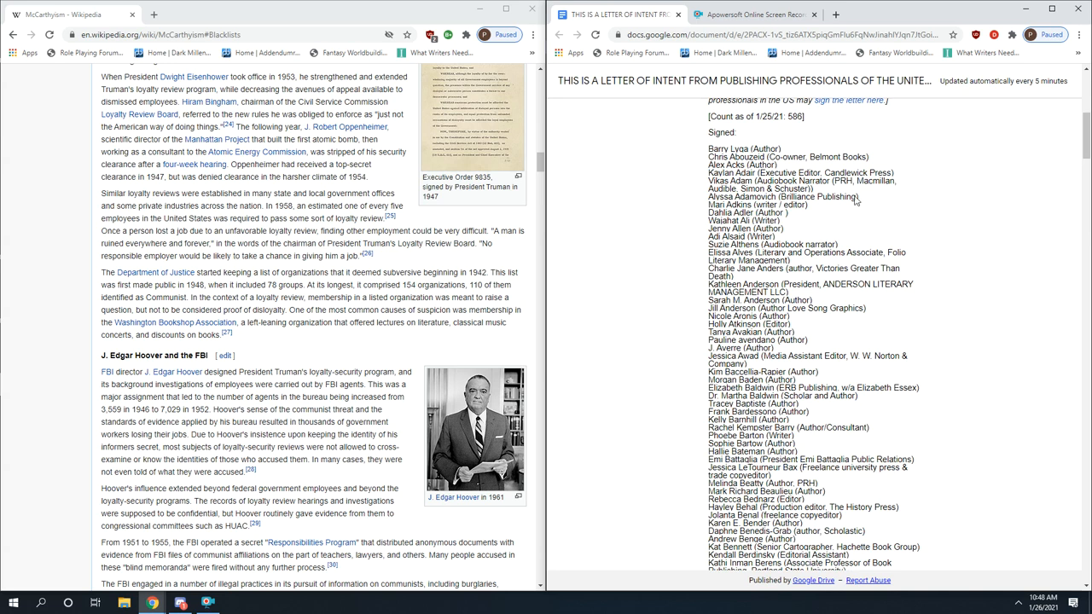
pyautogui.doubleClick(735, 157)
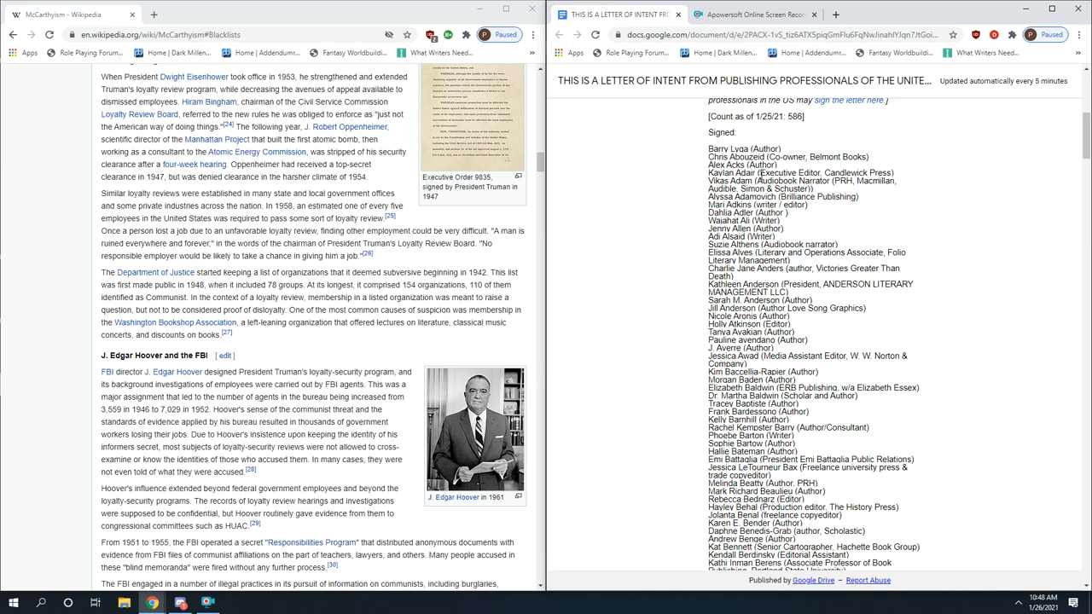
pyautogui.doubleClick(819, 173)
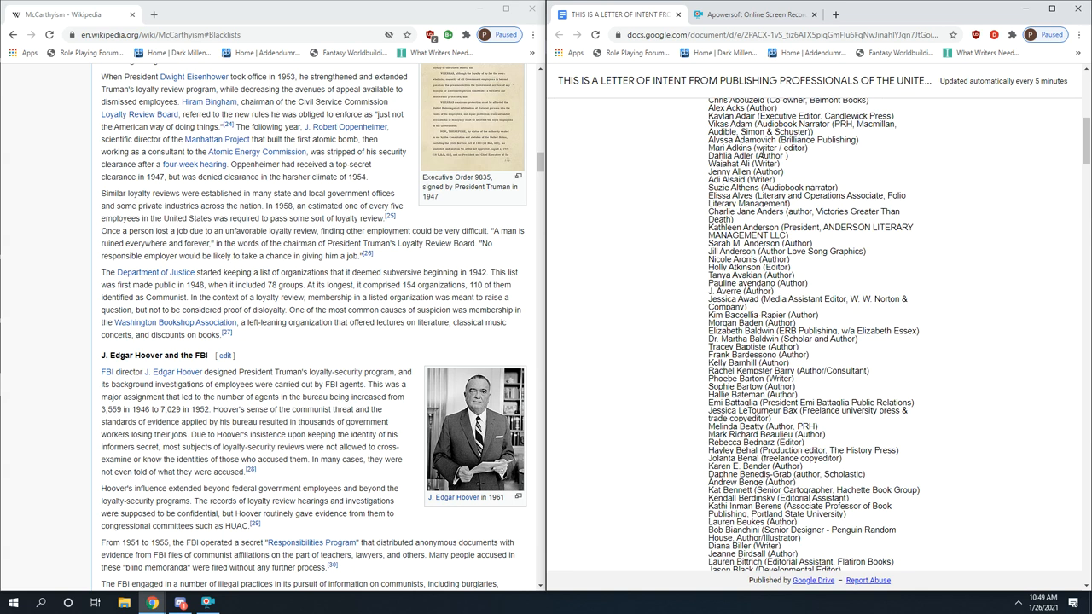
pyautogui.scroll(-3)
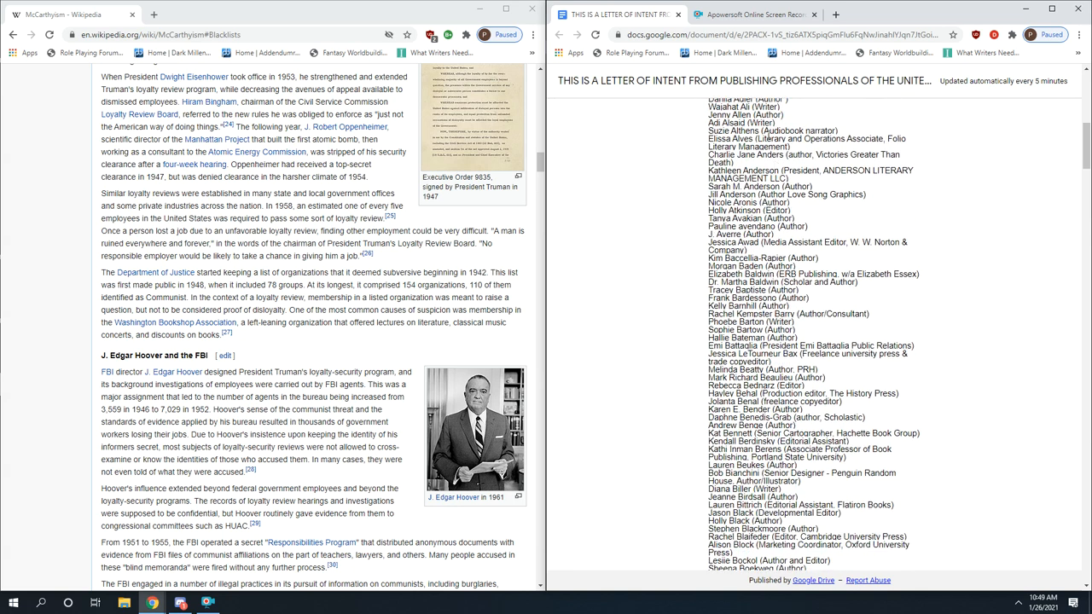
pyautogui.moveTo(860, 191)
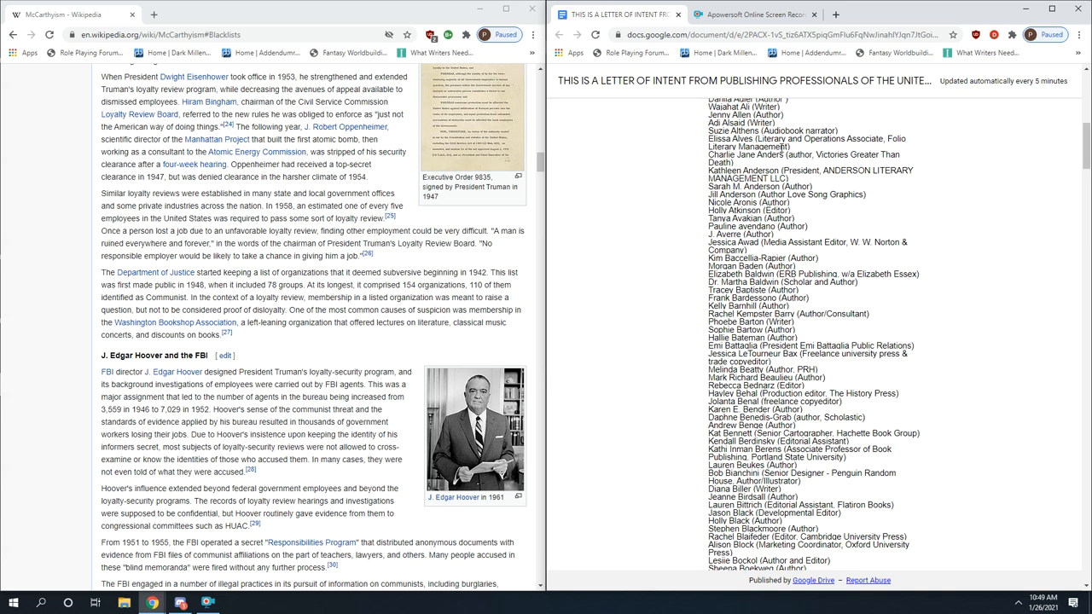
pyautogui.doubleClick(783, 139)
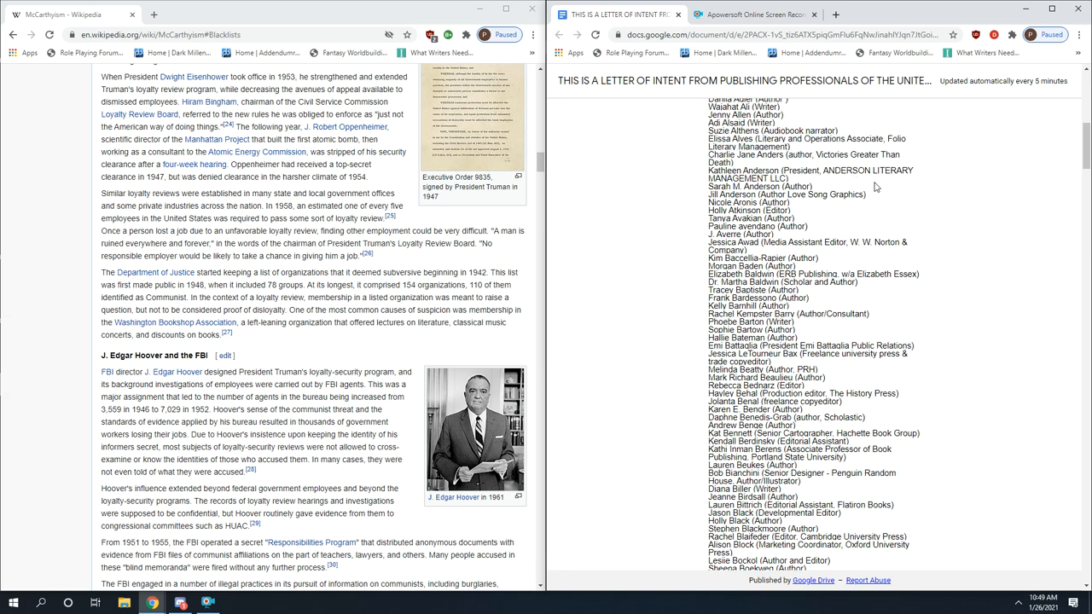
pyautogui.scroll(-3)
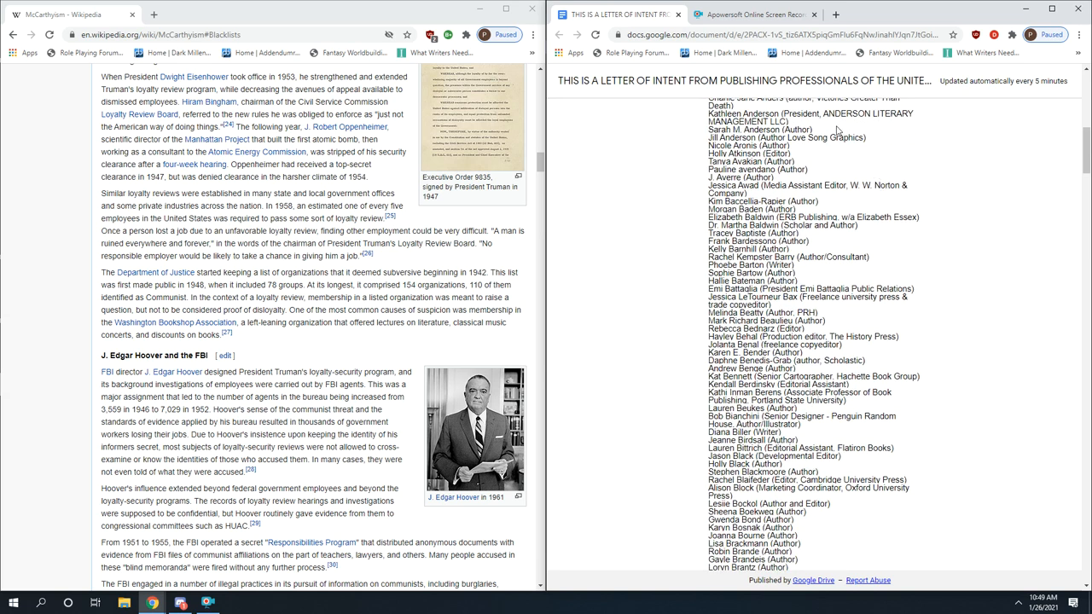
pyautogui.doubleClick(846, 112)
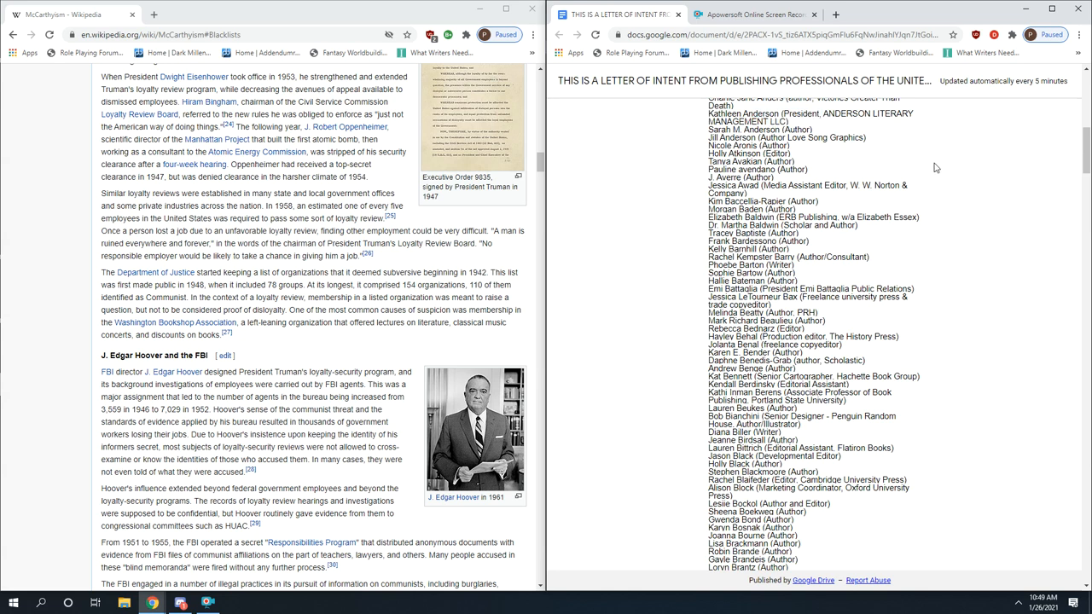
pyautogui.scroll(-3)
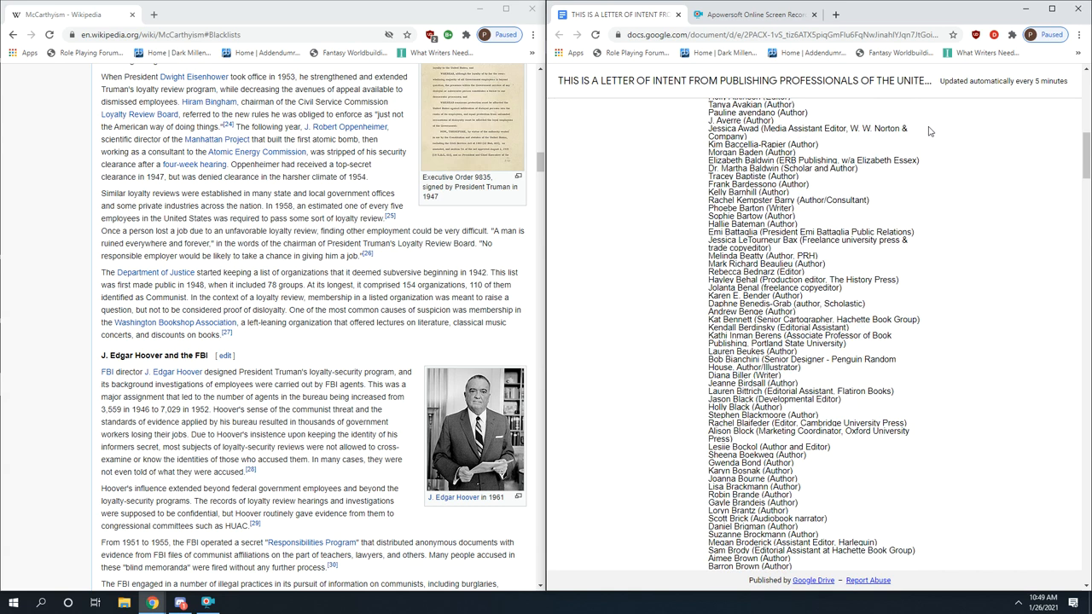
pyautogui.moveTo(943, 184)
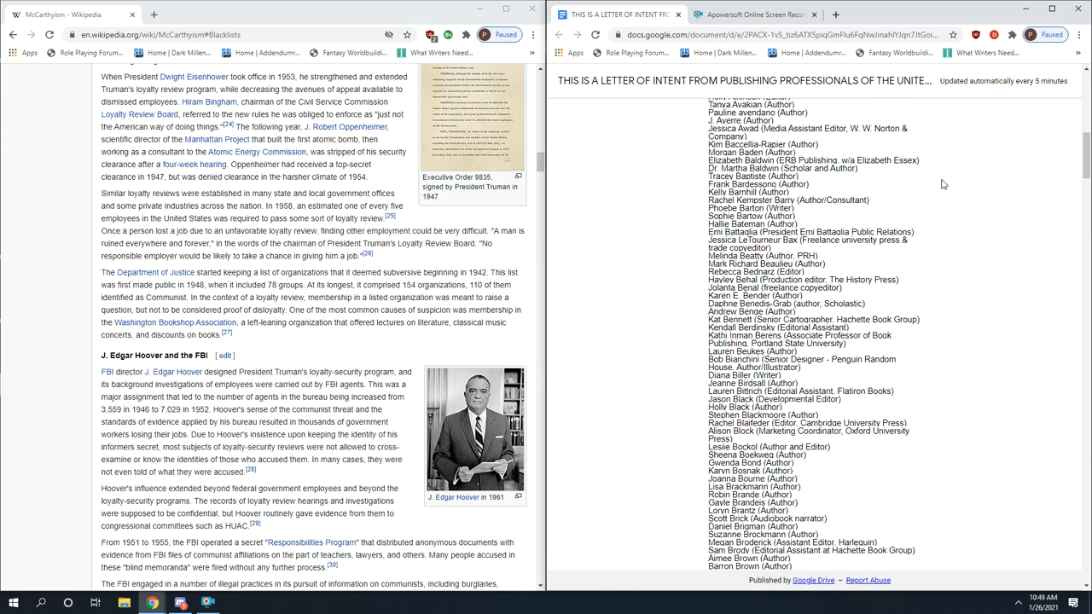
pyautogui.scroll(-3)
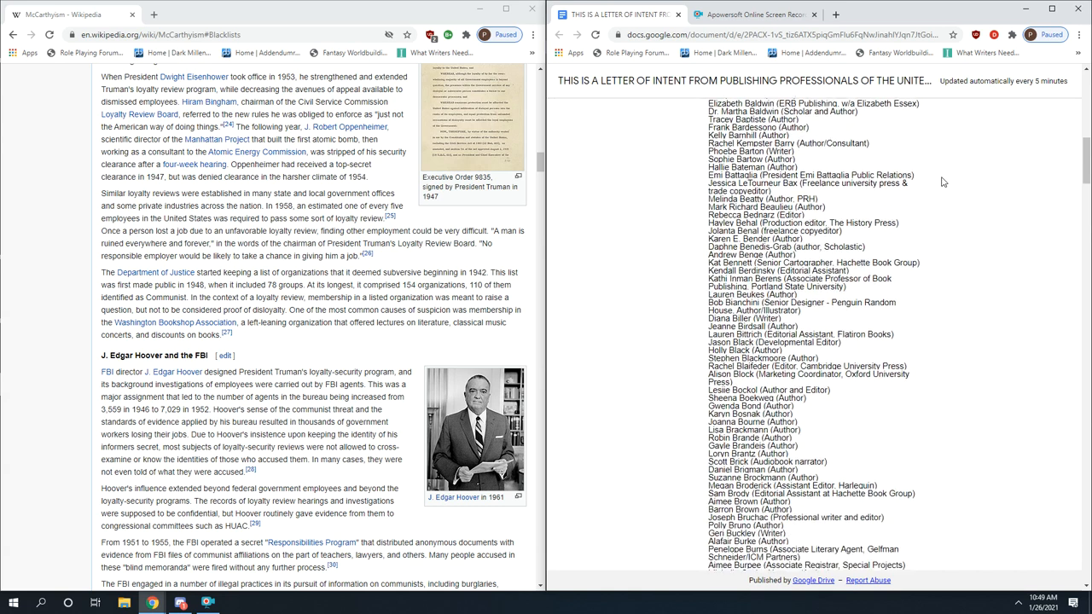
pyautogui.scroll(-3)
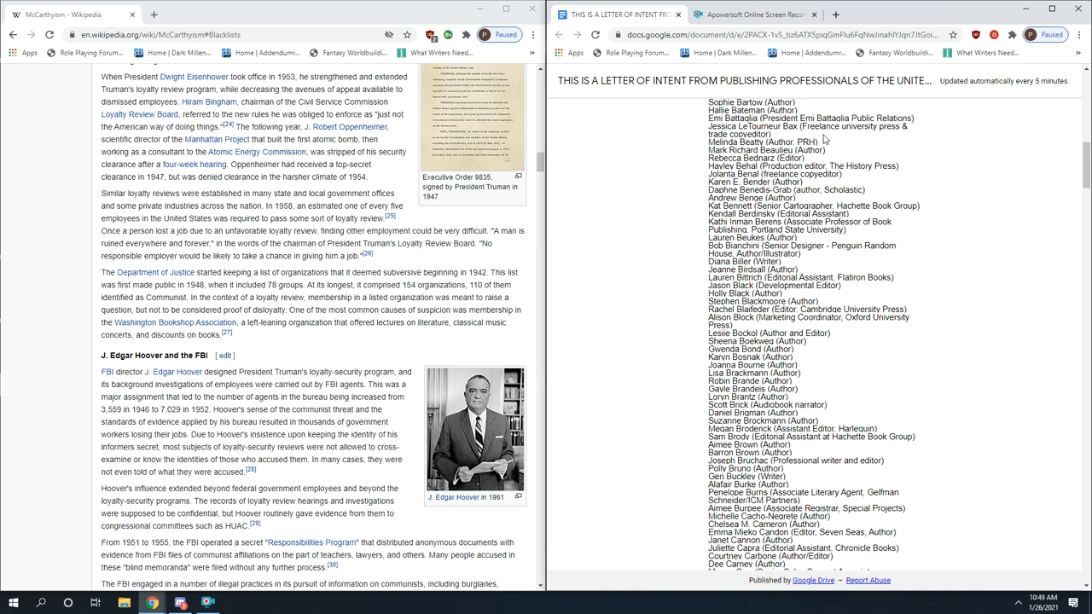
pyautogui.scroll(-3)
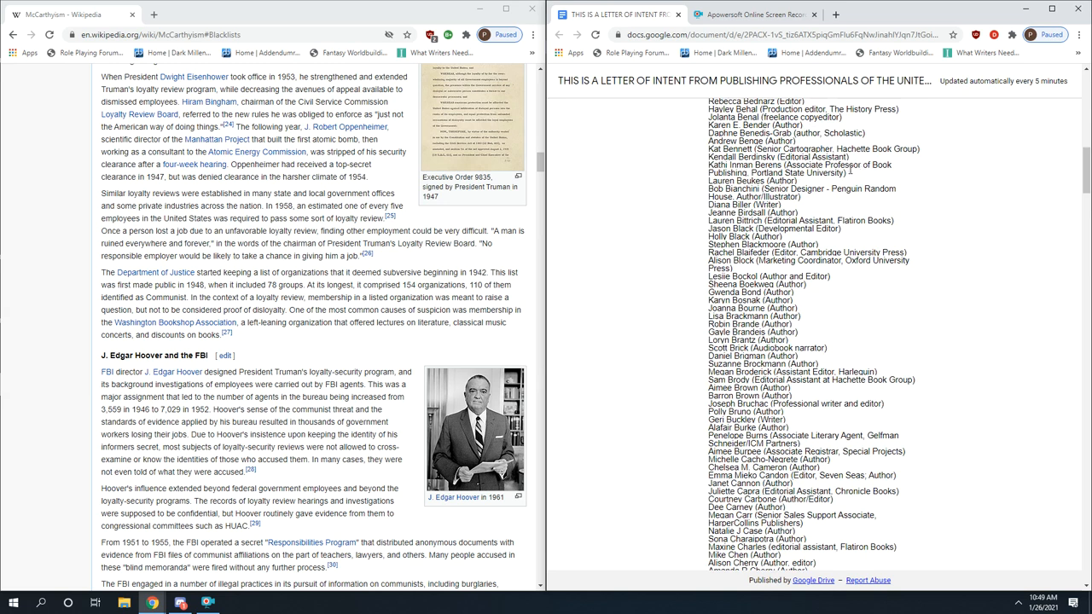
pyautogui.scroll(-3)
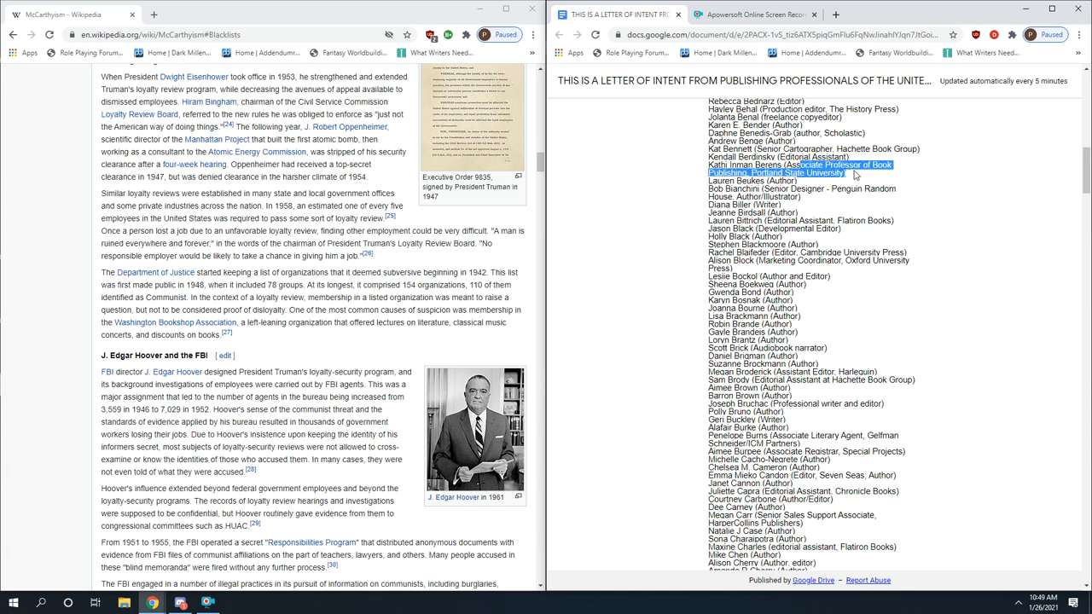
pyautogui.moveTo(887, 209)
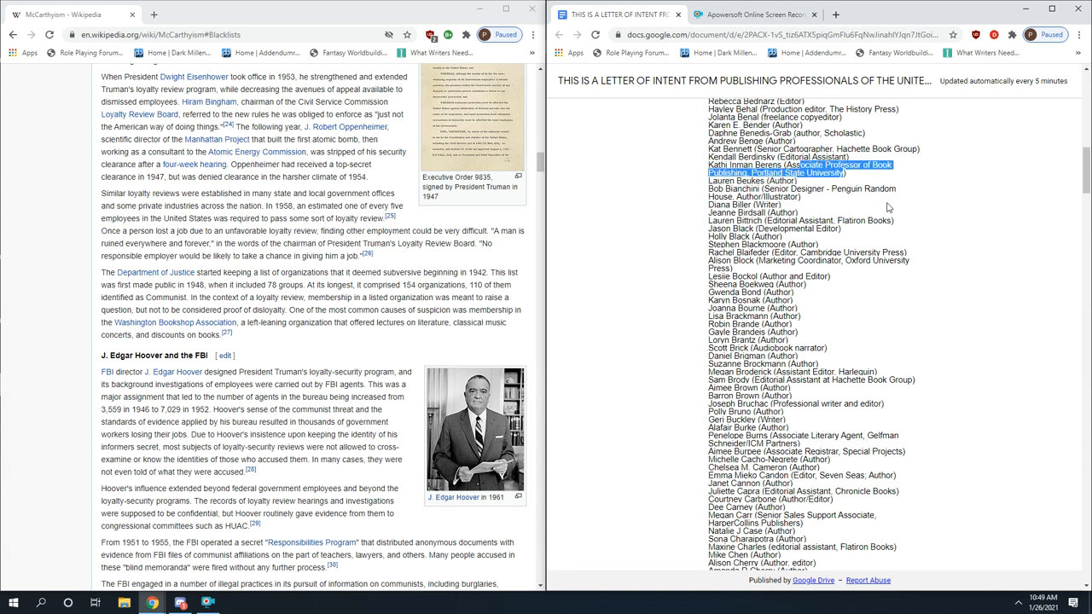
pyautogui.scroll(-3)
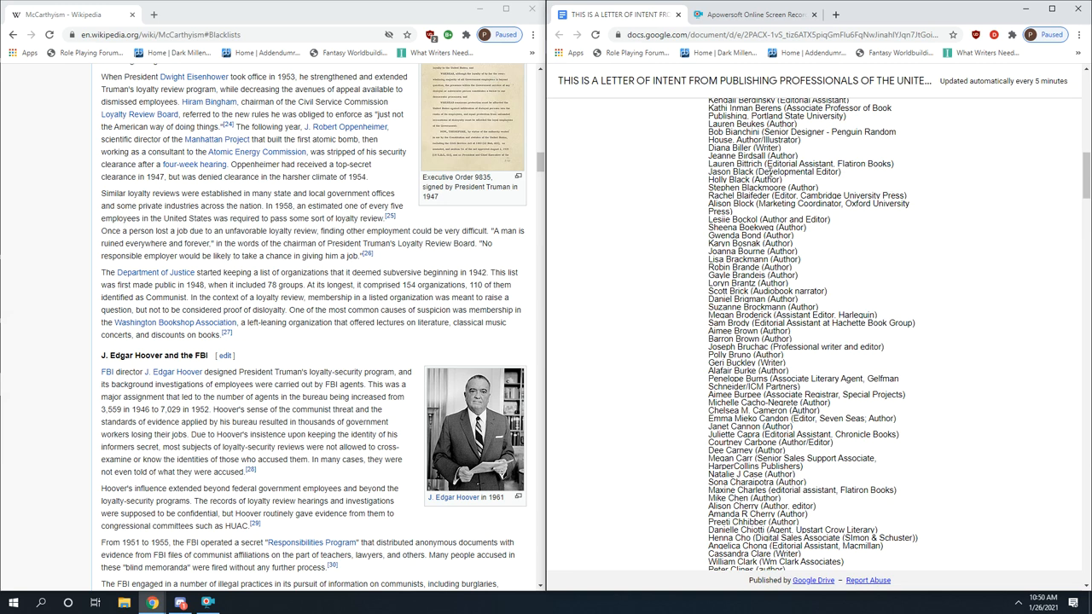
pyautogui.scroll(-3)
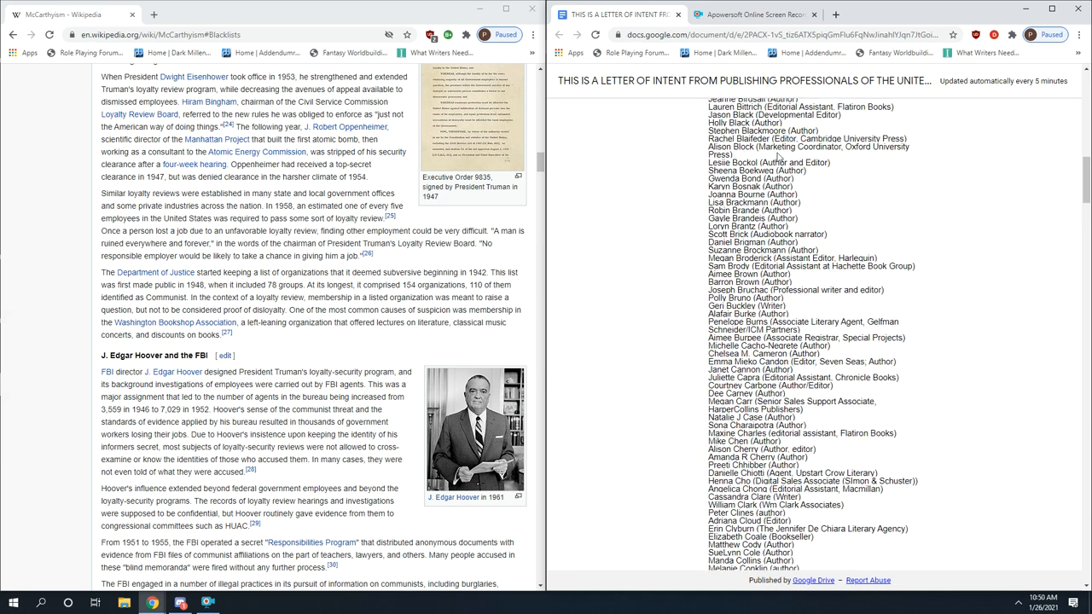
pyautogui.moveTo(884, 184)
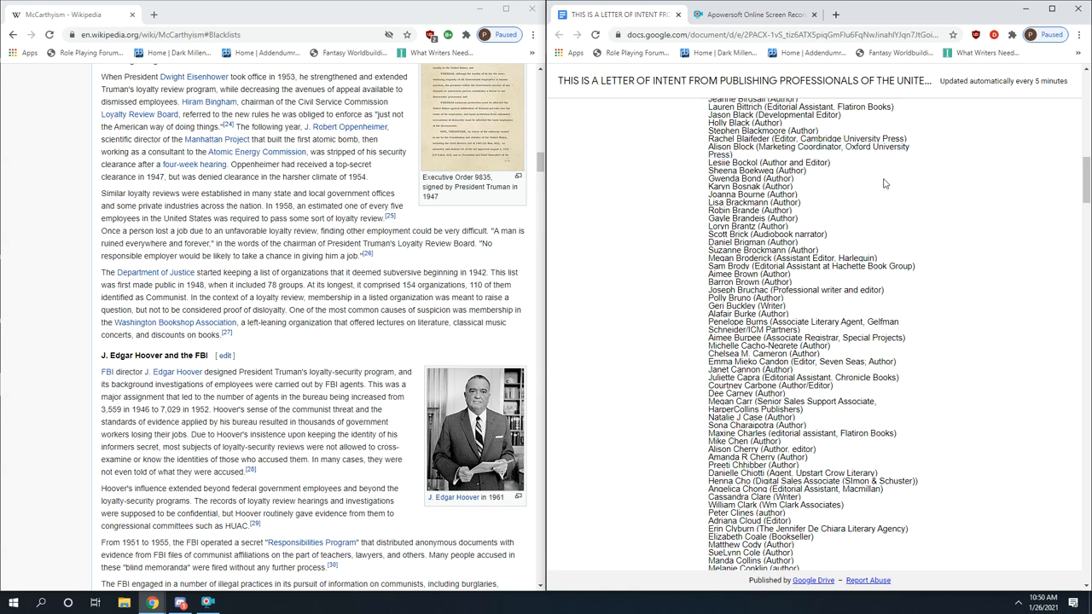
pyautogui.scroll(-3)
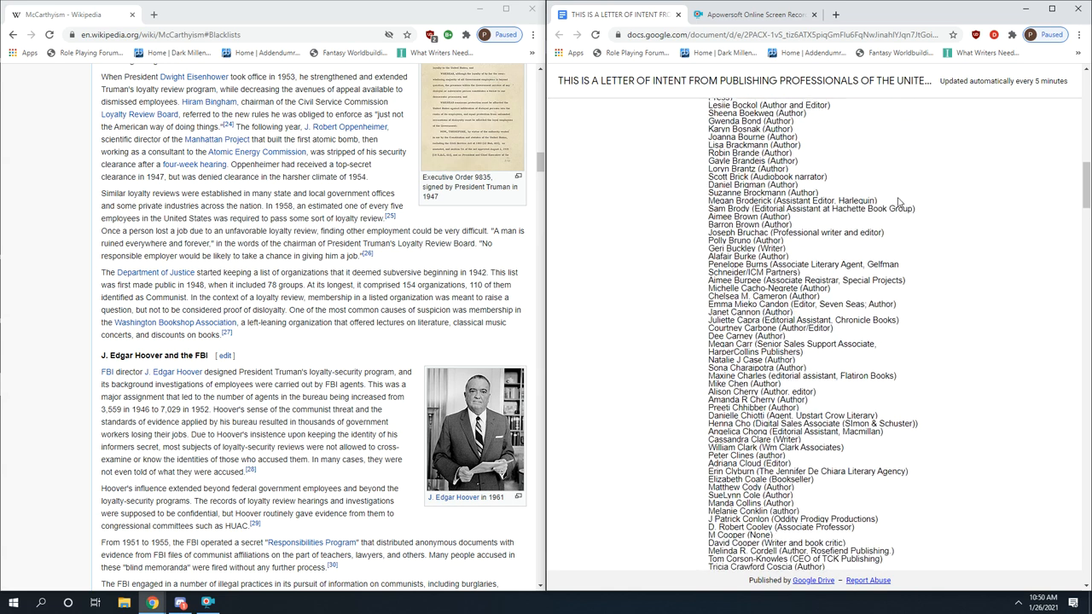
pyautogui.scroll(-3)
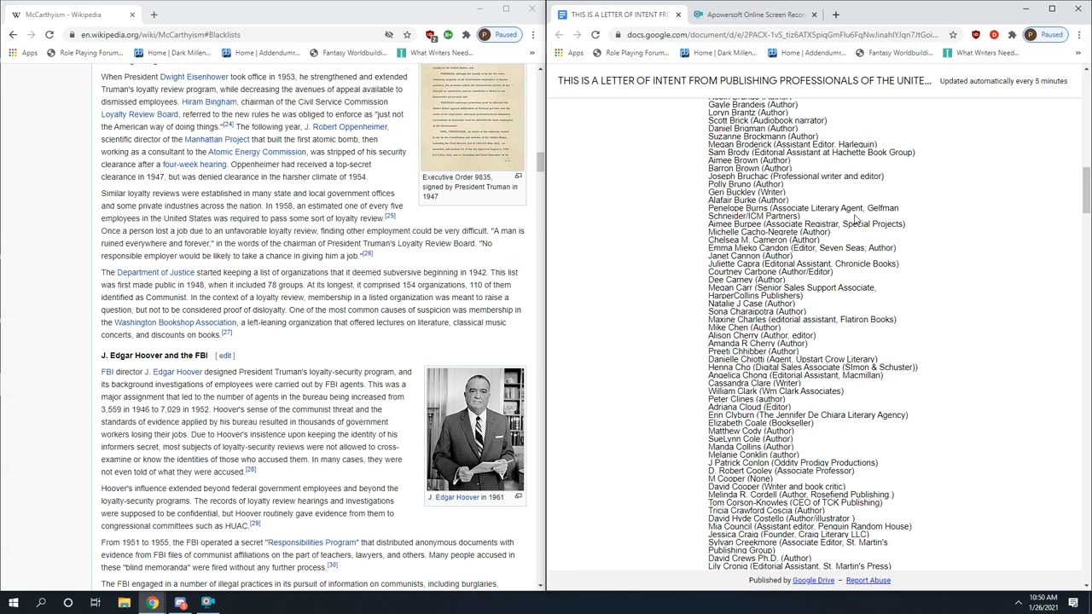
pyautogui.moveTo(955, 253)
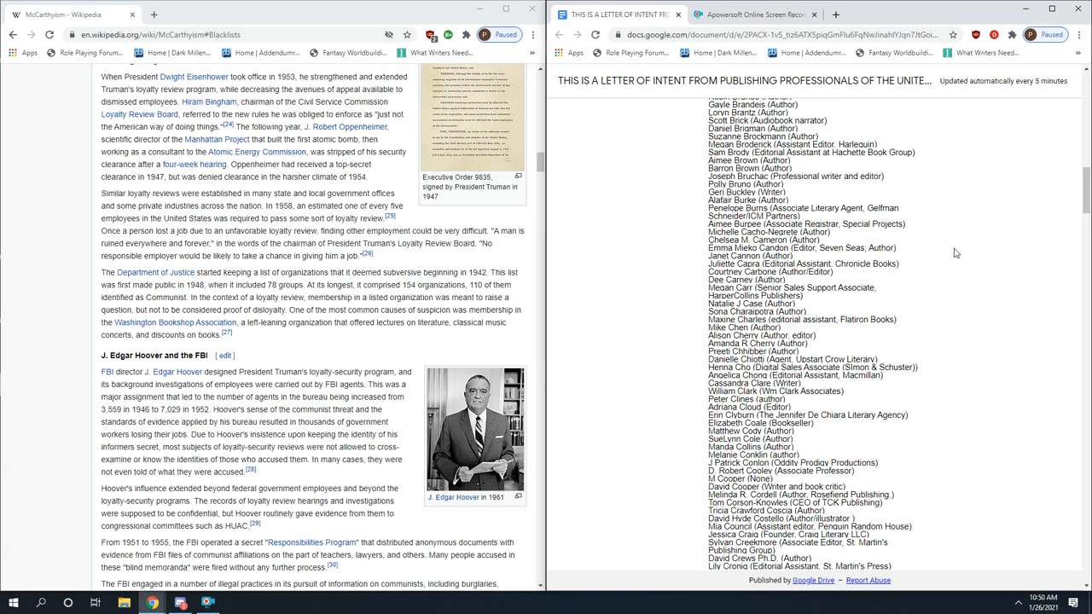
pyautogui.scroll(-3)
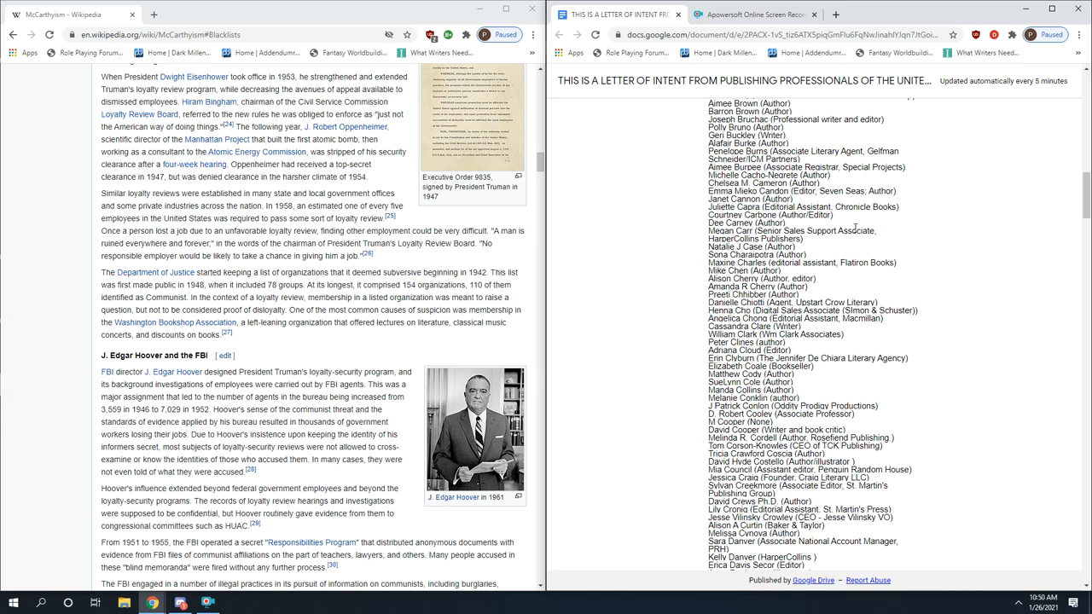
pyautogui.scroll(-3)
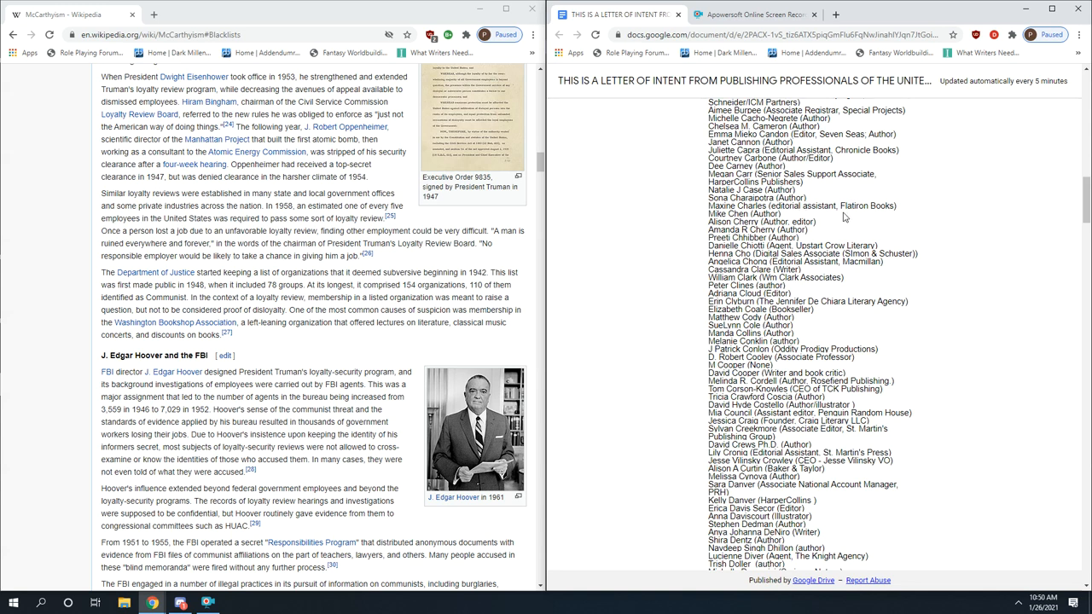
pyautogui.scroll(-3)
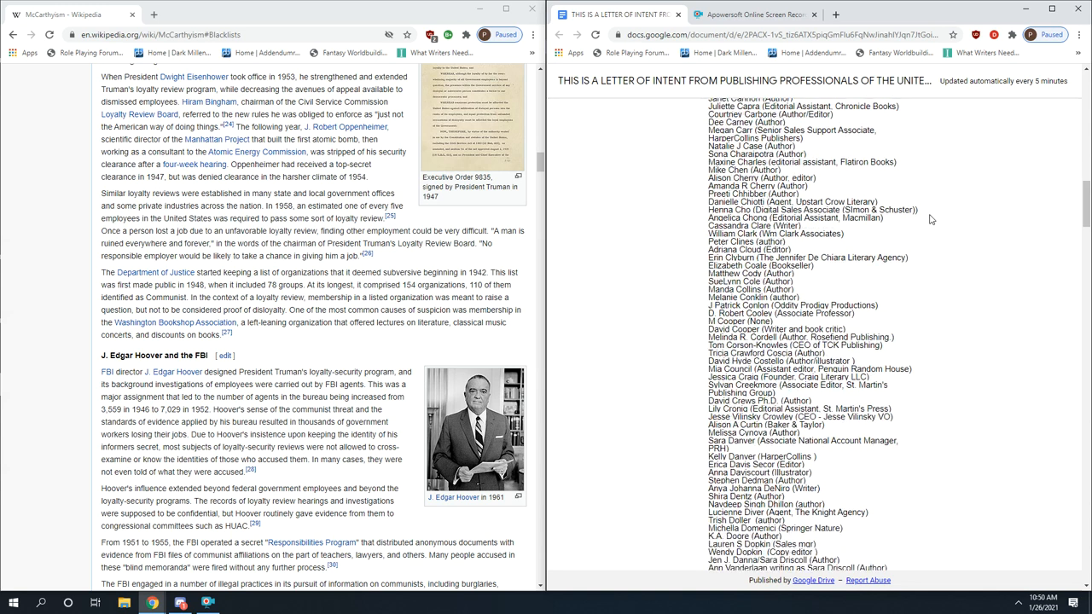
pyautogui.scroll(-3)
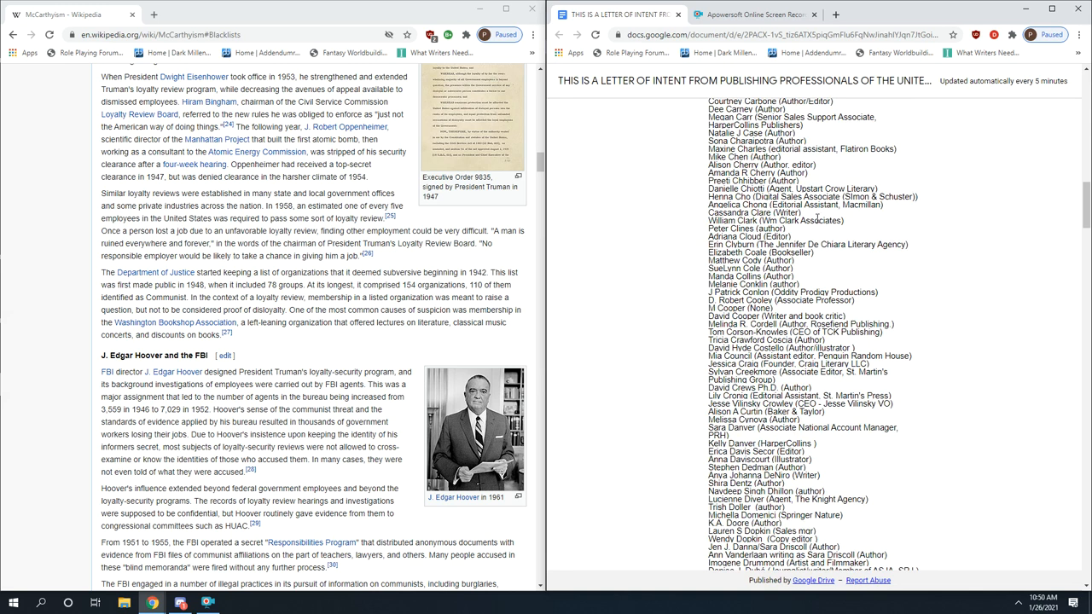
pyautogui.moveTo(911, 278)
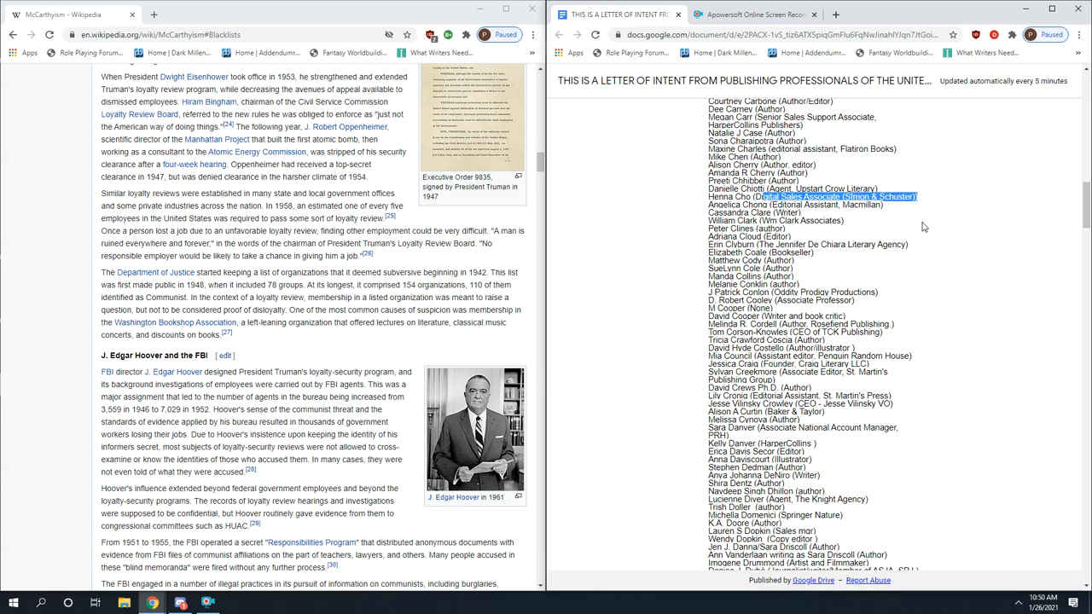
# Scroll down the signatory list past the authors and editors toward its end
pyautogui.scroll(-3)
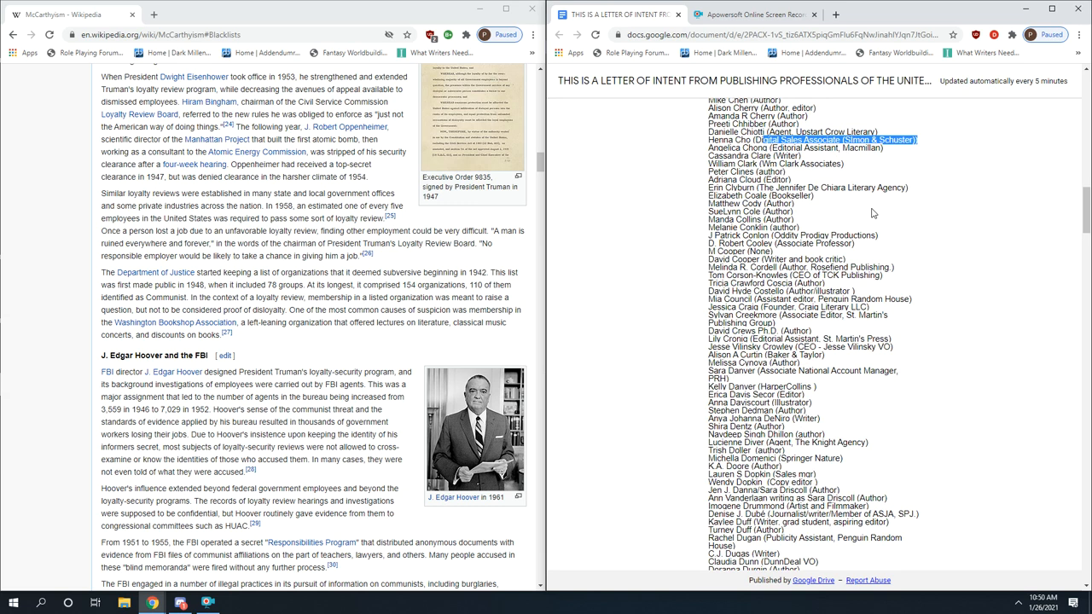
pyautogui.moveTo(822, 221)
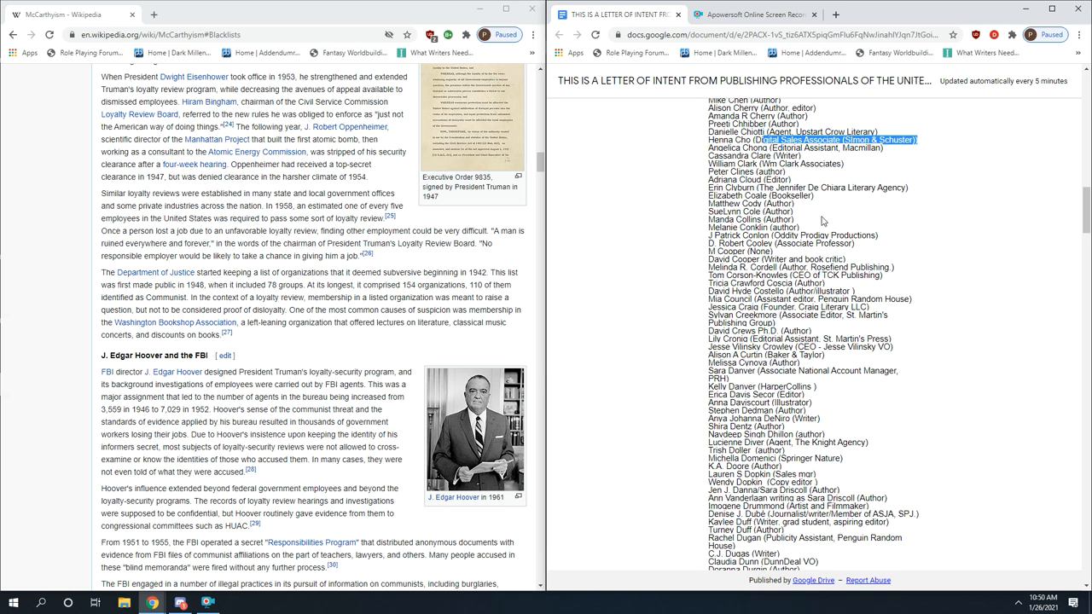
pyautogui.scroll(-3)
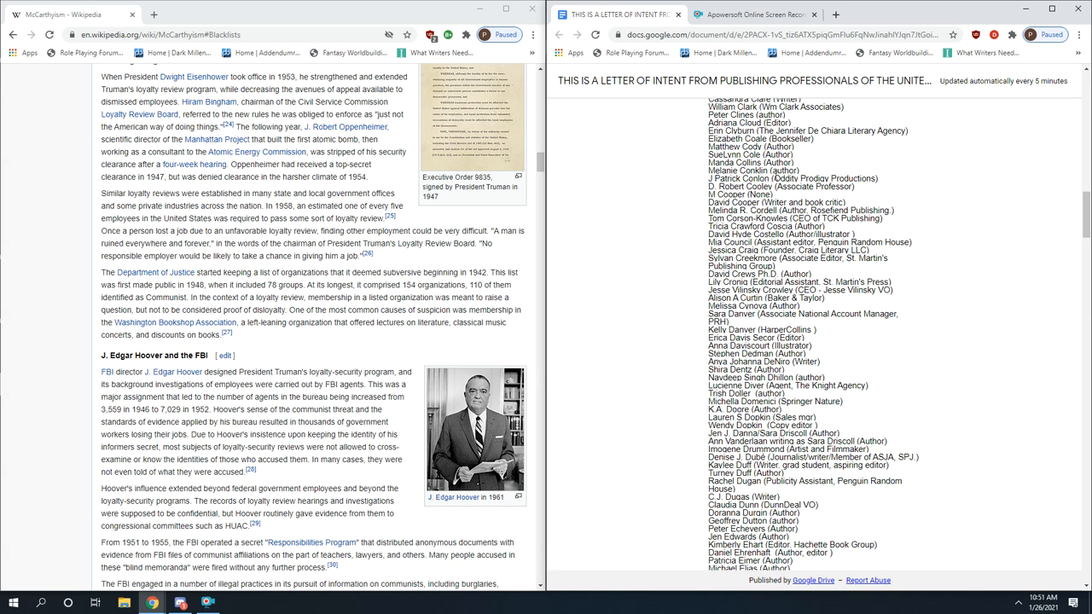
pyautogui.scroll(-3)
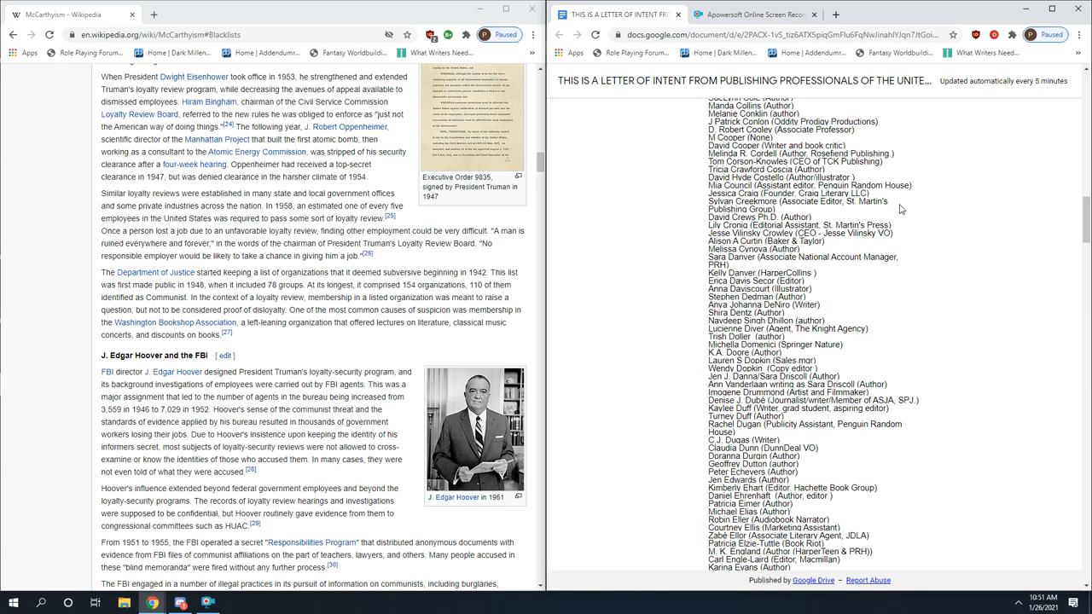
pyautogui.scroll(-3)
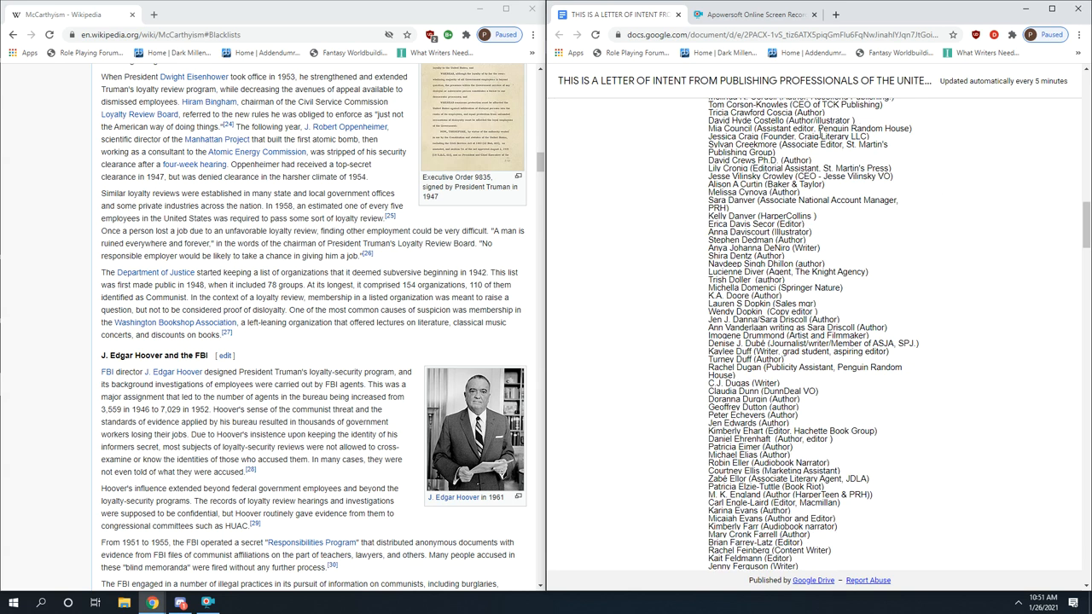
pyautogui.moveTo(931, 230)
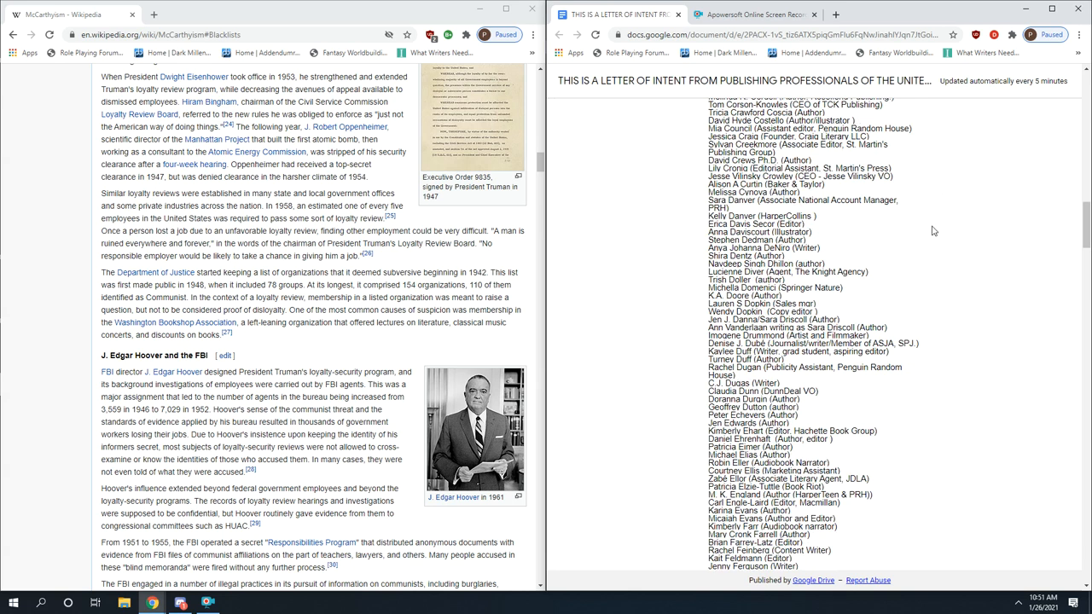
pyautogui.moveTo(846, 164)
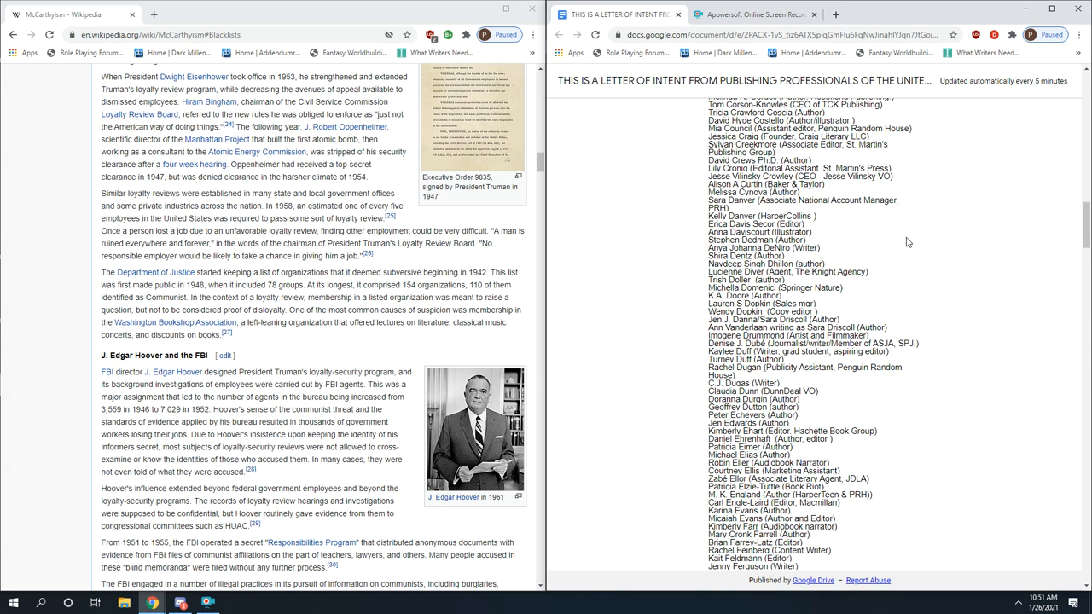
pyautogui.scroll(-3)
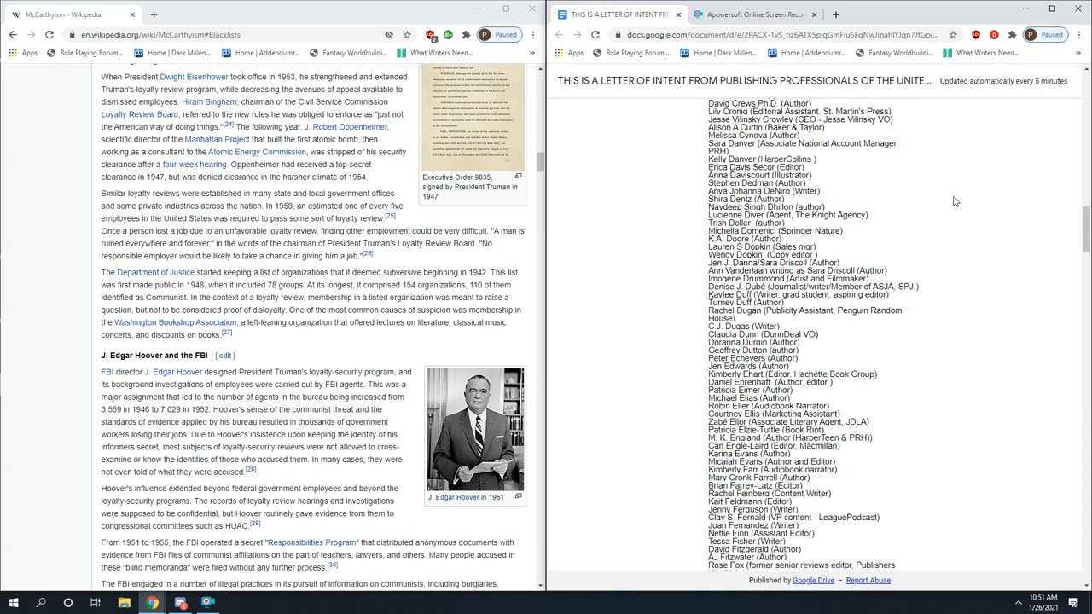
pyautogui.moveTo(867, 129)
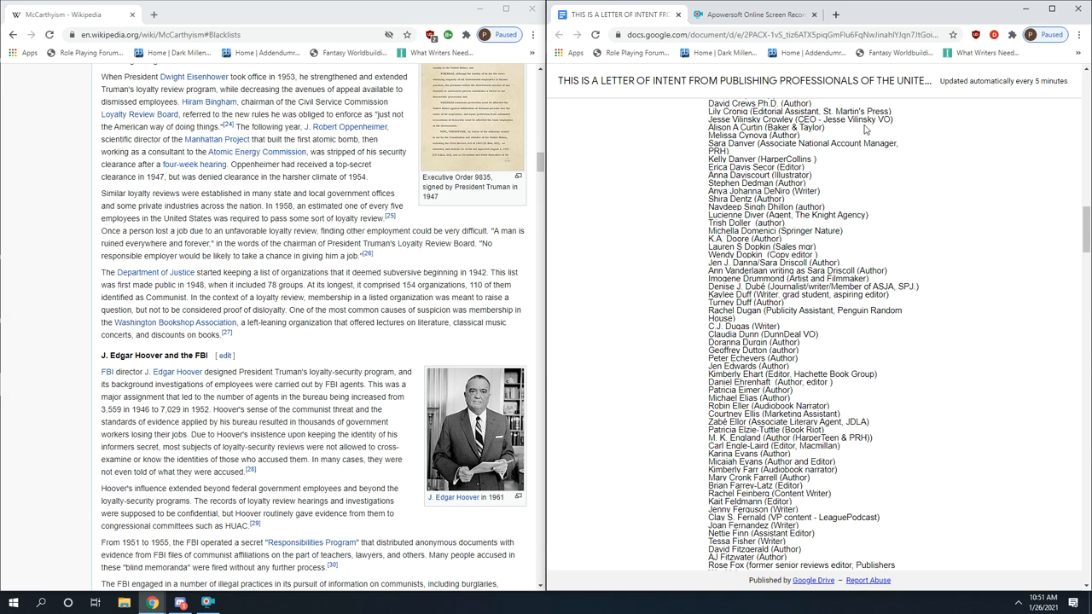
pyautogui.moveTo(915, 198)
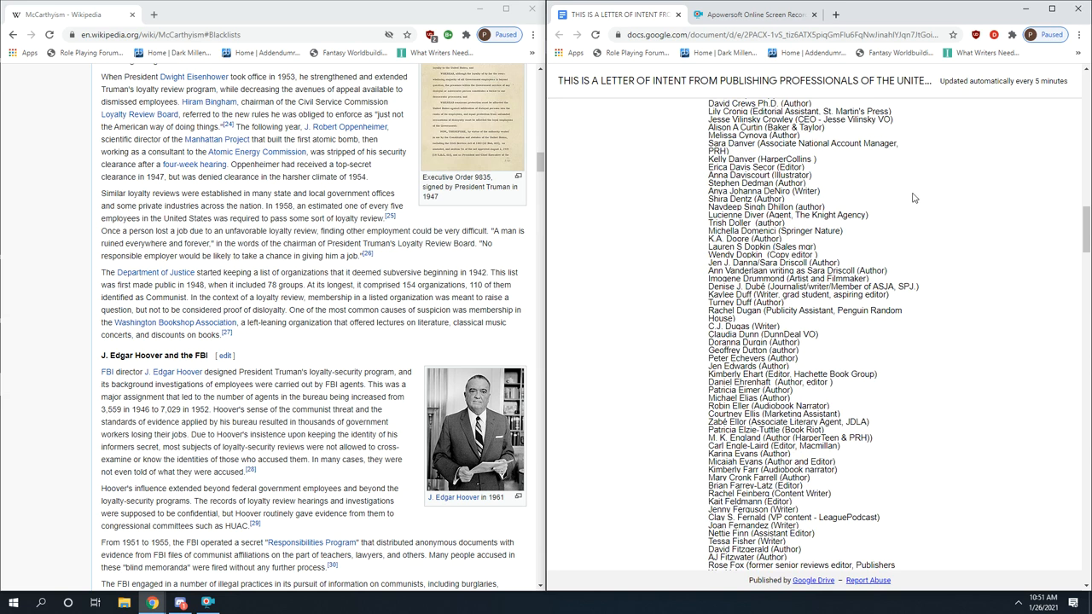
pyautogui.moveTo(887, 174)
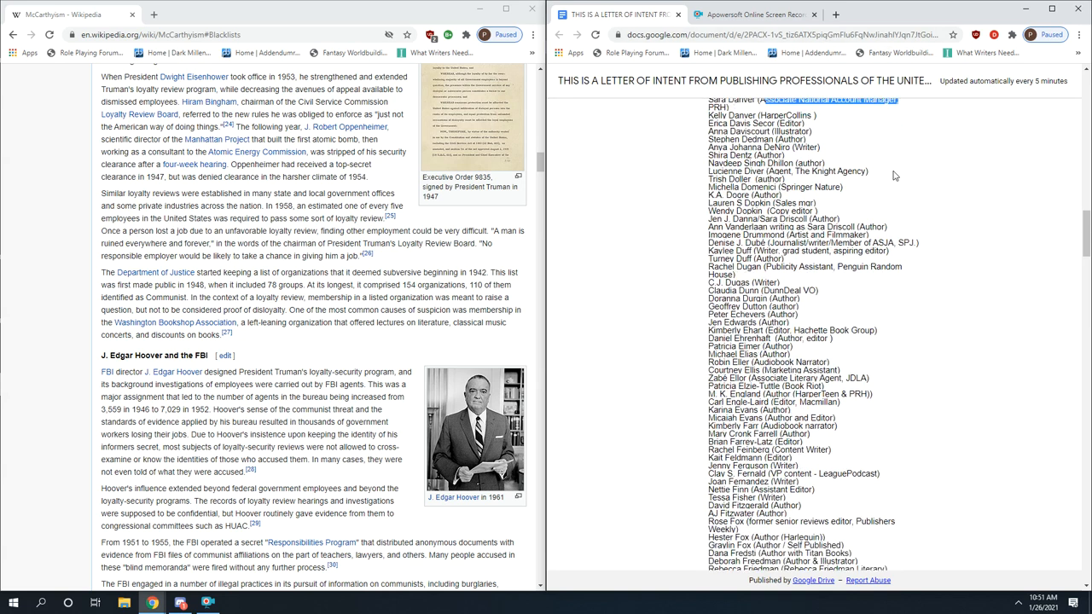
# Keep scrolling down the letter to the later author and editor signatories
pyautogui.scroll(-3)
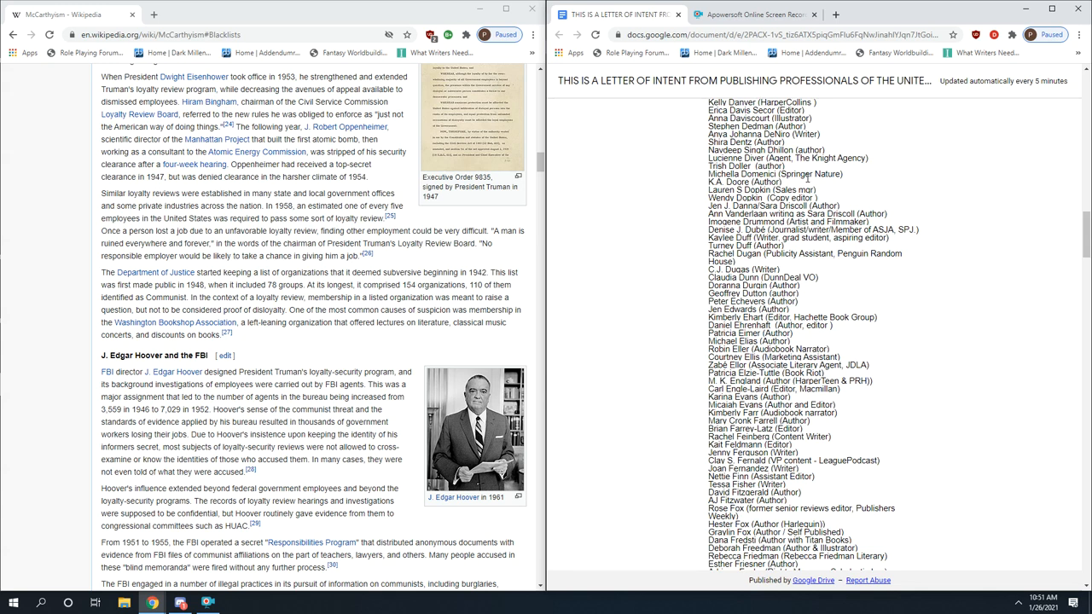
pyautogui.scroll(-3)
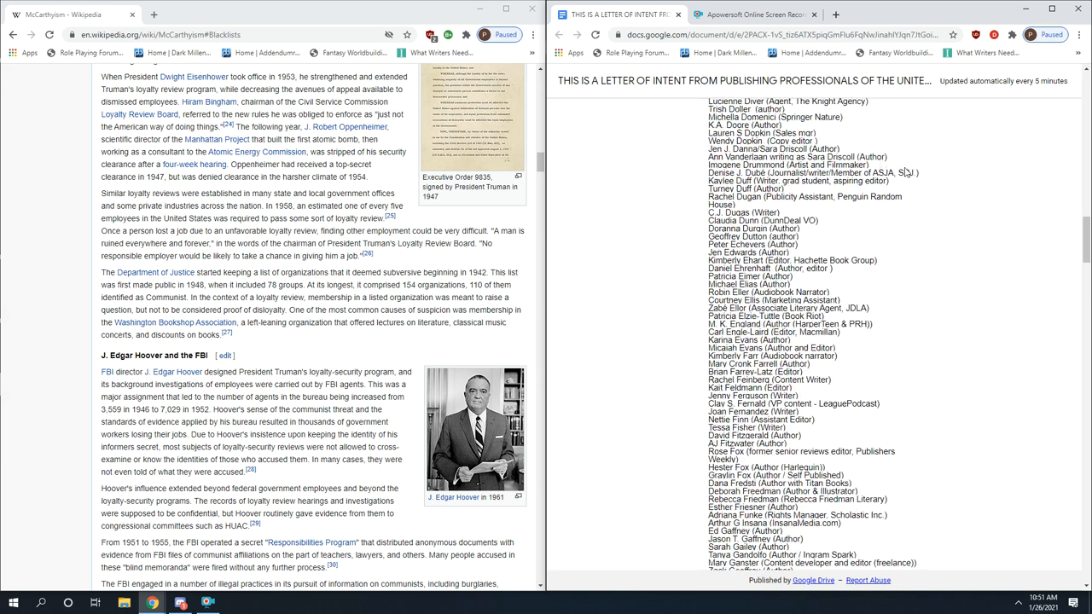
pyautogui.scroll(-3)
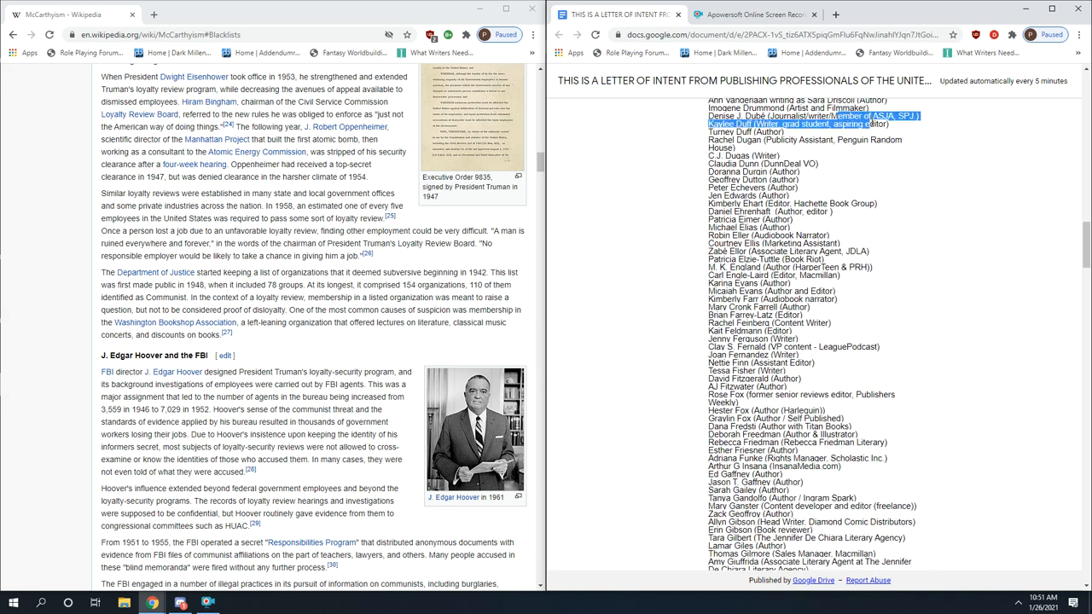
pyautogui.scroll(-3)
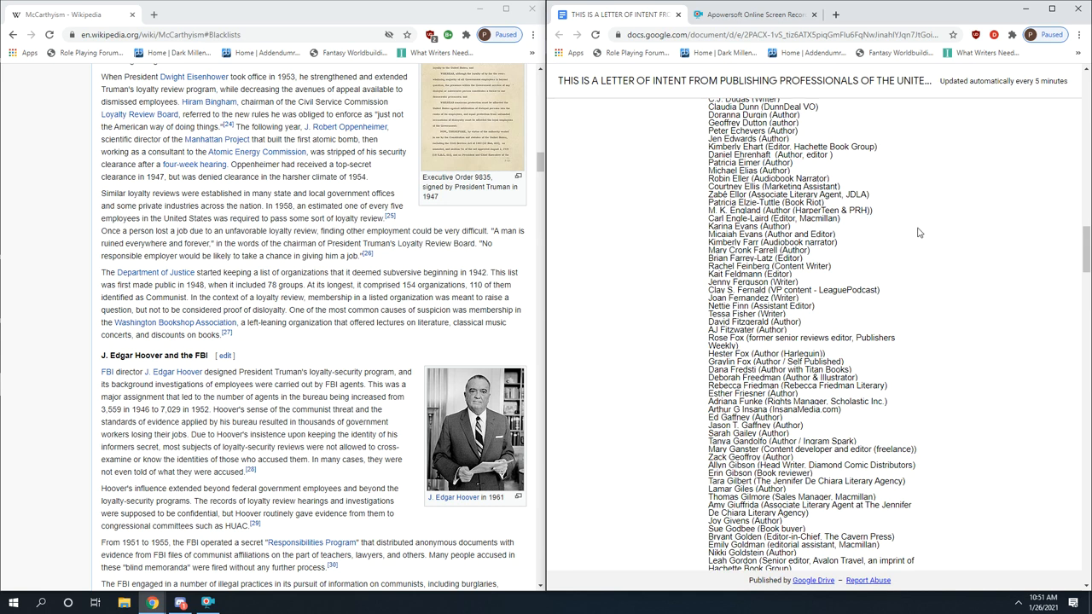
pyautogui.moveTo(958, 180)
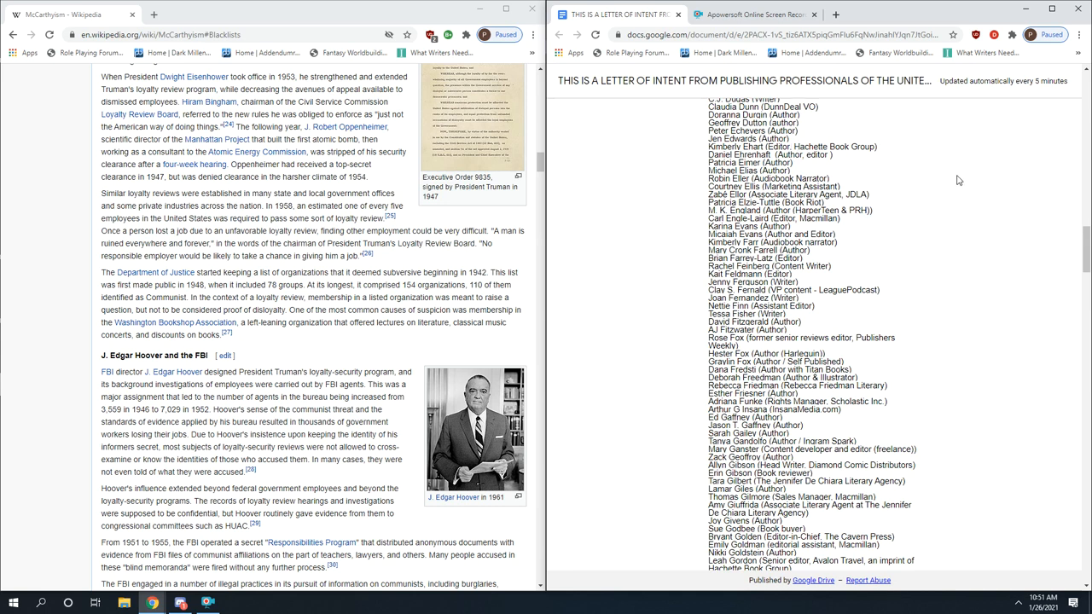
pyautogui.scroll(-3)
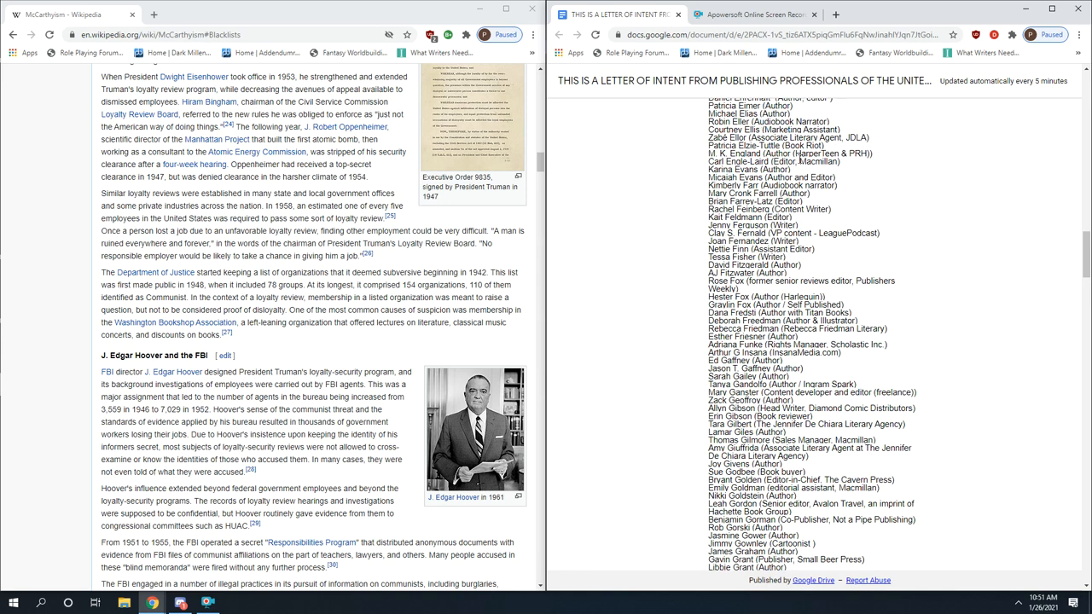
pyautogui.moveTo(798, 161)
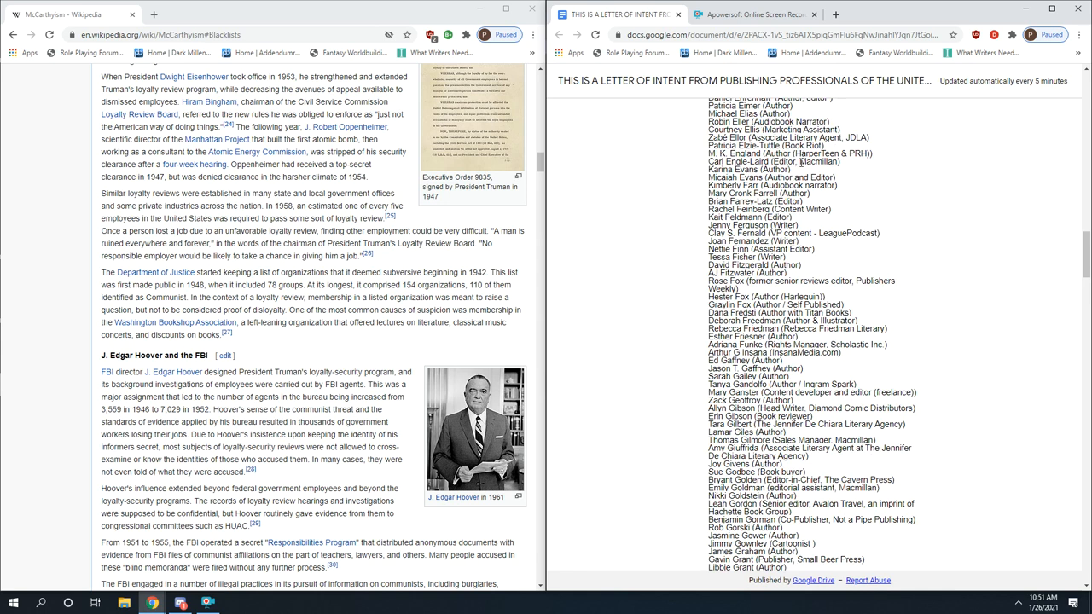
pyautogui.scroll(-3)
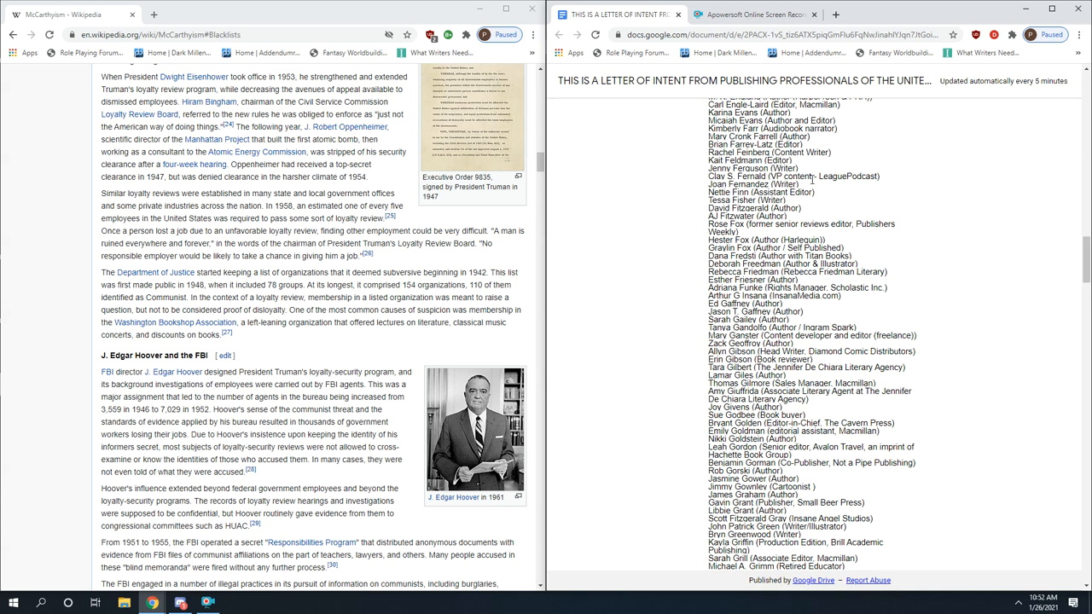
pyautogui.scroll(-3)
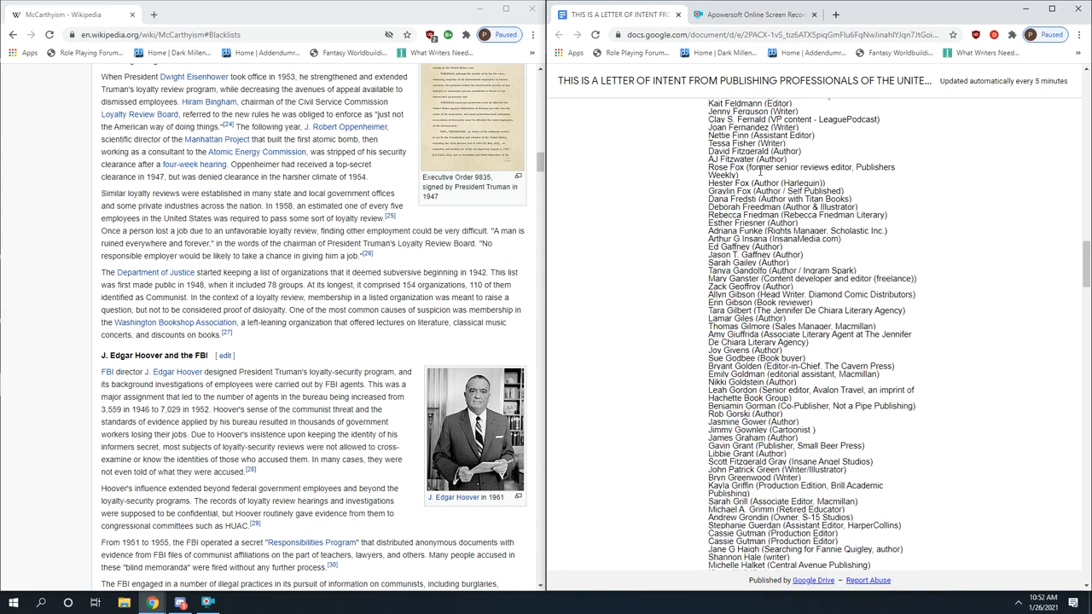
pyautogui.scroll(-3)
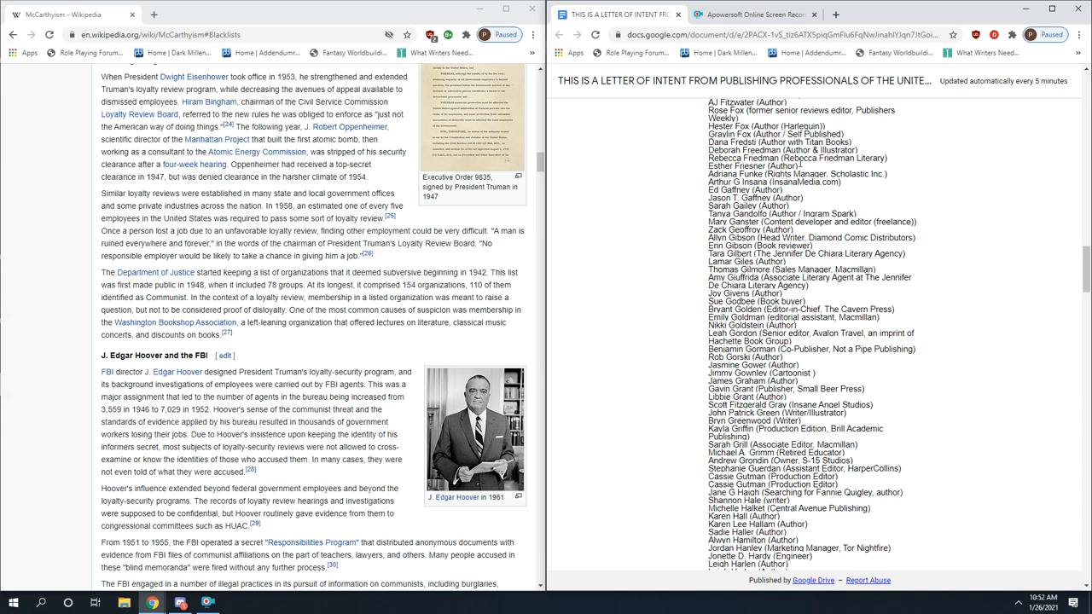
pyautogui.moveTo(931, 242)
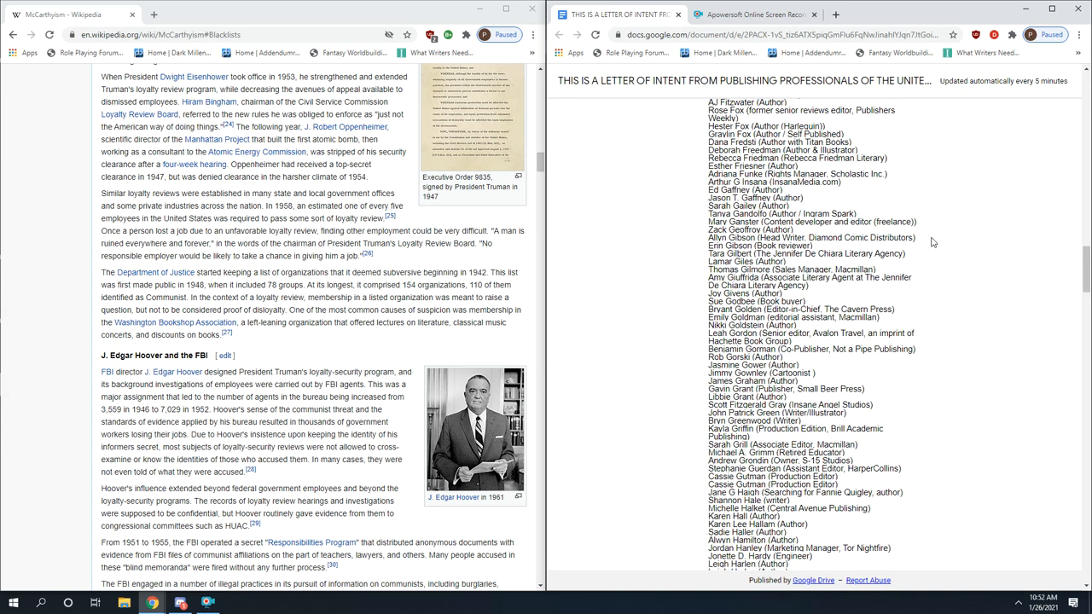
pyautogui.doubleClick(764, 157)
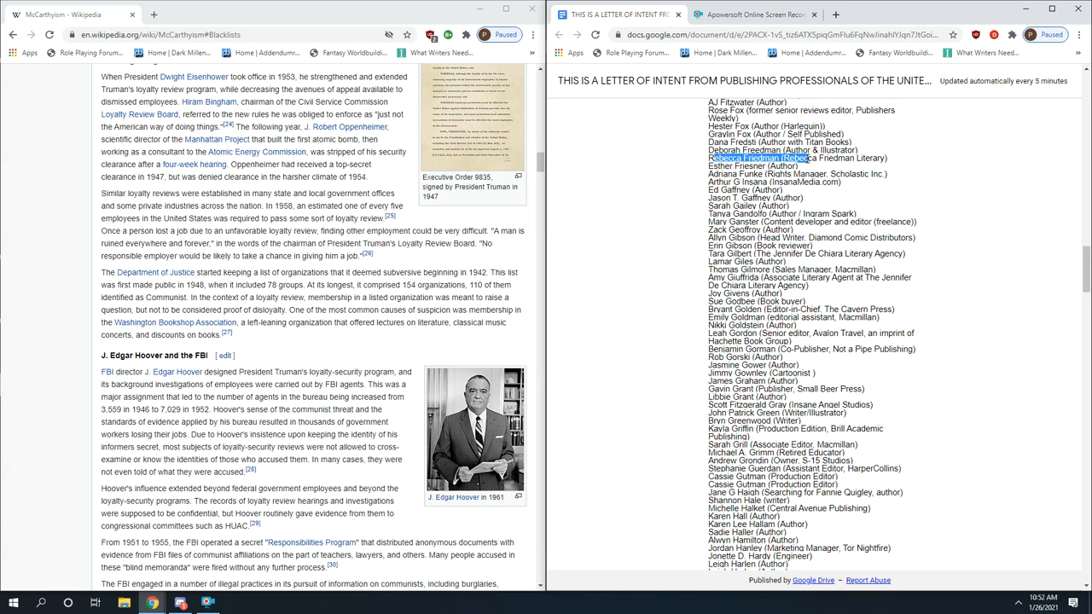
pyautogui.scroll(-3)
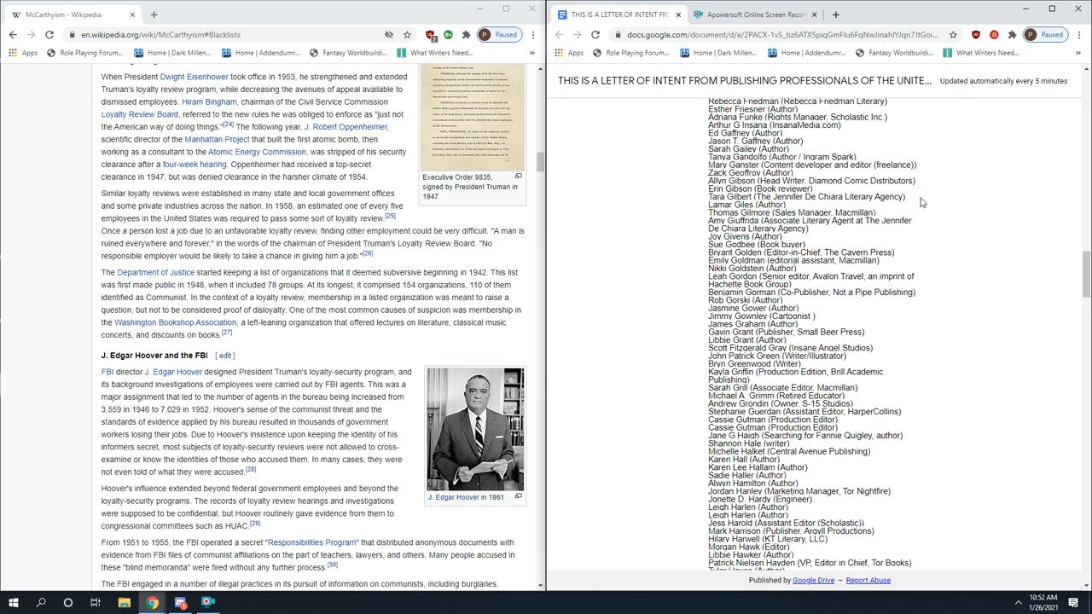
pyautogui.scroll(-3)
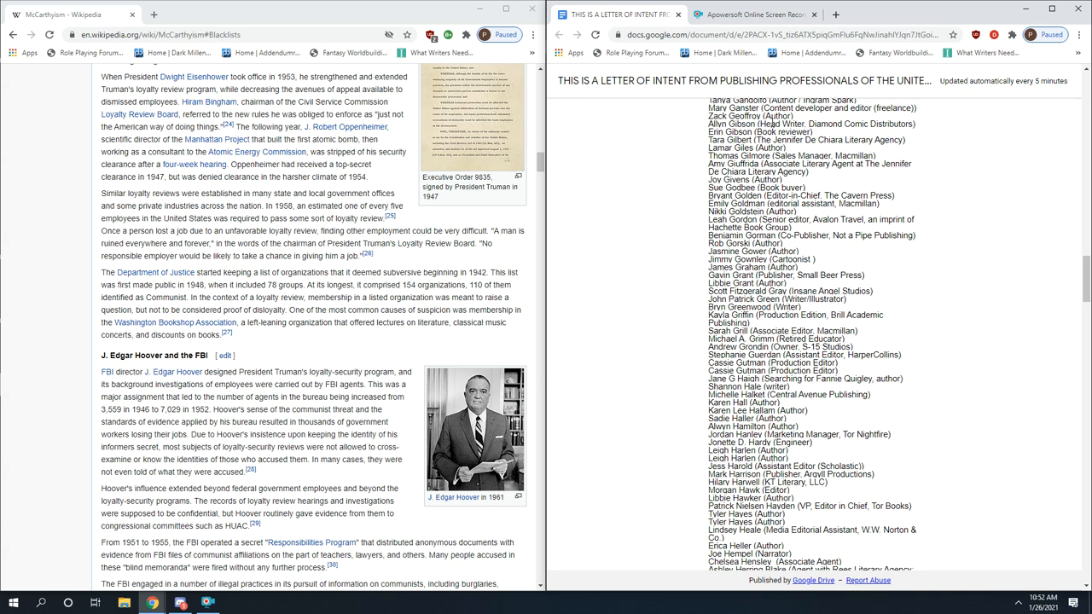
pyautogui.doubleClick(841, 123)
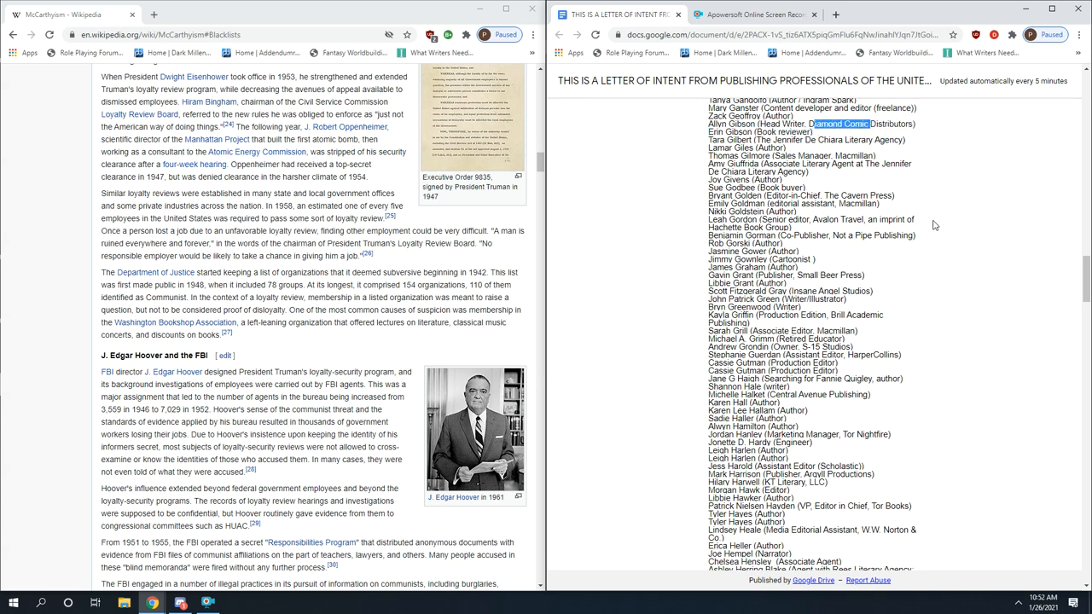
pyautogui.click(930, 222)
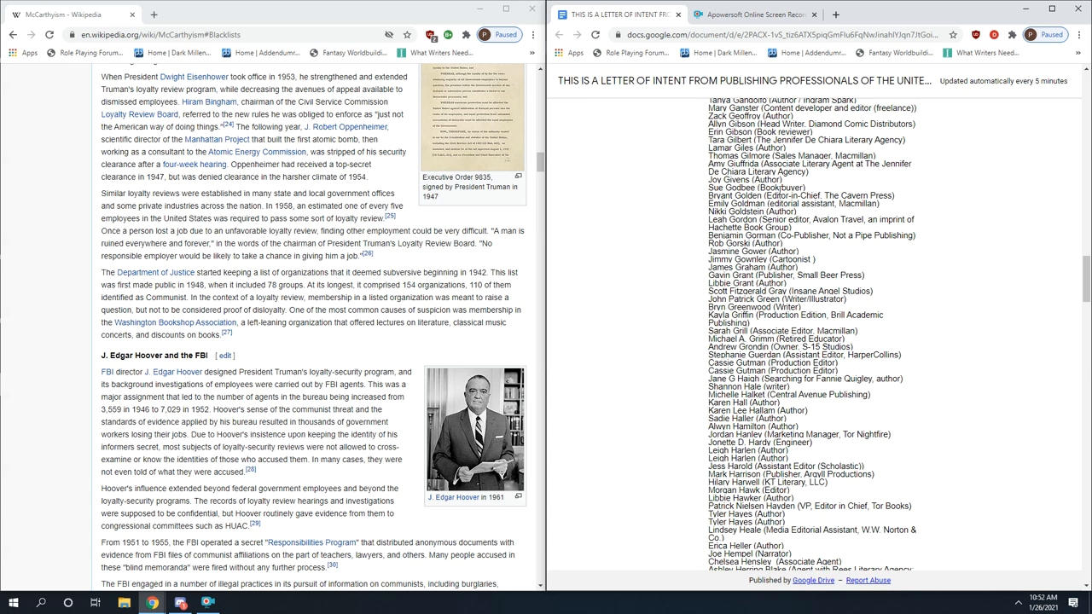
pyautogui.scroll(-3)
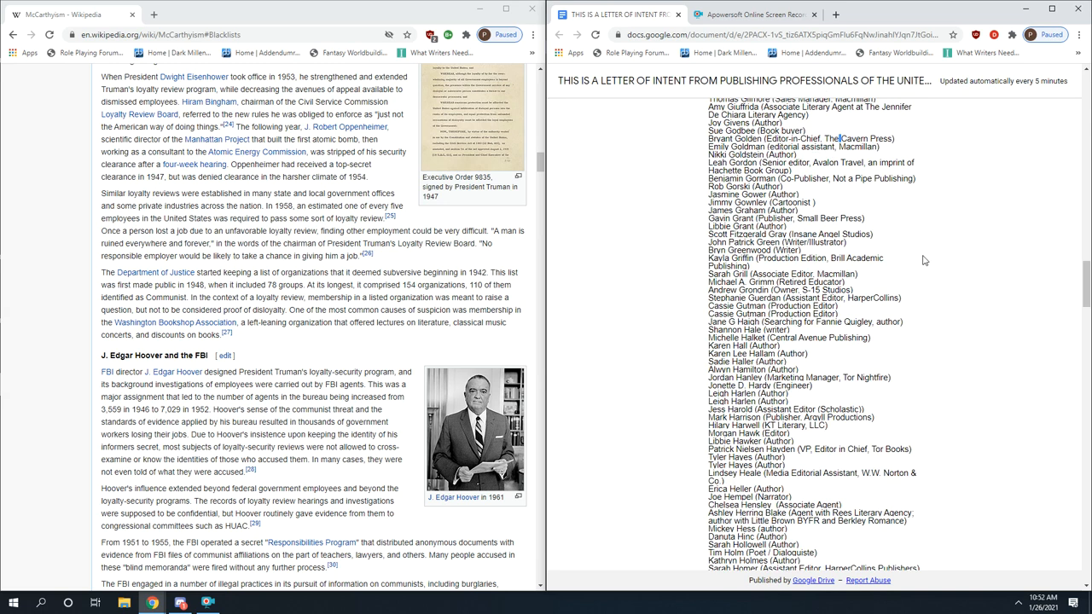
pyautogui.moveTo(894, 208)
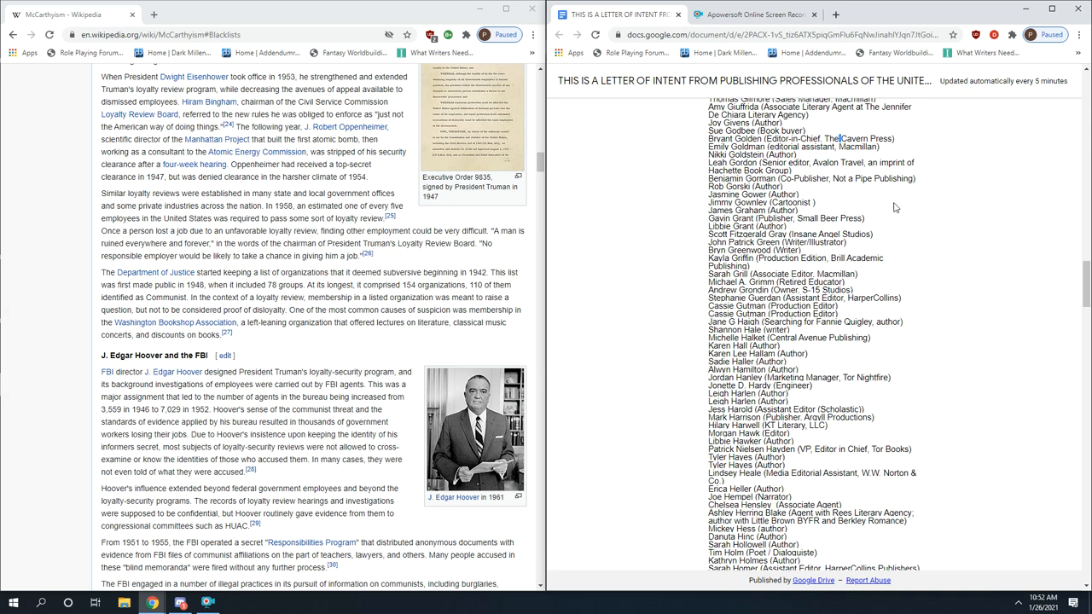
pyautogui.moveTo(952, 267)
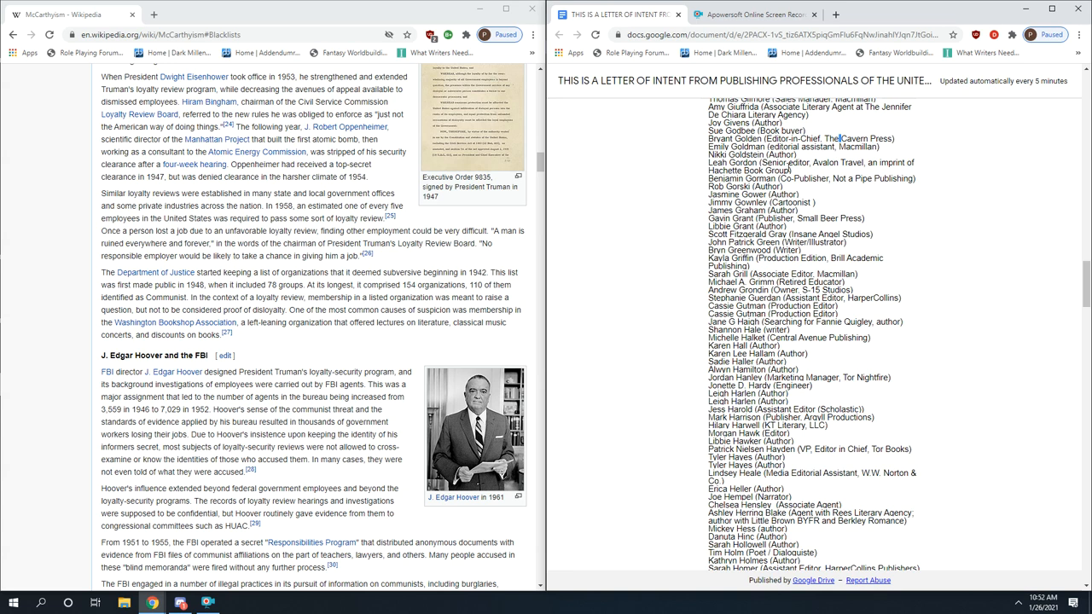
pyautogui.moveTo(915, 286)
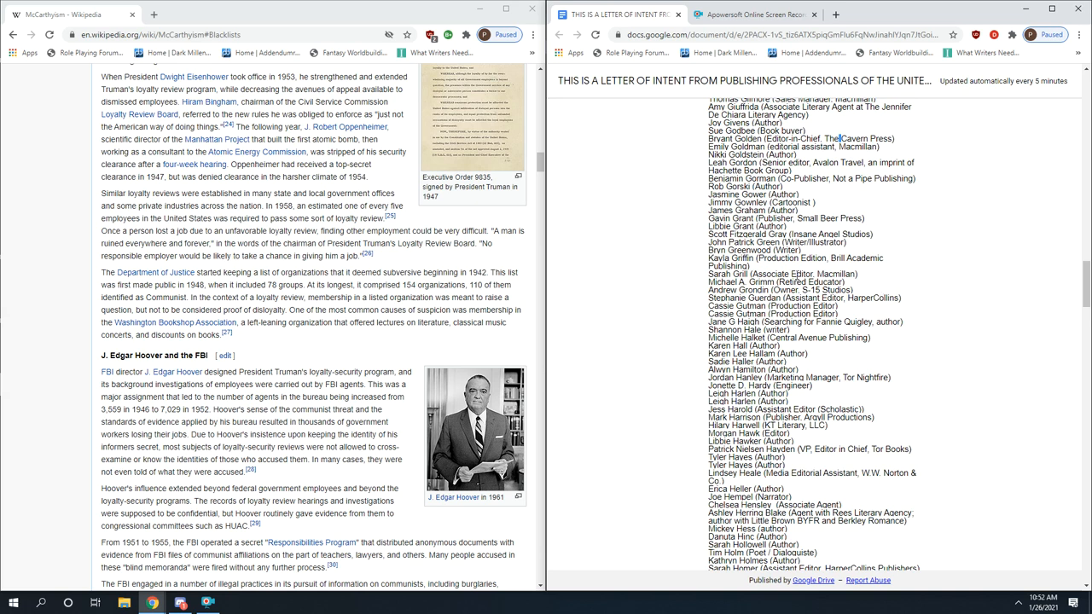
pyautogui.scroll(-3)
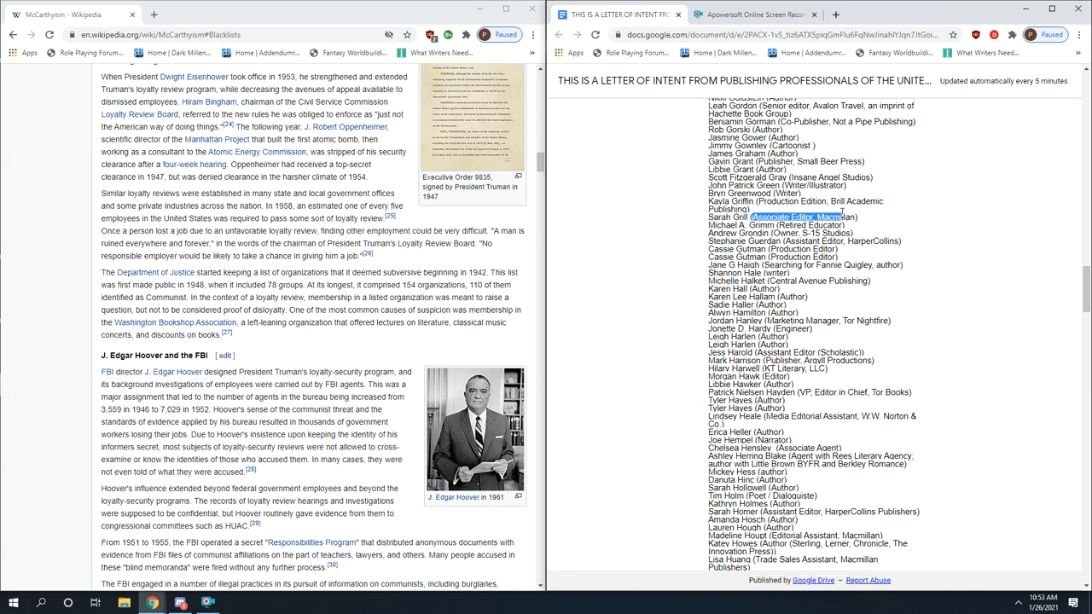
pyautogui.scroll(-3)
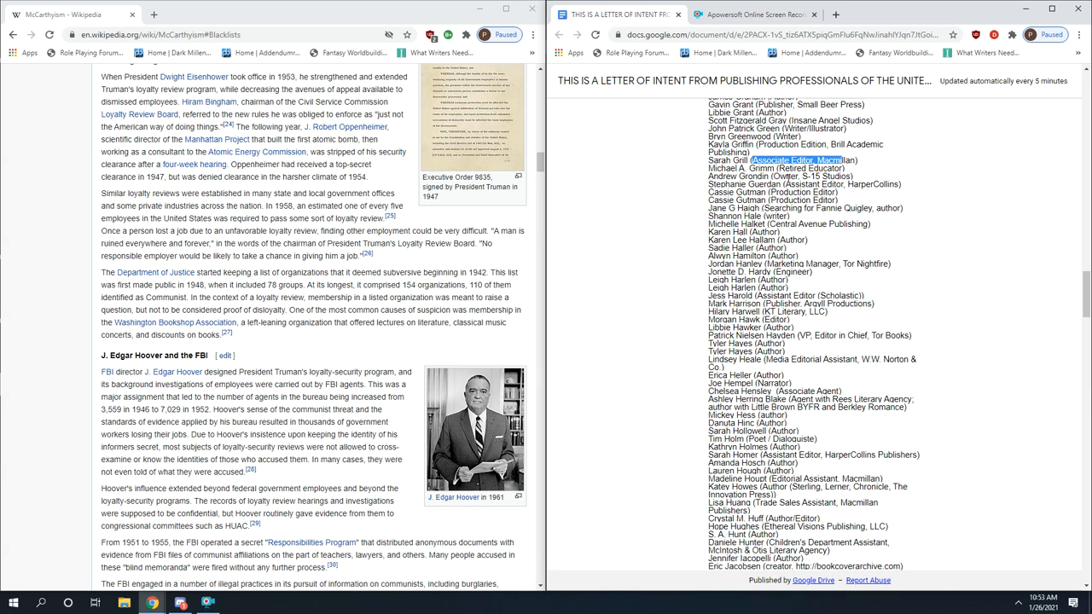
pyautogui.moveTo(952, 273)
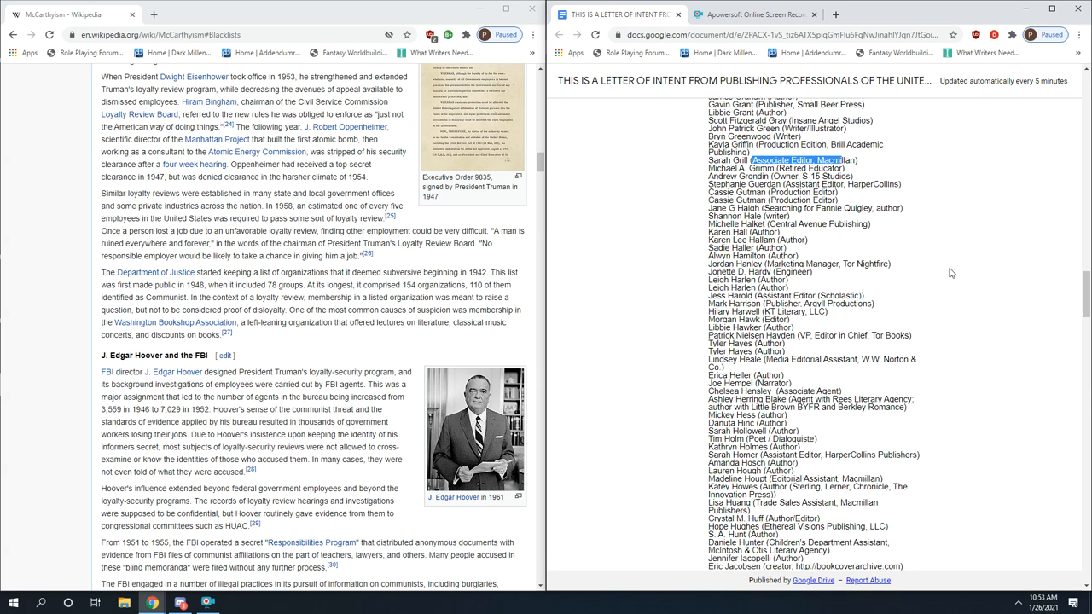
pyautogui.scroll(-3)
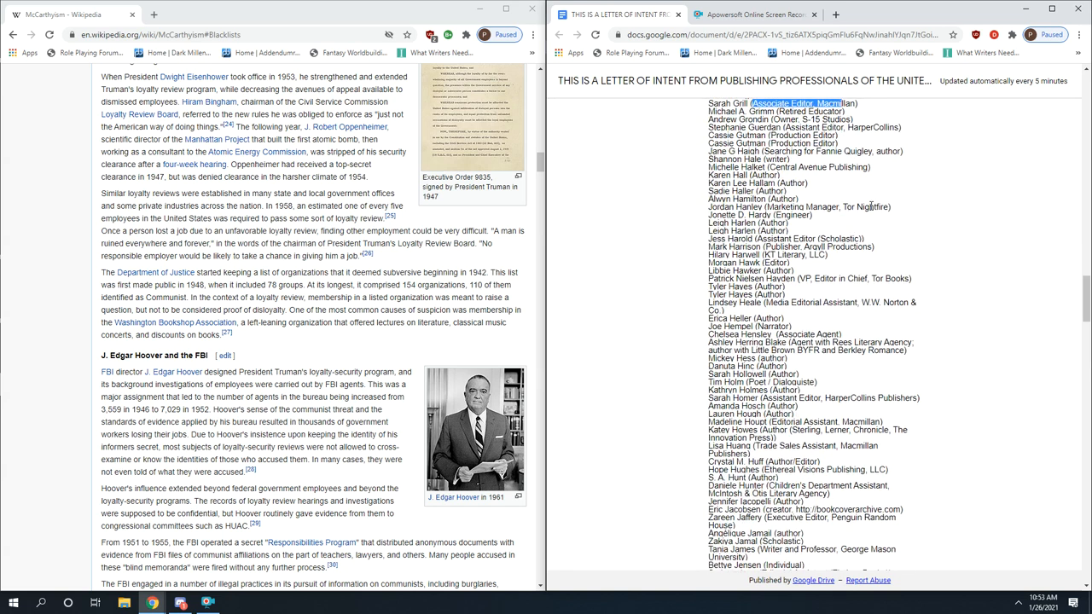
pyautogui.scroll(-3)
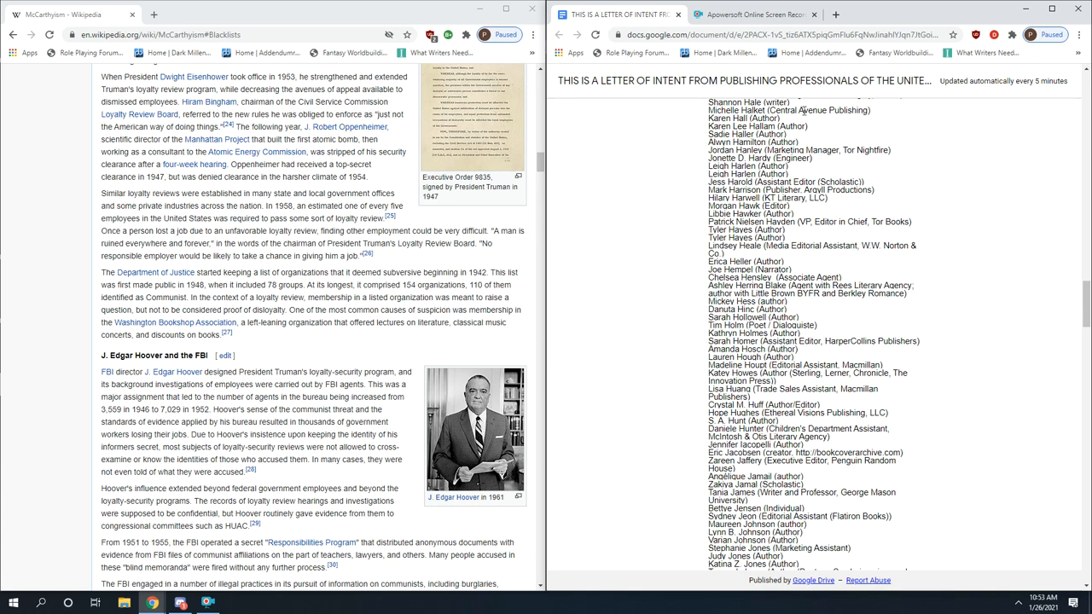
pyautogui.moveTo(849, 205)
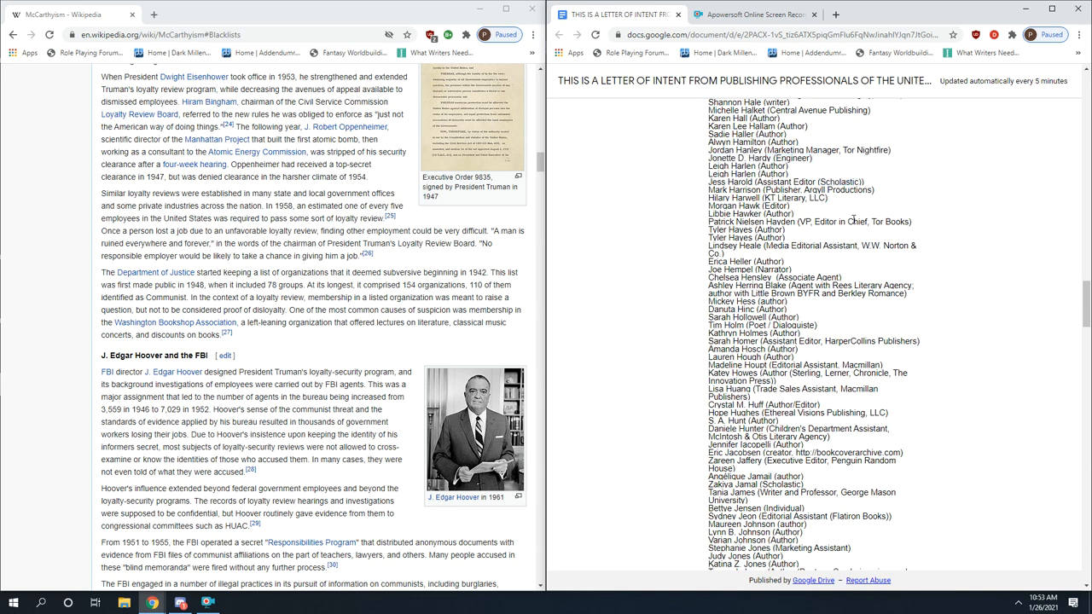
pyautogui.scroll(-3)
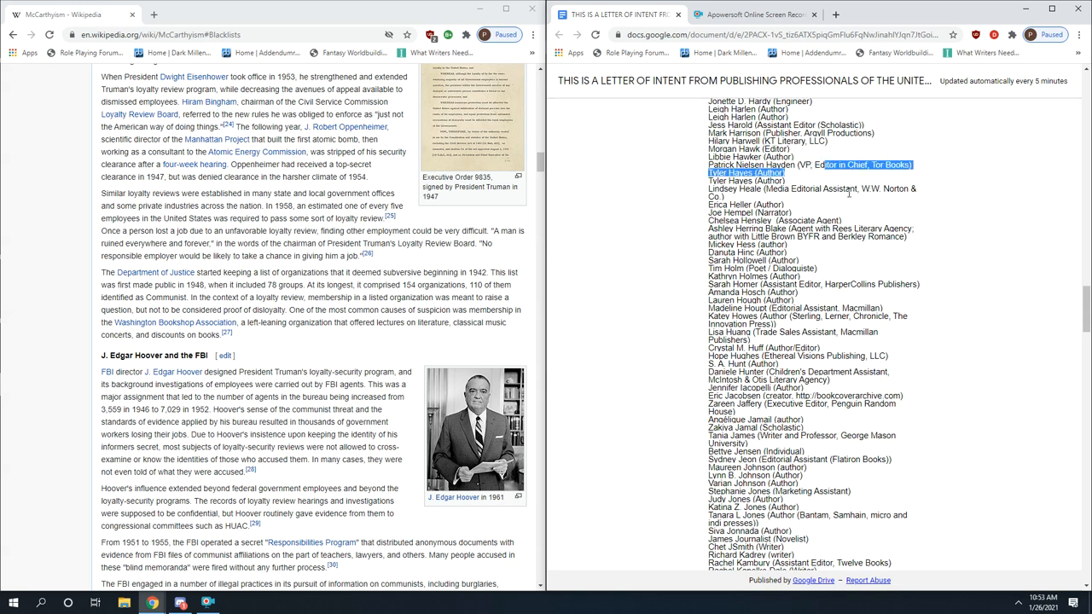
pyautogui.scroll(-3)
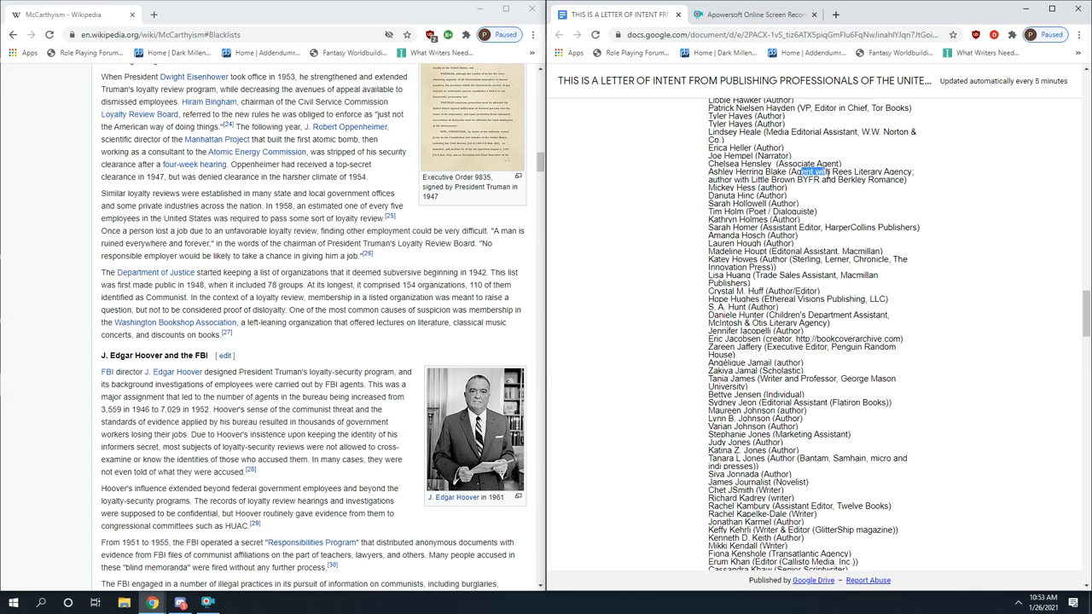
pyautogui.scroll(-3)
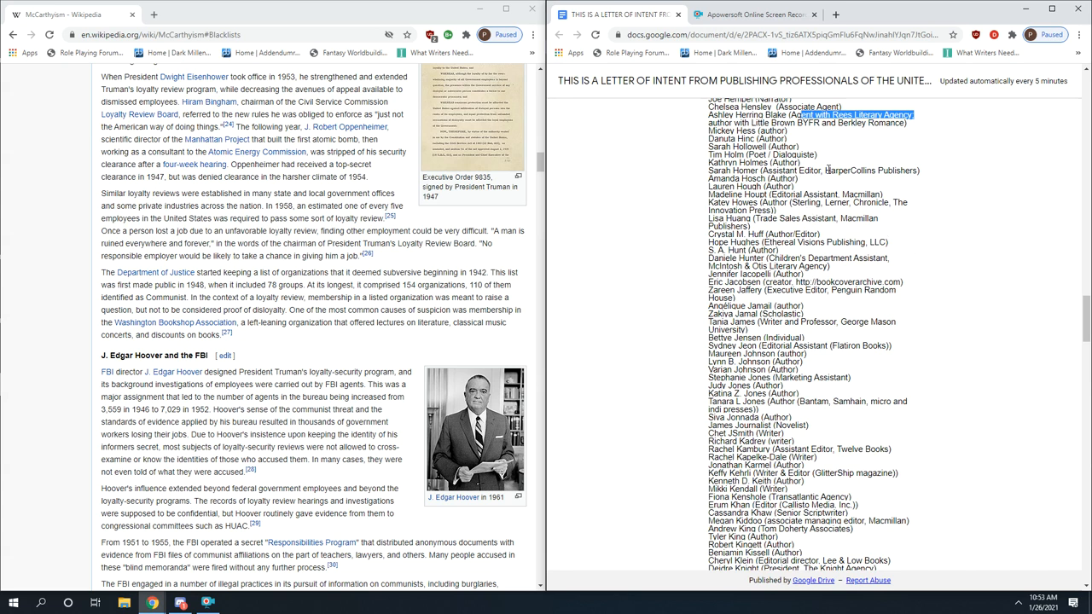
pyautogui.scroll(-3)
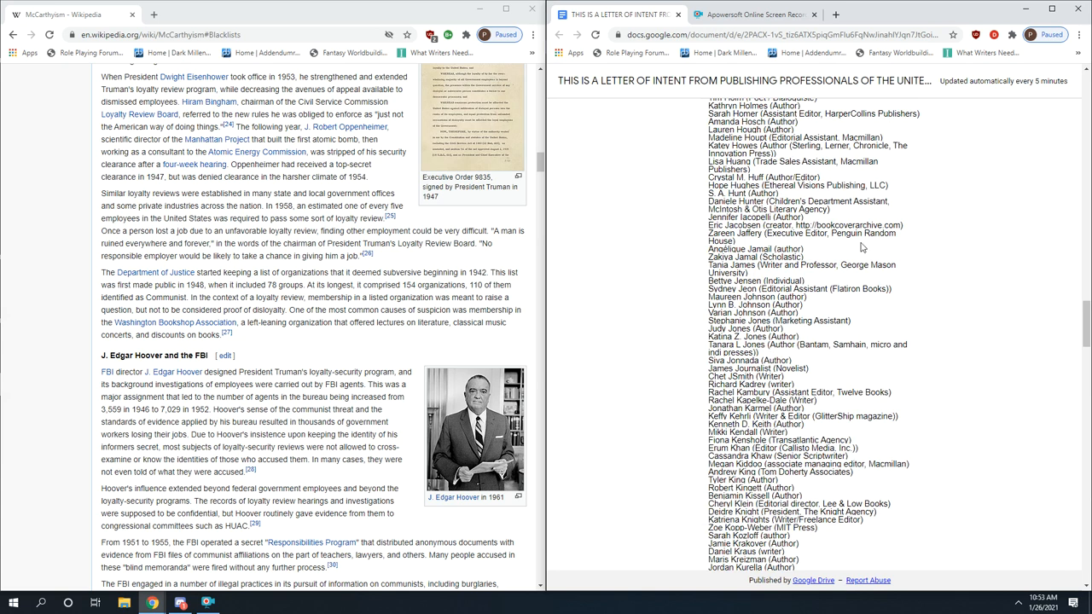
pyautogui.moveTo(802, 198)
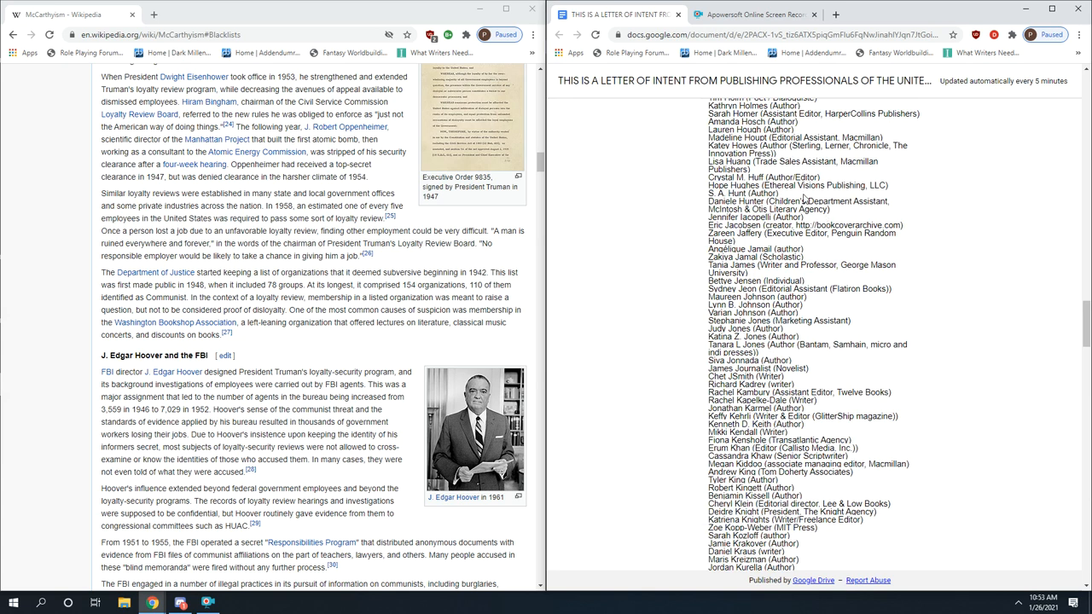
pyautogui.moveTo(891, 260)
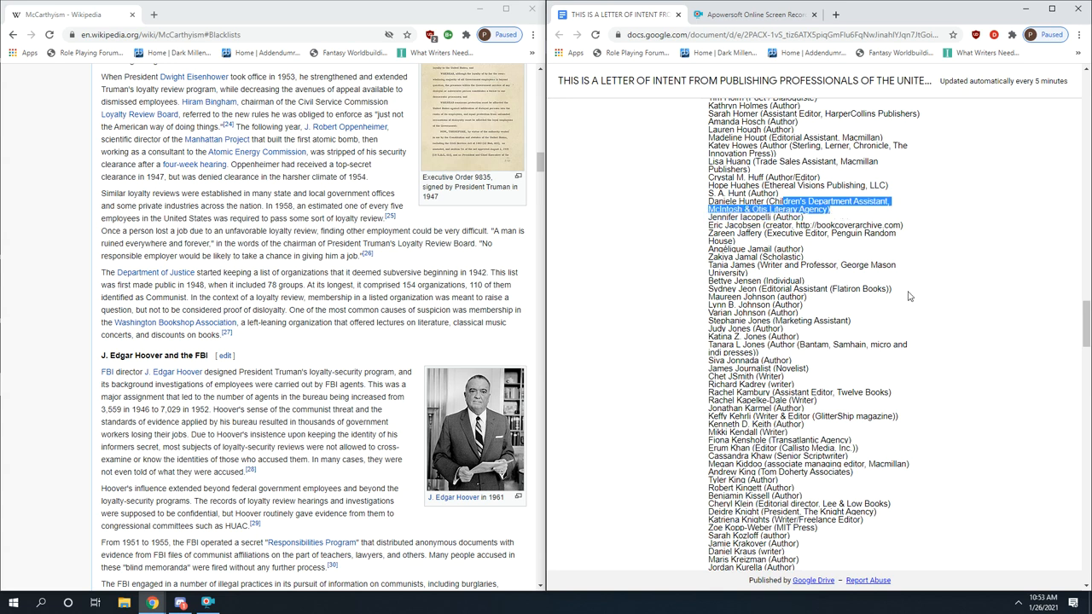
pyautogui.scroll(-3)
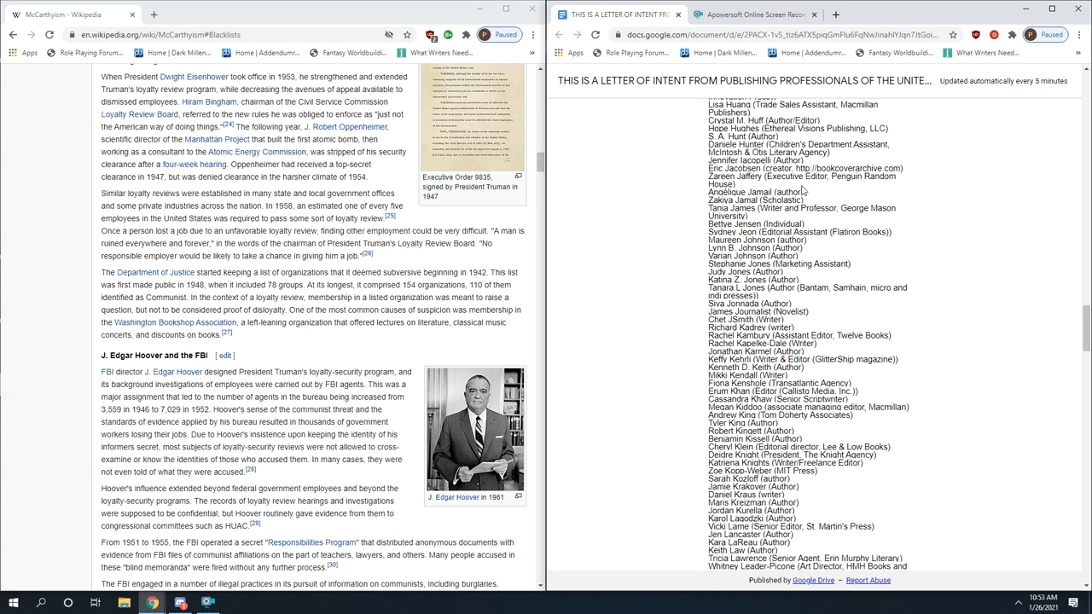
pyautogui.moveTo(885, 218)
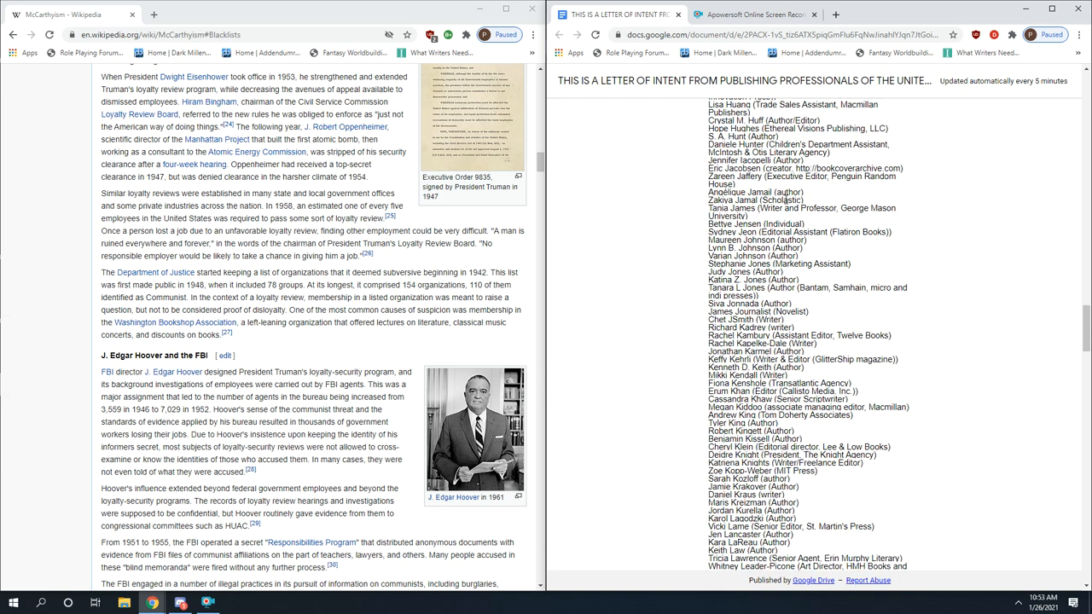
pyautogui.scroll(-3)
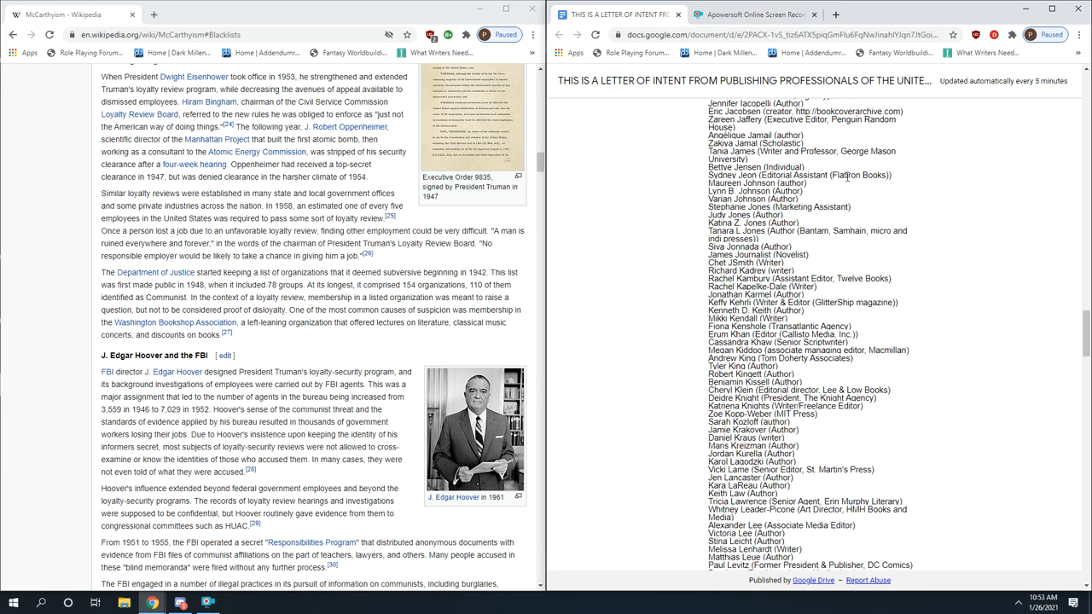
pyautogui.scroll(-3)
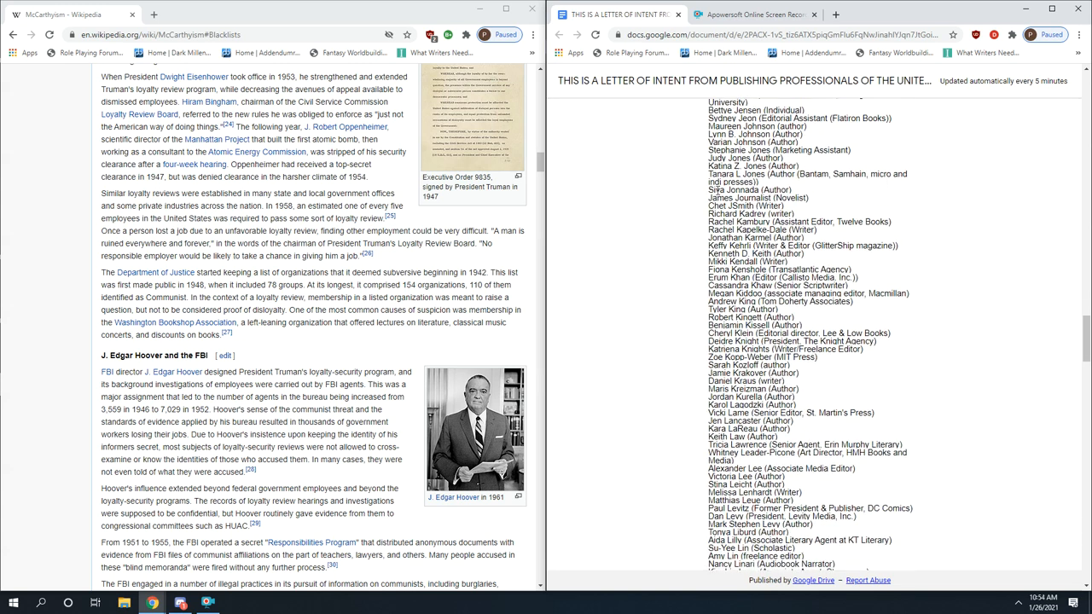
pyautogui.scroll(-3)
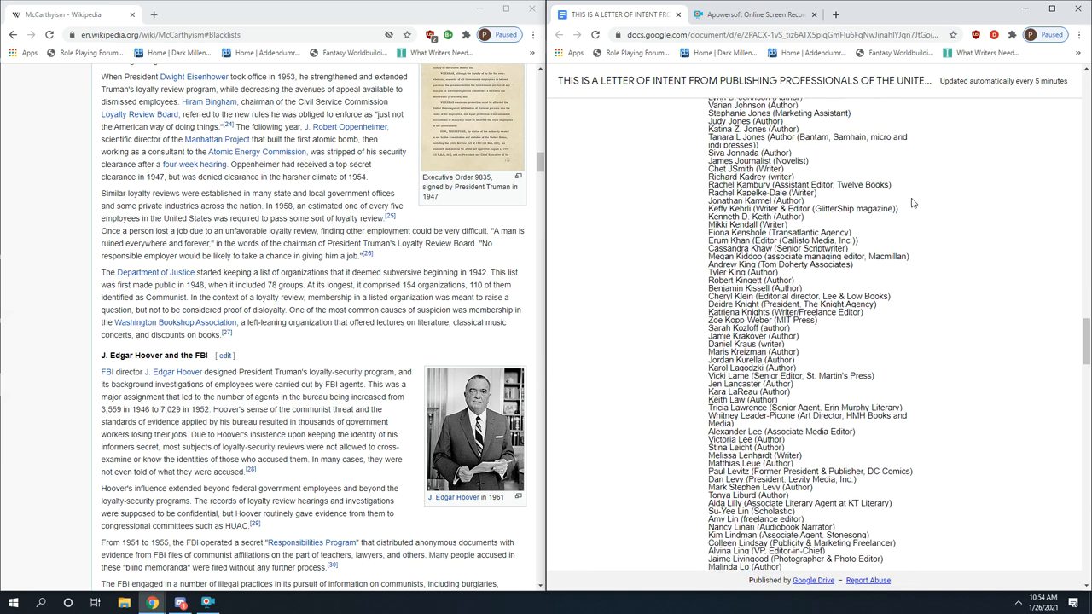
pyautogui.scroll(-3)
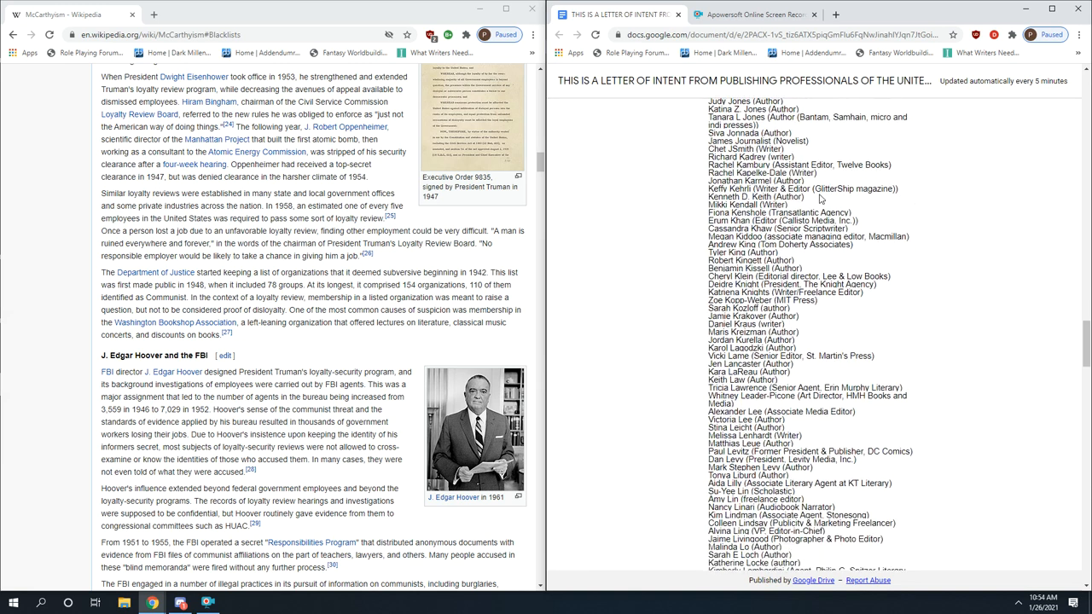
pyautogui.scroll(-3)
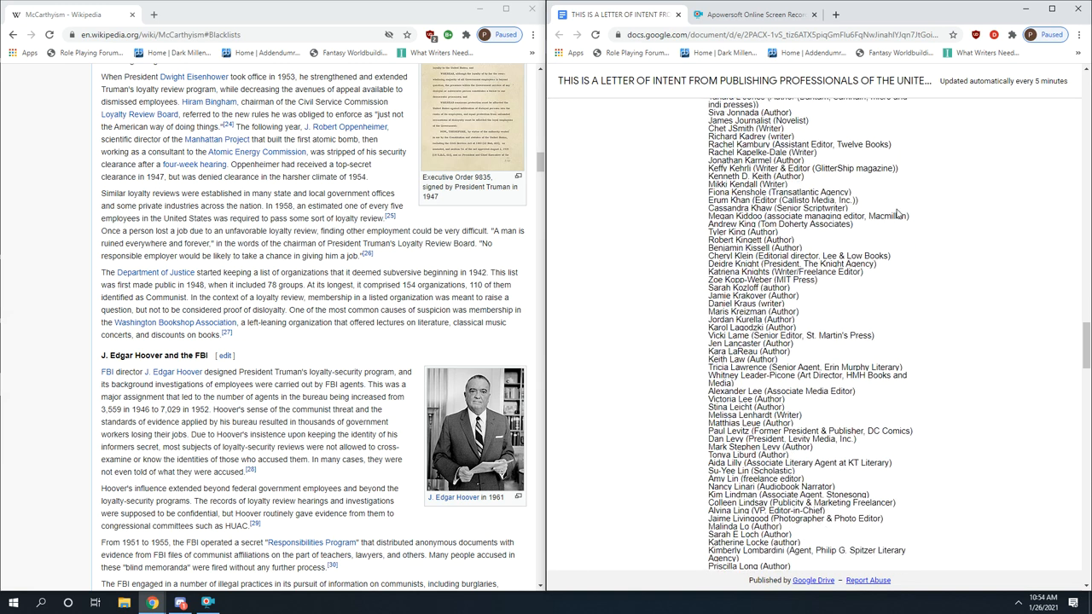
pyautogui.scroll(-3)
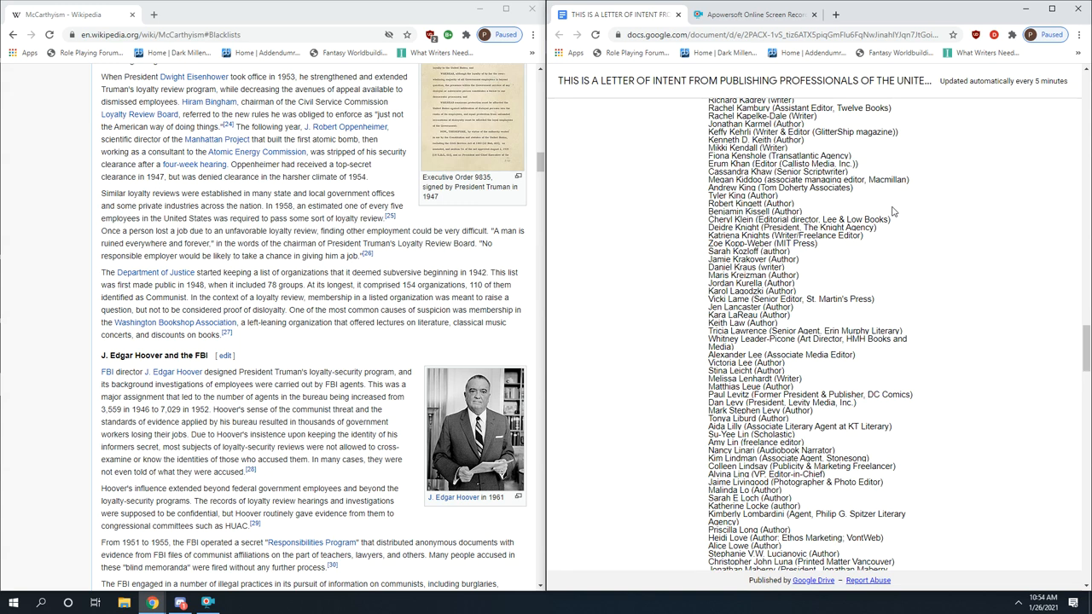
pyautogui.scroll(-3)
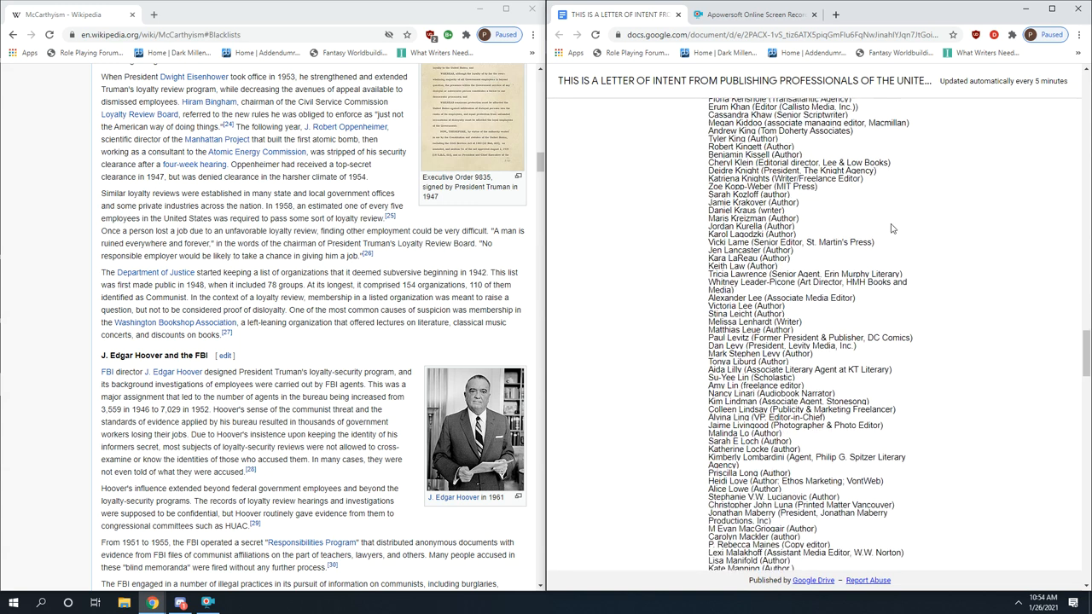
pyautogui.scroll(-3)
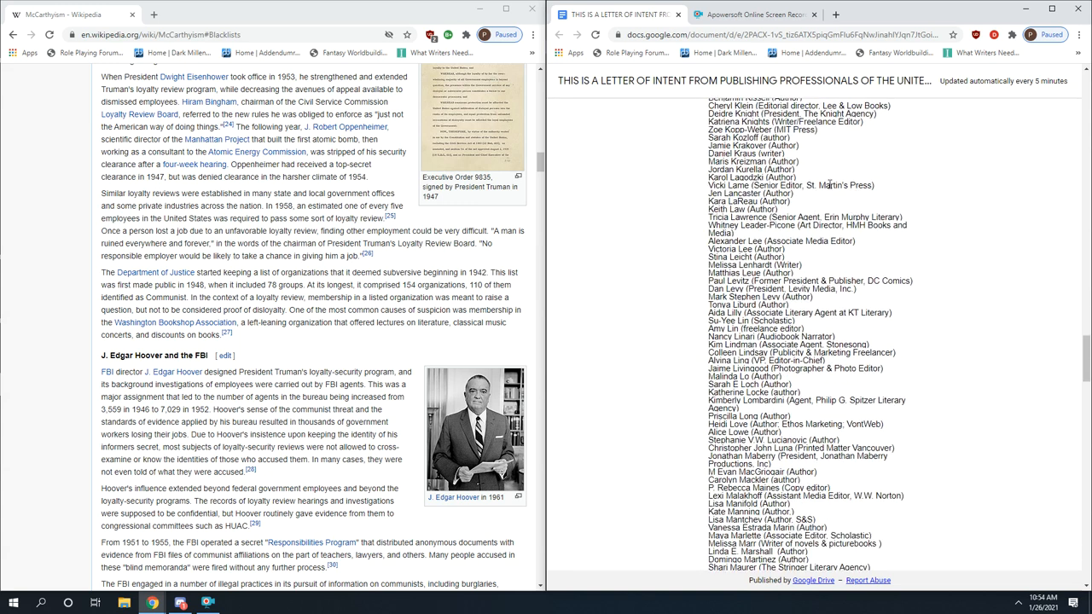
pyautogui.scroll(-3)
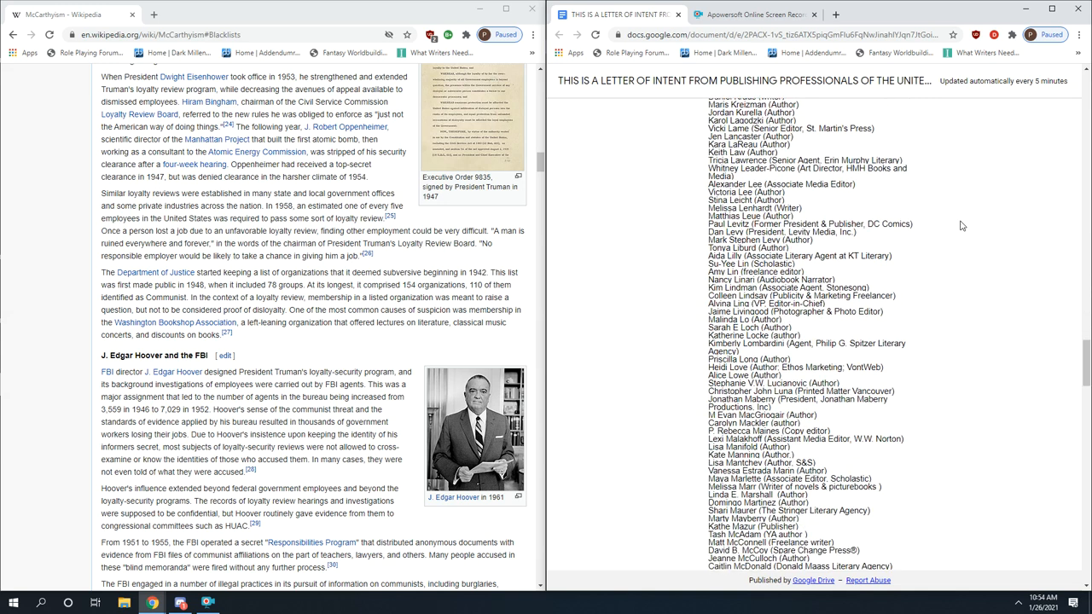
pyautogui.moveTo(935, 194)
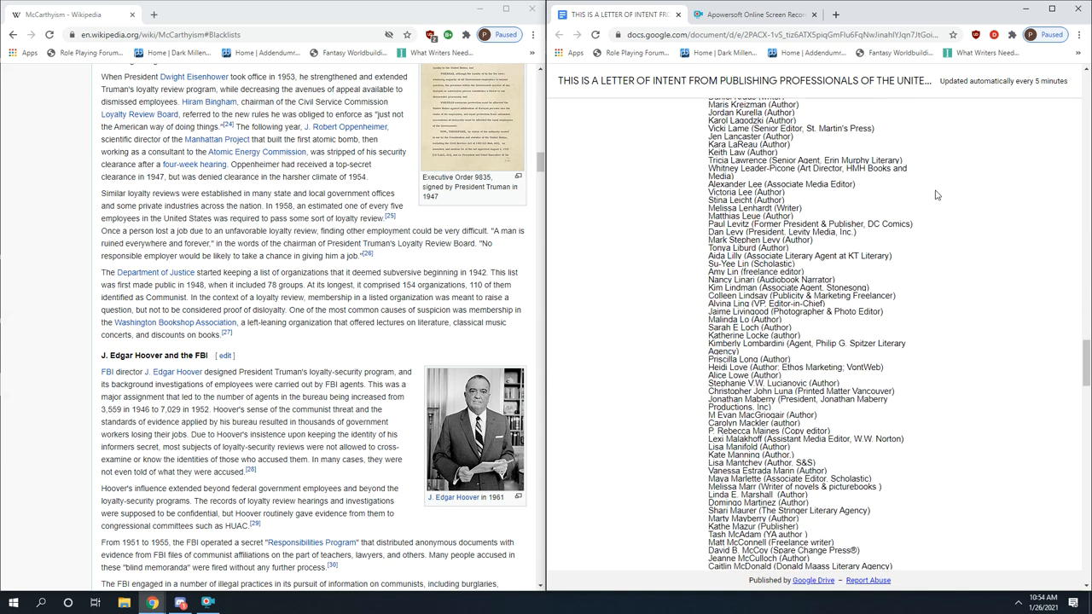
pyautogui.scroll(-3)
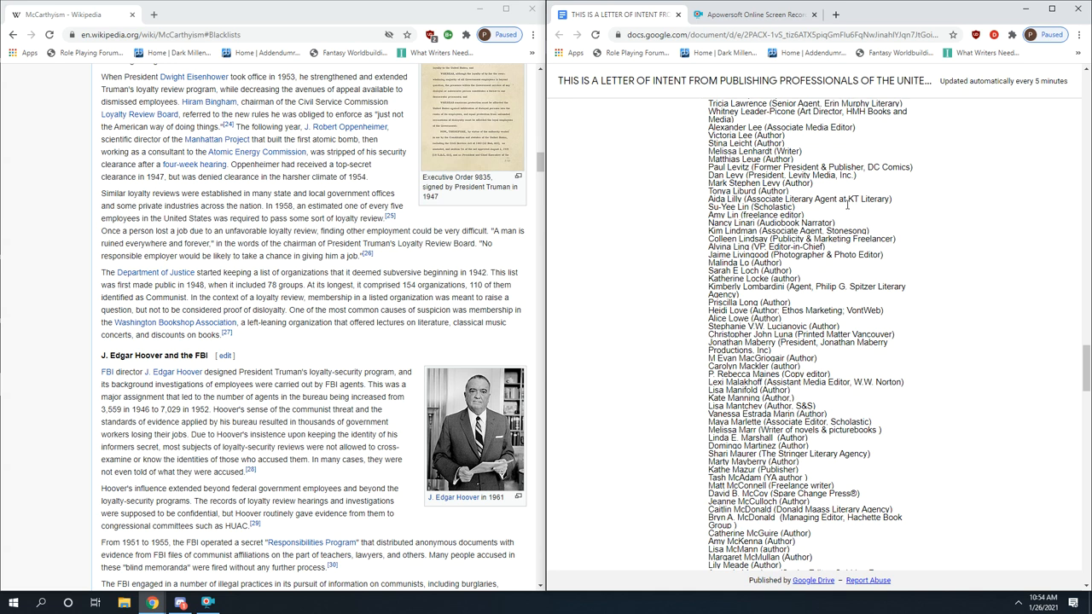
pyautogui.scroll(-3)
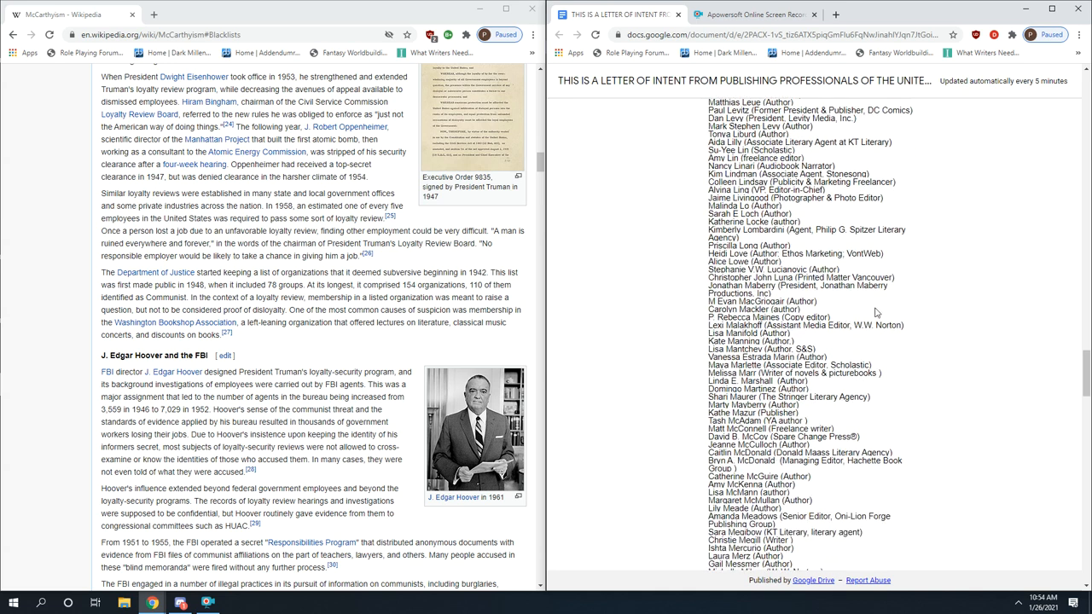
pyautogui.scroll(-3)
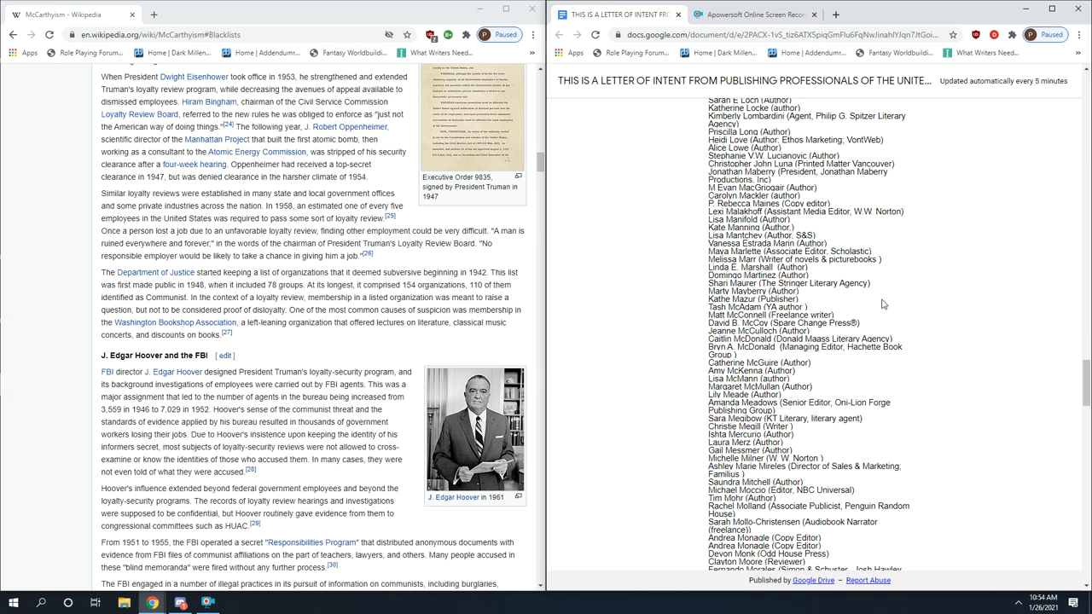
pyautogui.scroll(-3)
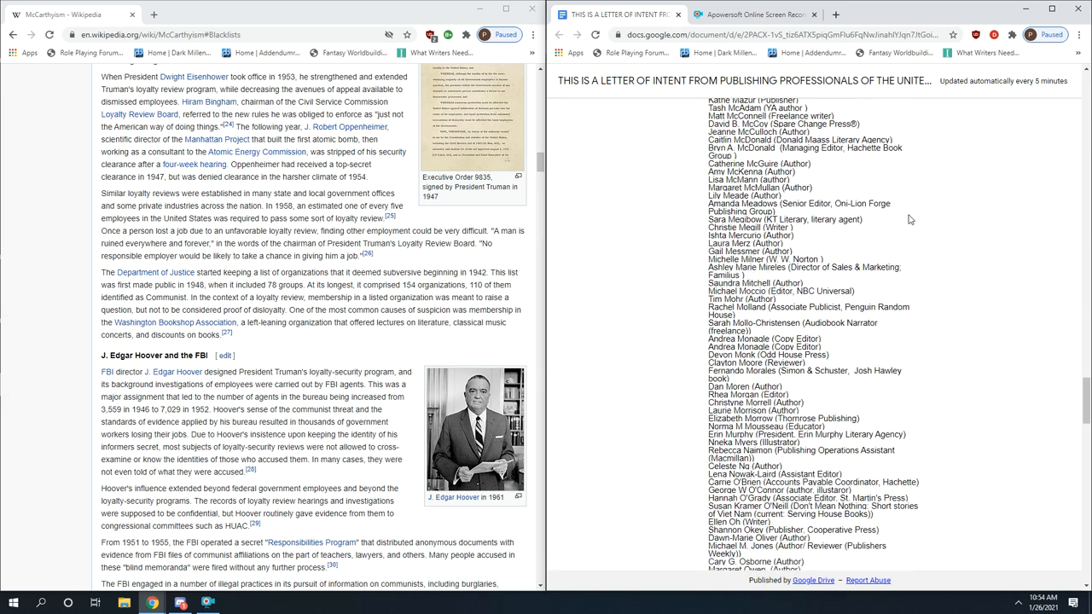
pyautogui.scroll(-3)
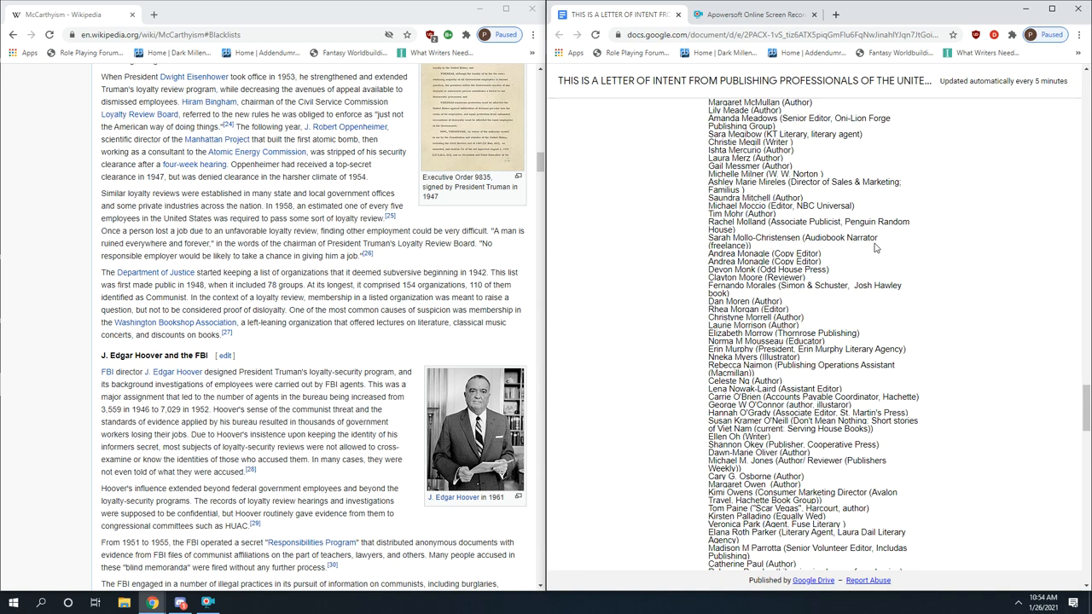
pyautogui.moveTo(883, 220)
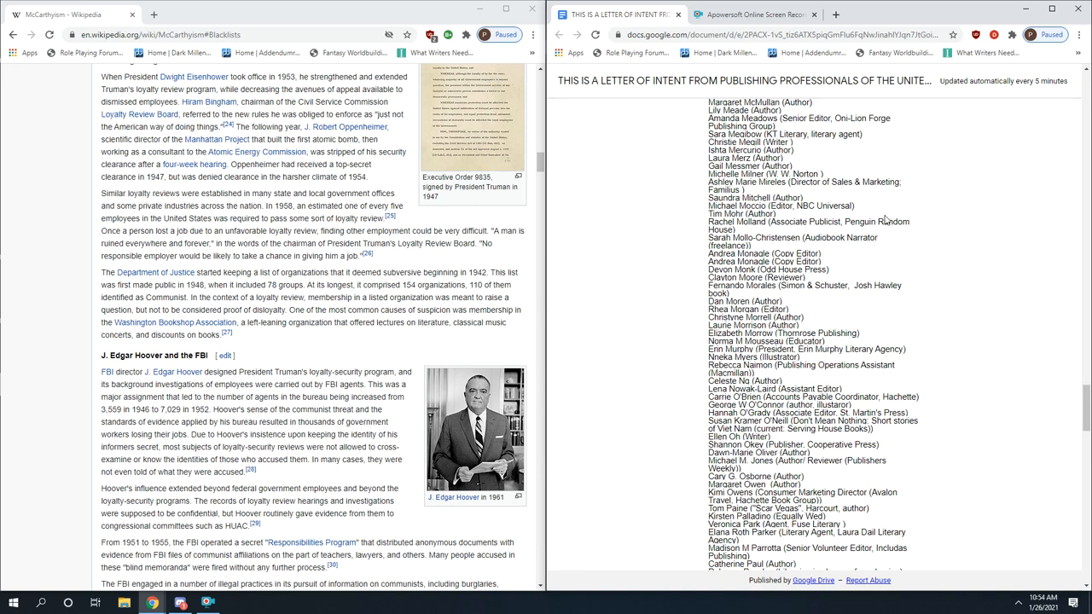
pyautogui.moveTo(836, 249)
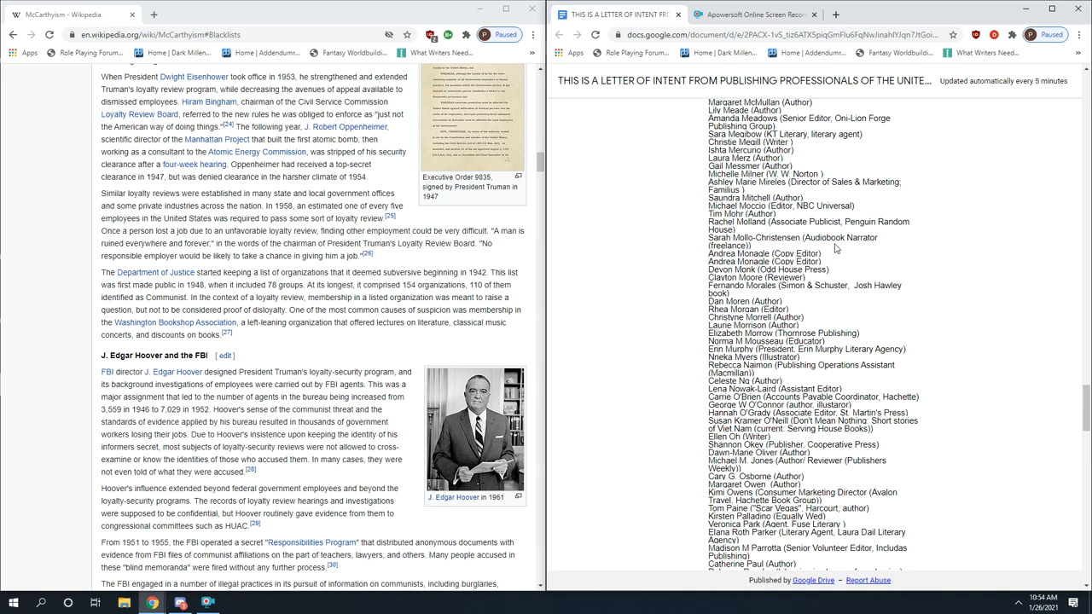
pyautogui.scroll(-3)
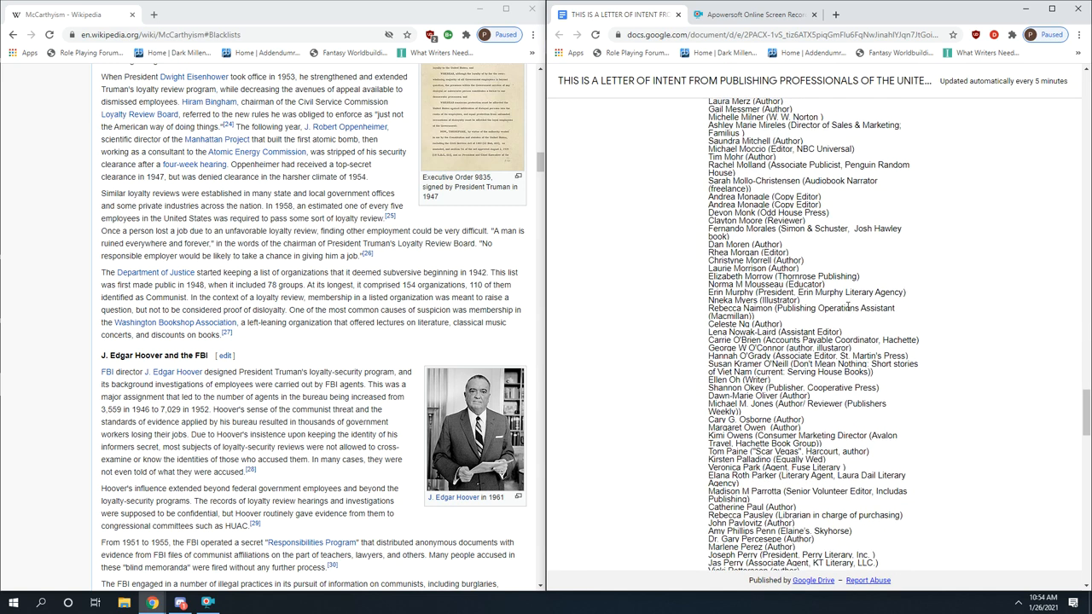
pyautogui.scroll(-3)
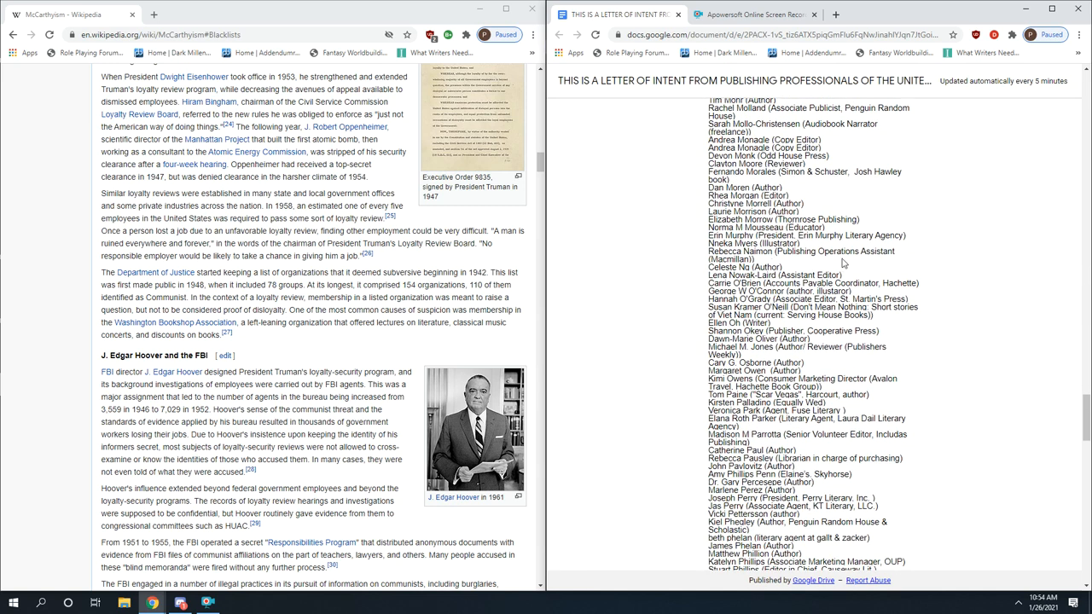
pyautogui.scroll(-3)
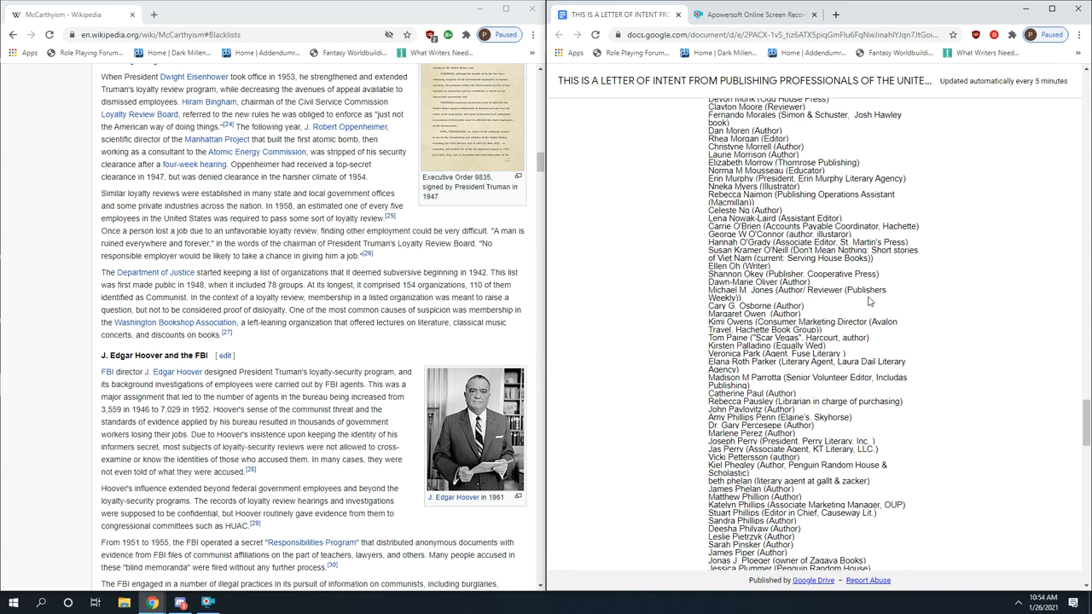
pyautogui.scroll(-3)
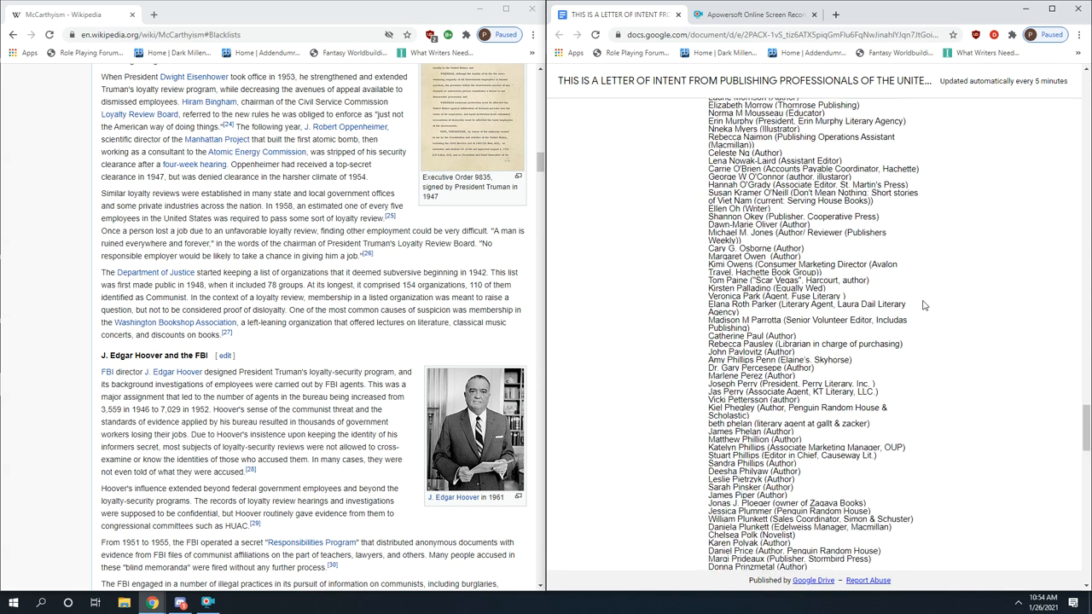
pyautogui.scroll(-3)
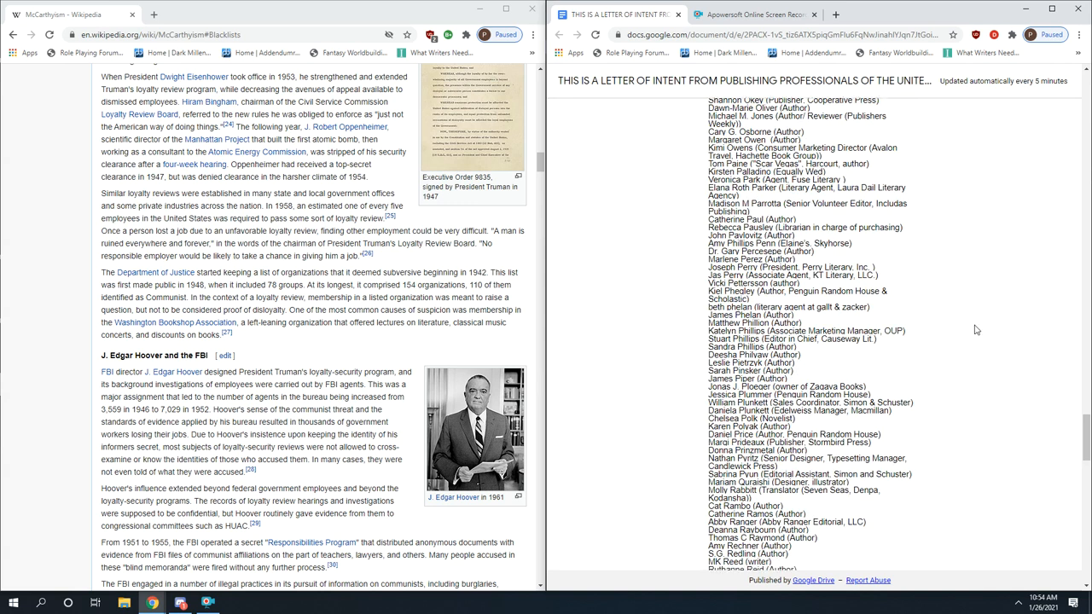
pyautogui.scroll(-3)
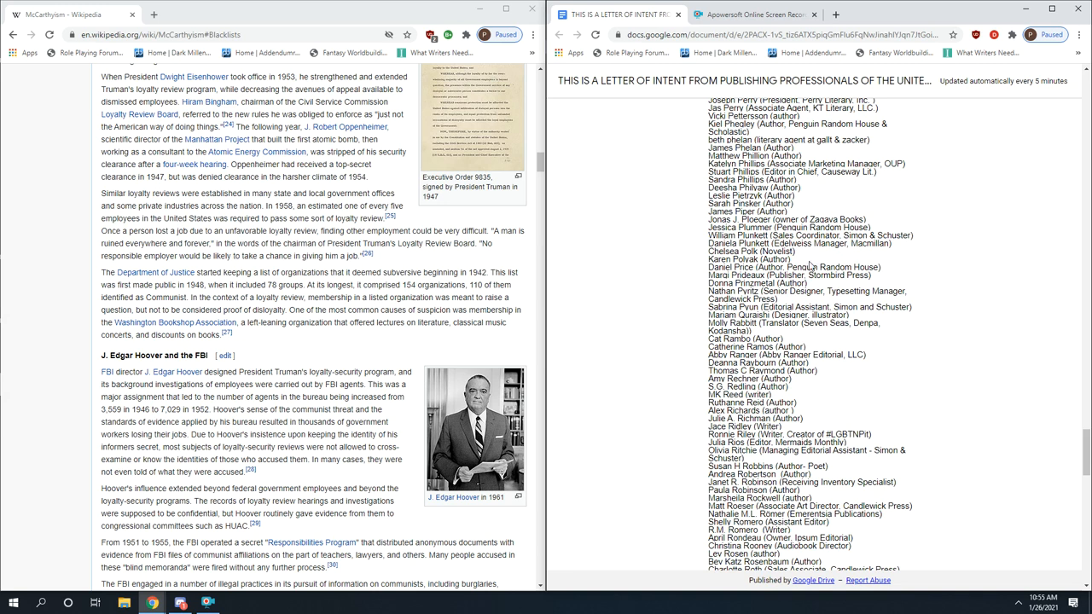
pyautogui.moveTo(938, 333)
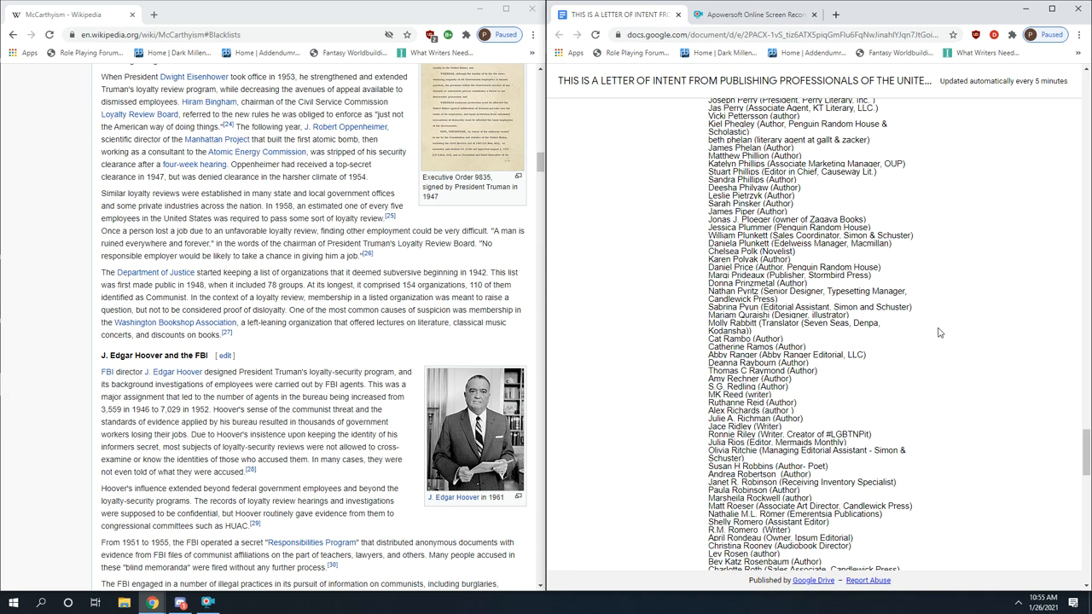
pyautogui.scroll(-3)
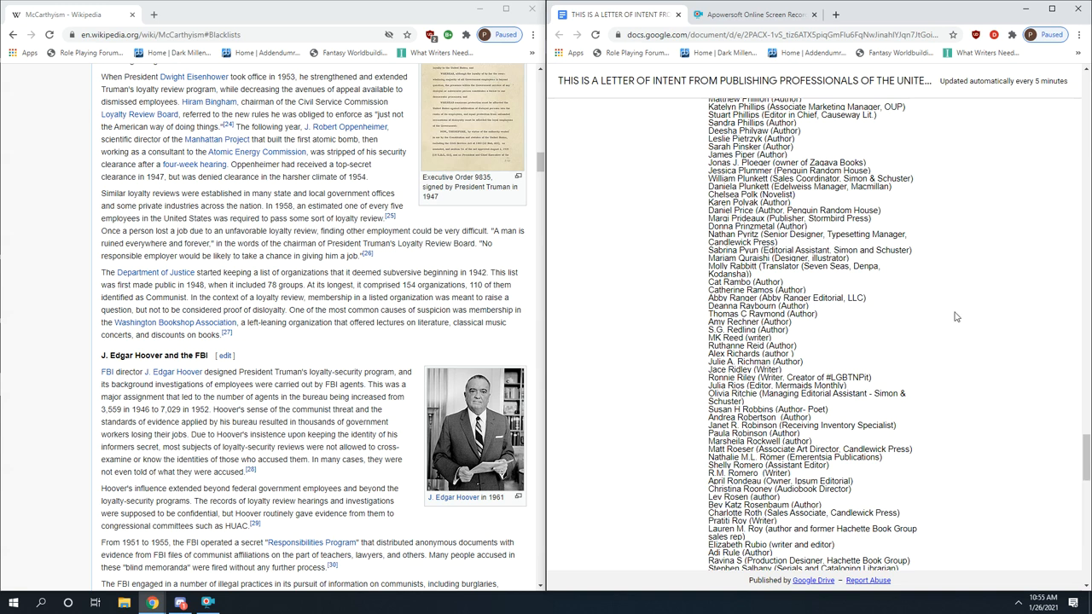
pyautogui.moveTo(929, 286)
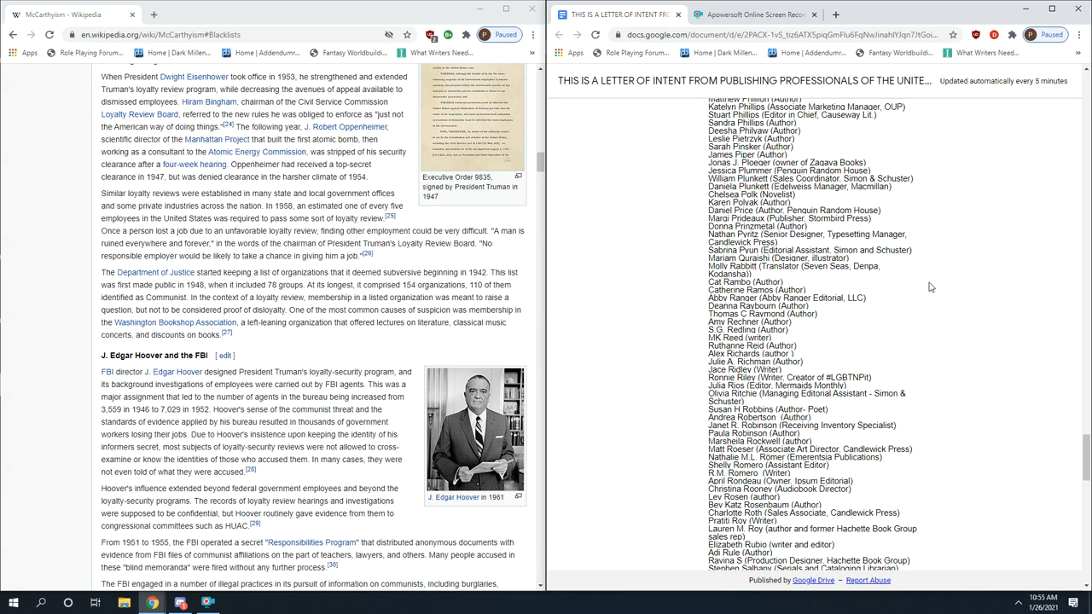
pyautogui.scroll(-3)
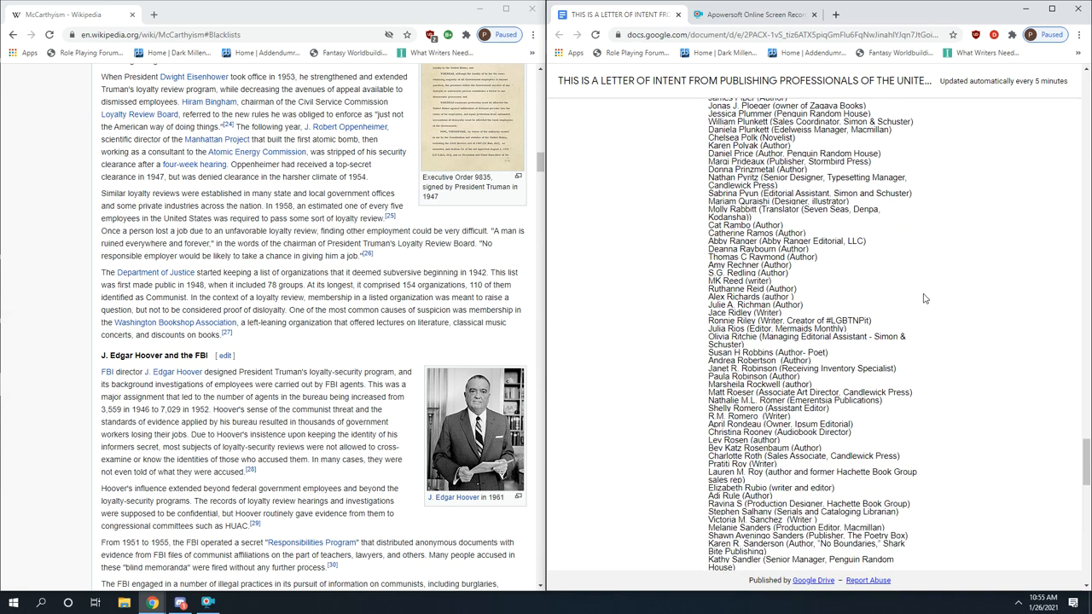
pyautogui.scroll(-3)
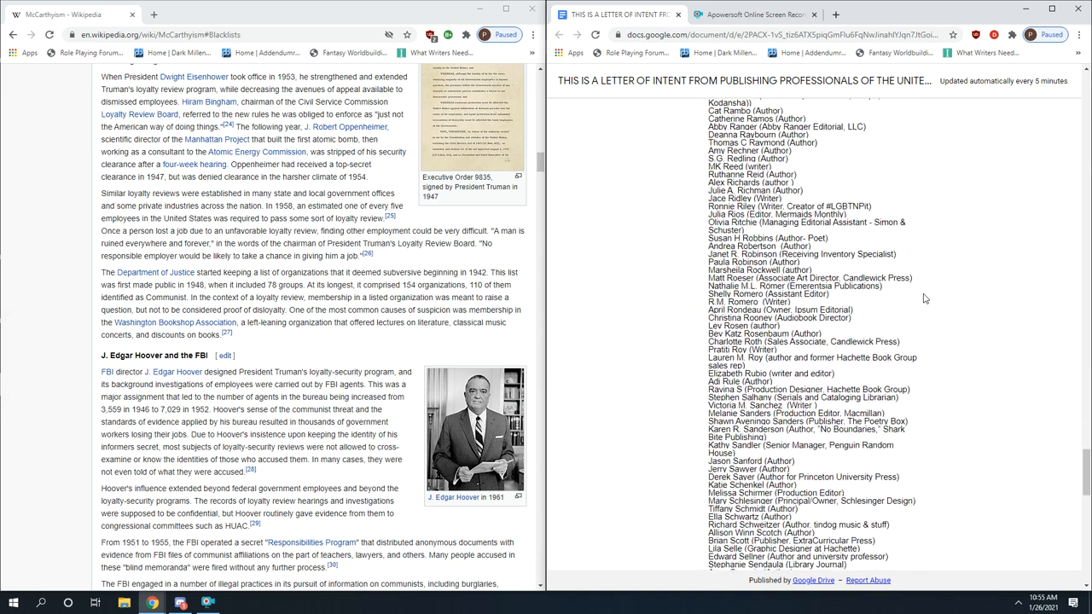
pyautogui.scroll(-3)
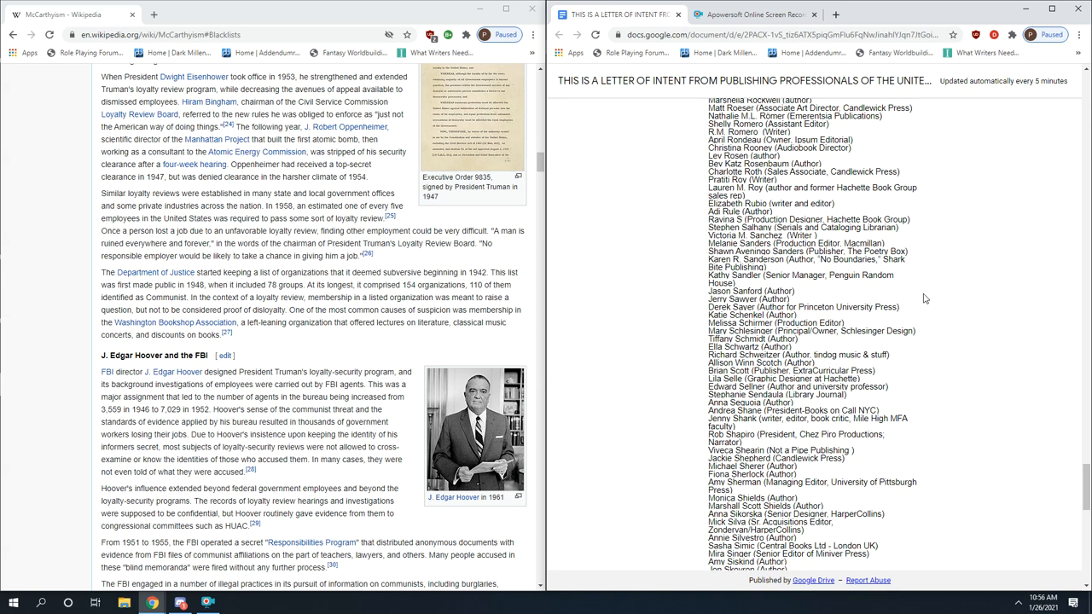
pyautogui.moveTo(265, 464)
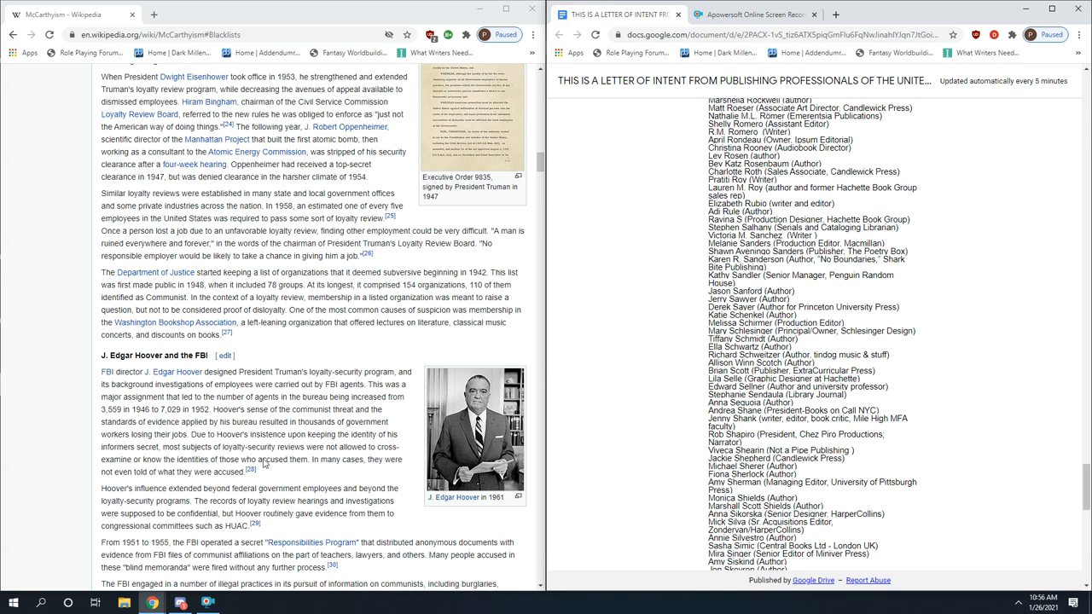
pyautogui.scroll(3)
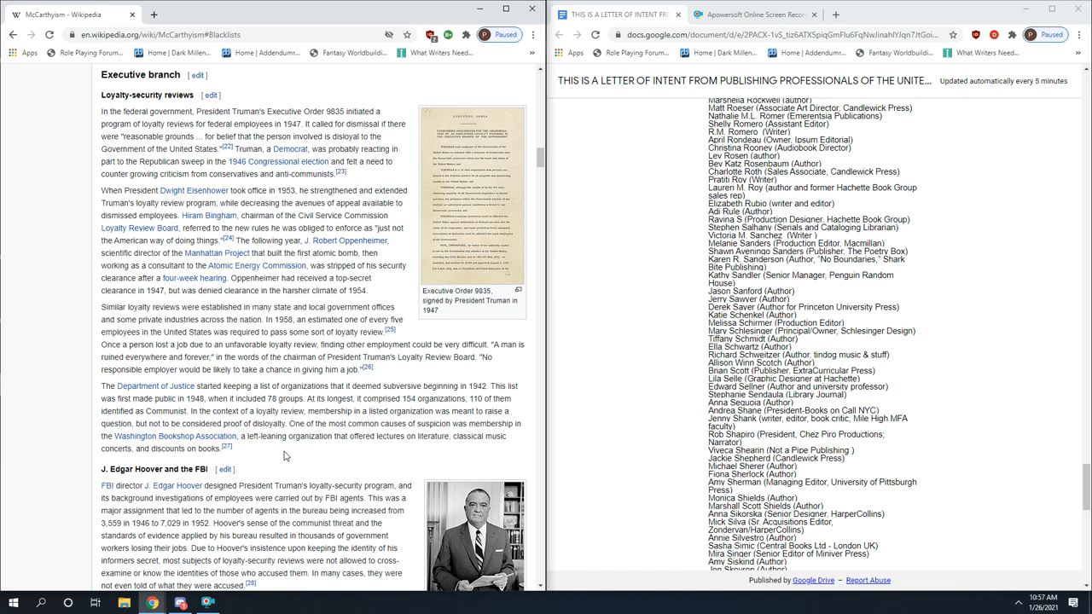
pyautogui.moveTo(242, 440)
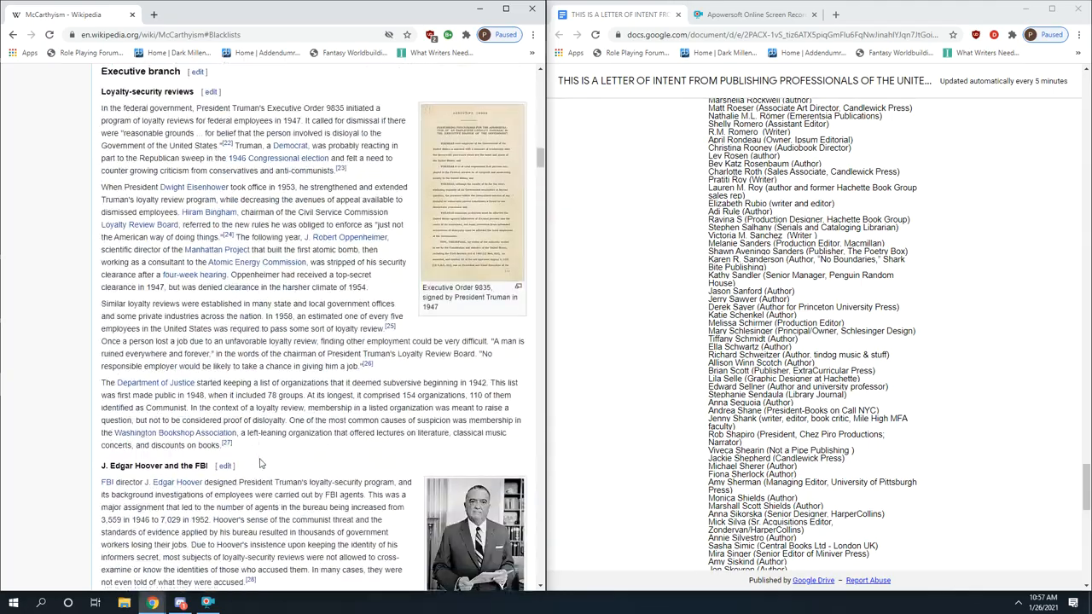
# Scroll to the Blacklists section and highlight the 'We will not knowingly employ a Communist' quote
pyautogui.scroll(-3)
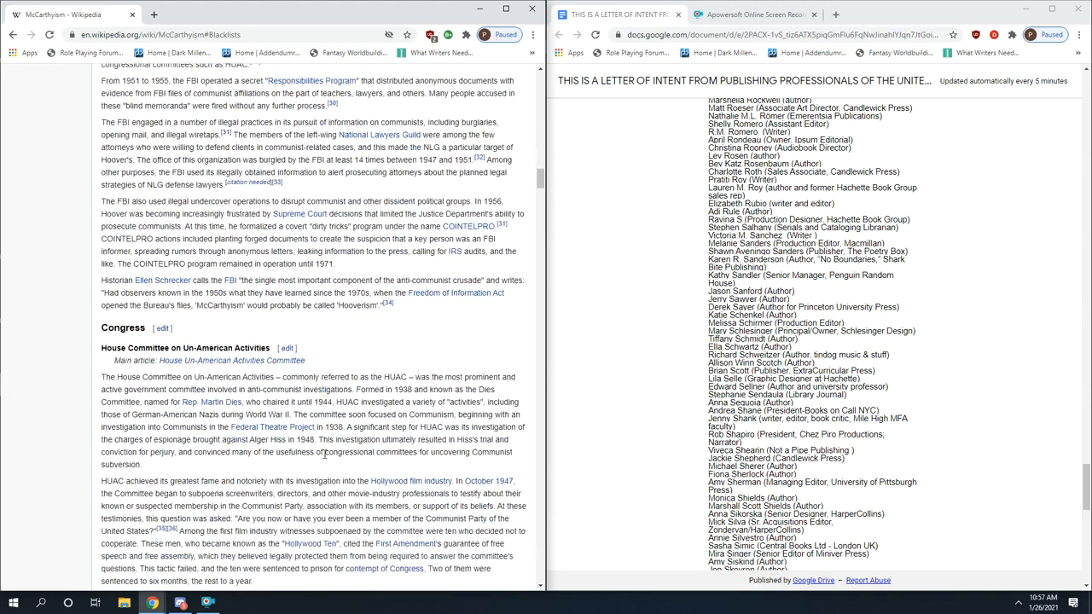
pyautogui.scroll(-3)
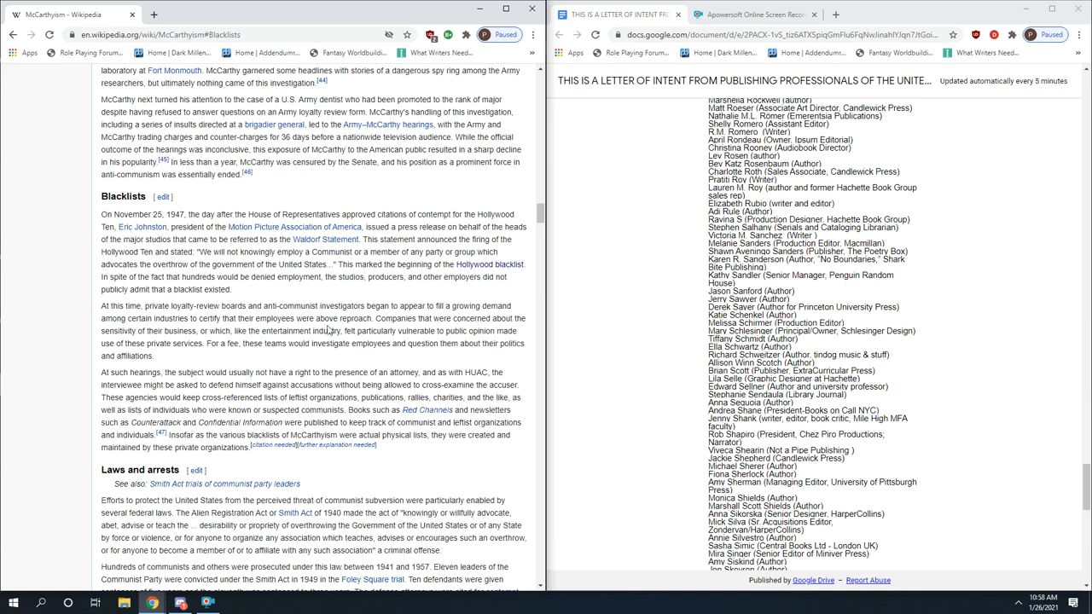
pyautogui.scroll(-3)
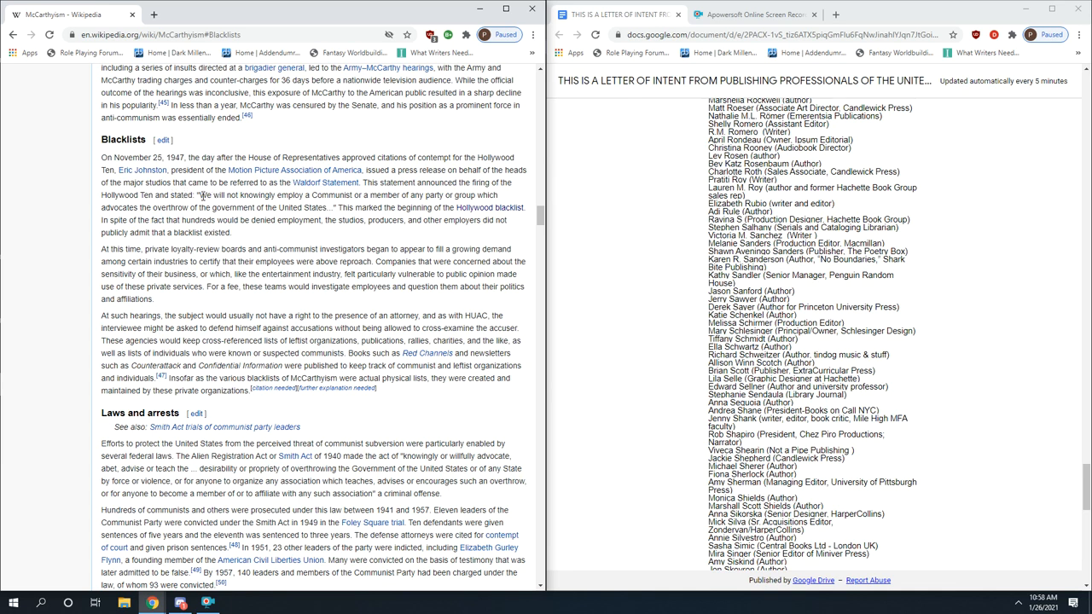
pyautogui.moveTo(201, 205)
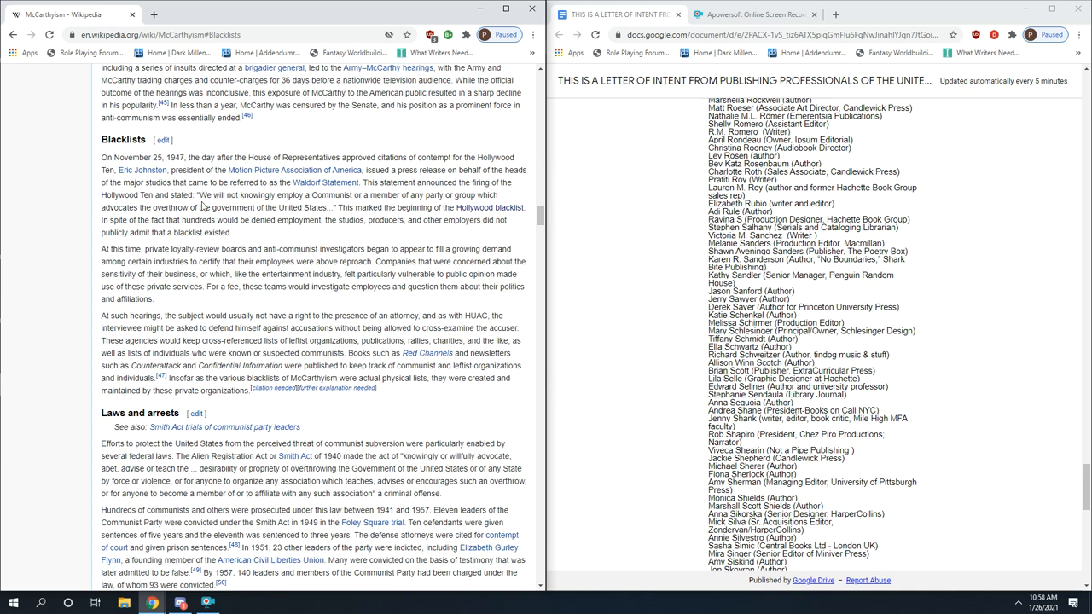
pyautogui.moveTo(202, 194); pyautogui.dragTo(321, 195)
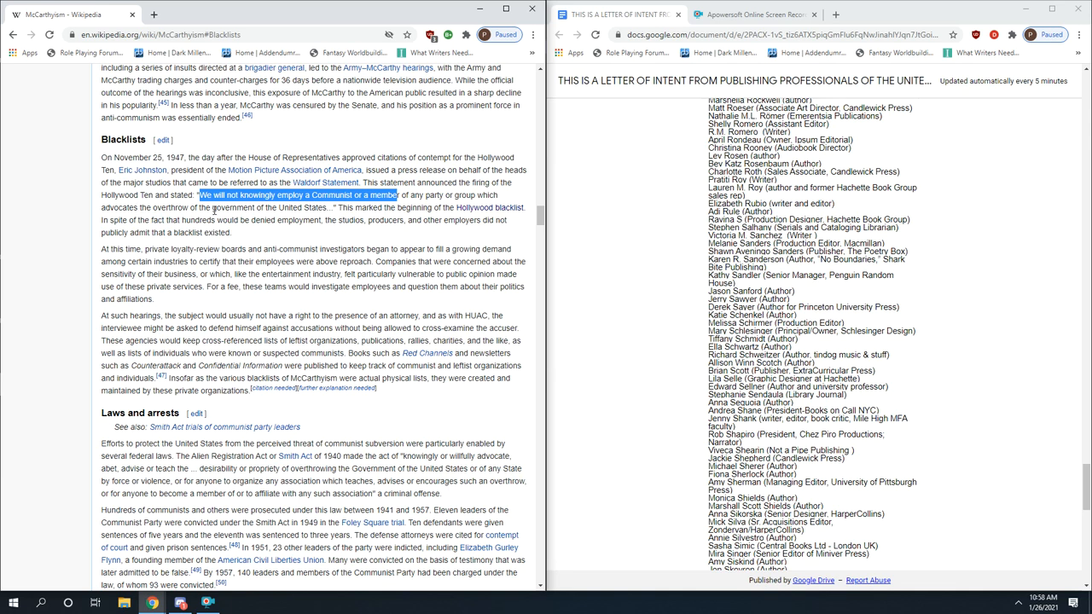
pyautogui.scroll(-3)
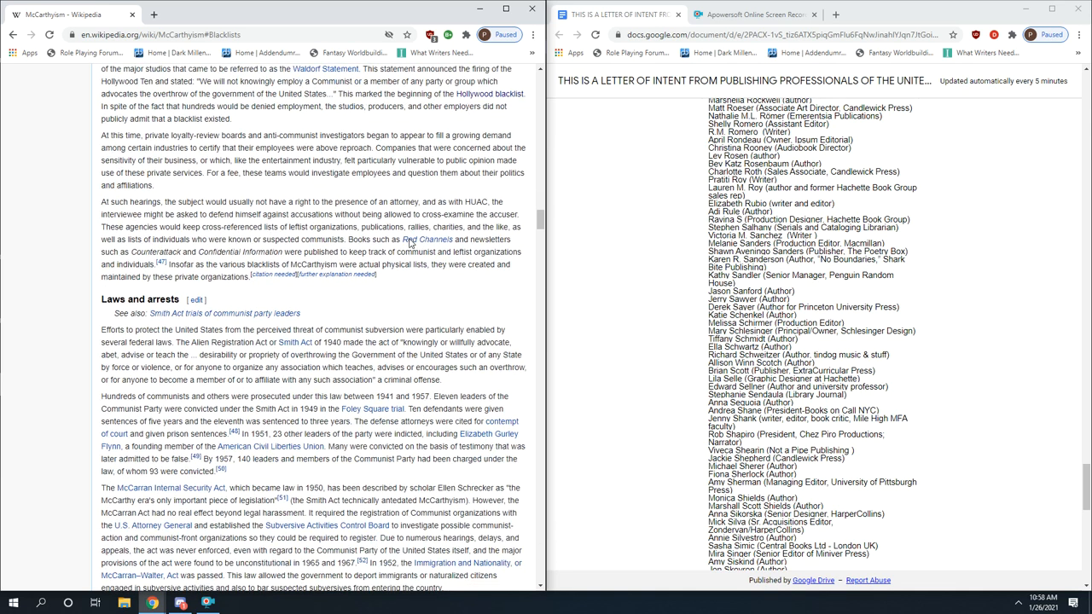
pyautogui.moveTo(253, 119)
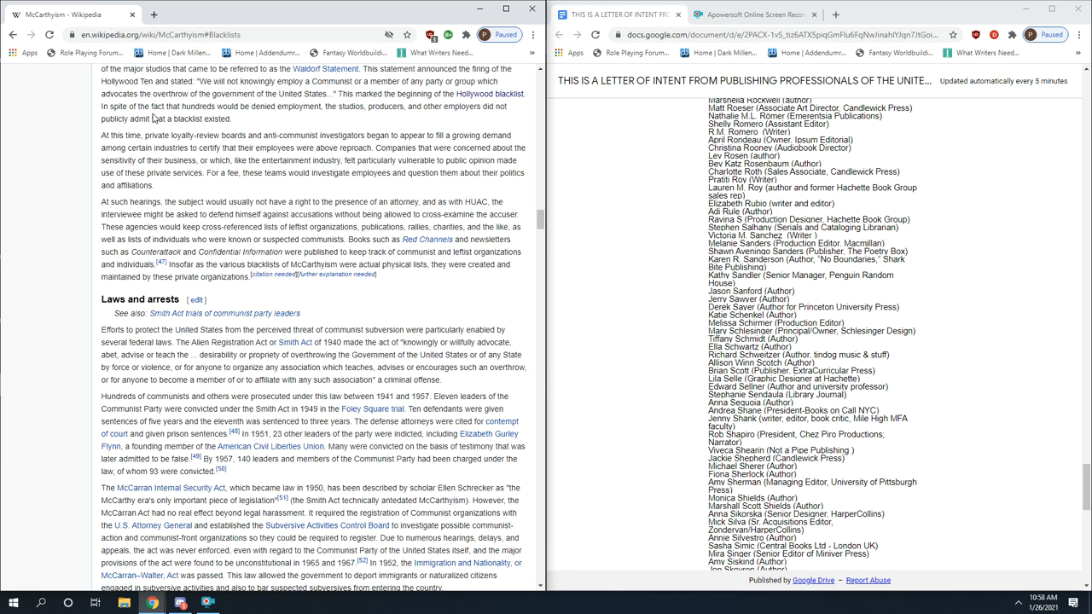
pyautogui.moveTo(157, 117)
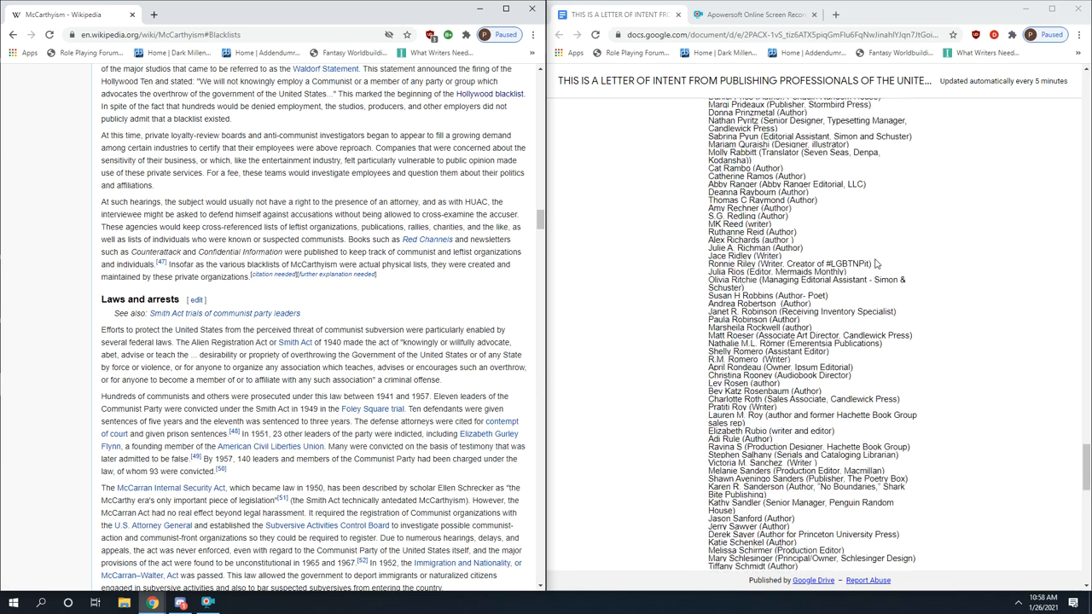
# Highlight the 'Consequently, we believe' sentence about the January 6, 2021 coup attempt
pyautogui.scroll(-3)
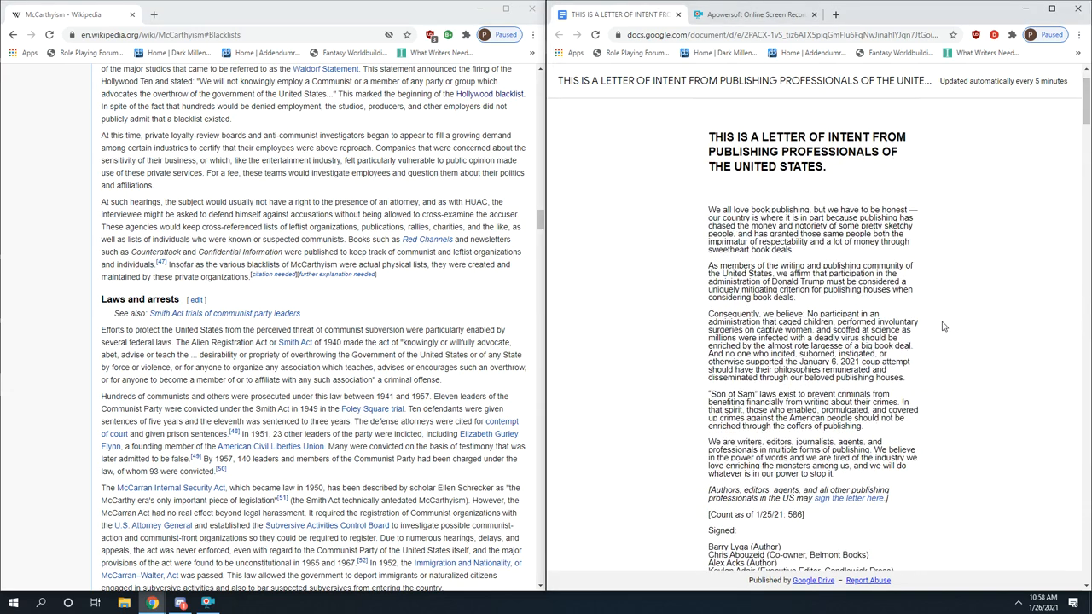
pyautogui.scroll(-3)
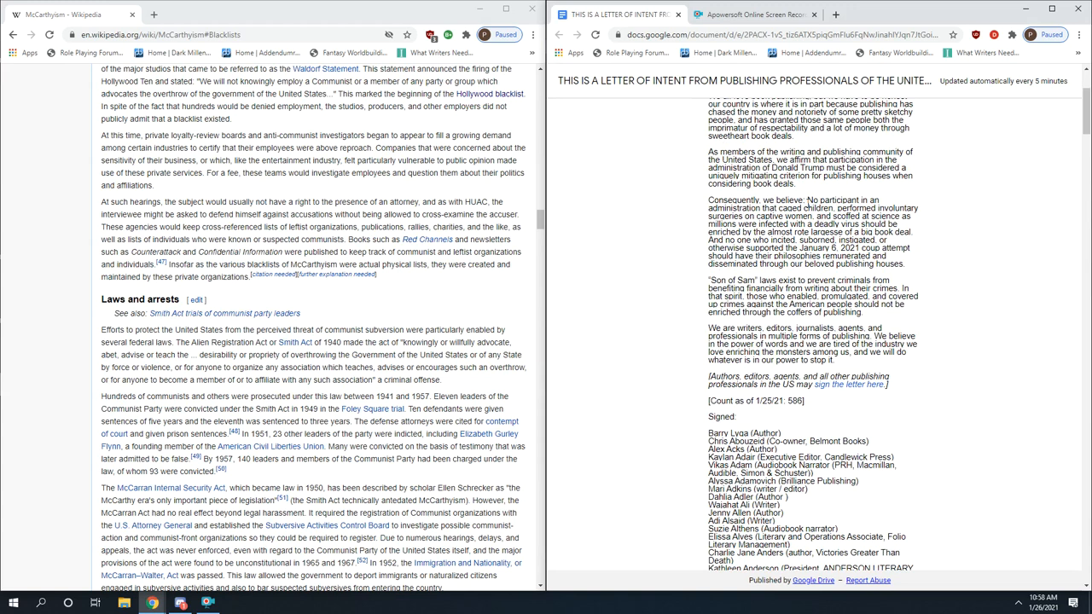
pyautogui.moveTo(793, 201); pyautogui.dragTo(911, 215)
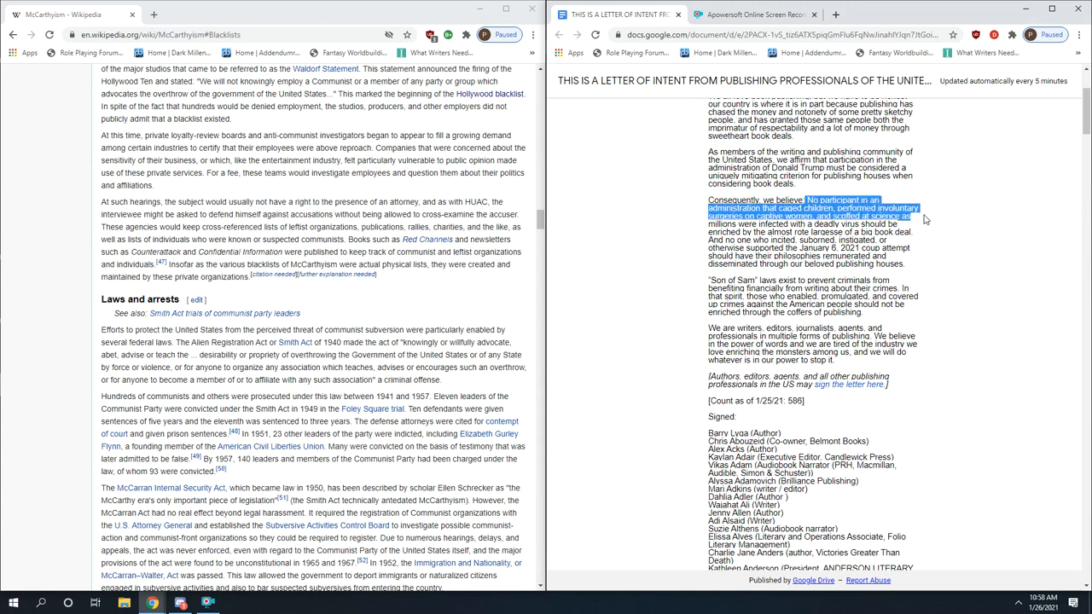
pyautogui.moveTo(928, 222)
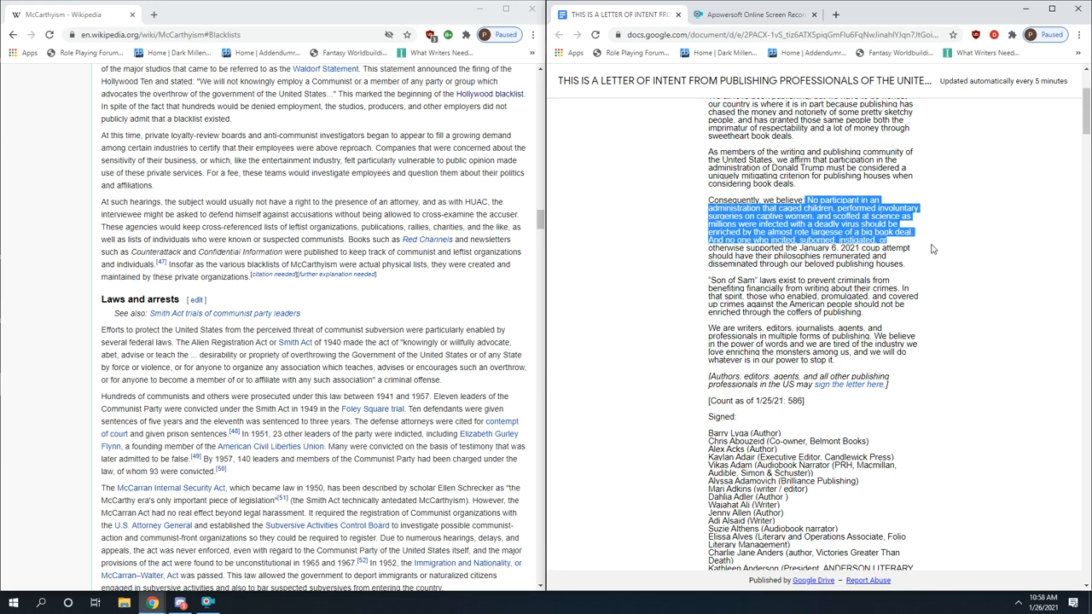
pyautogui.scroll(-3)
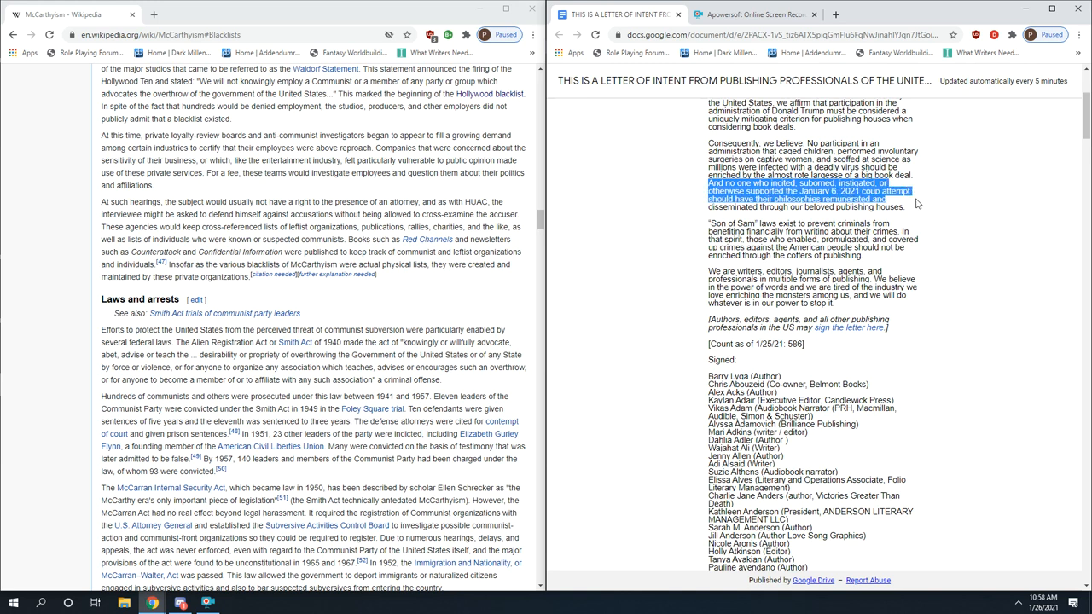
# Return focus to the Wikipedia article and scroll around its Blacklists section
pyautogui.click(434, 316)
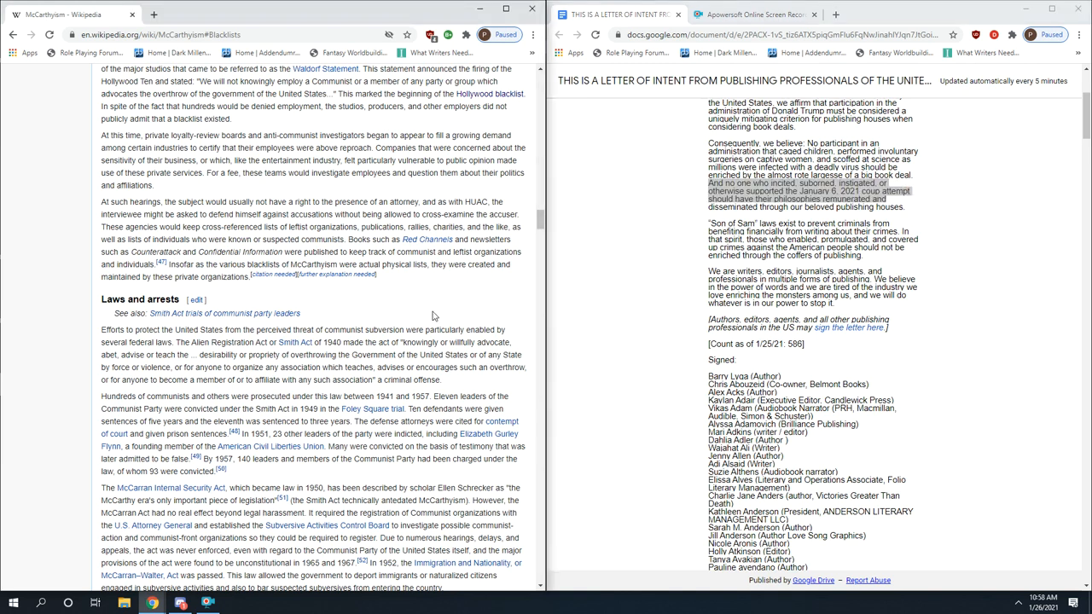
pyautogui.scroll(3)
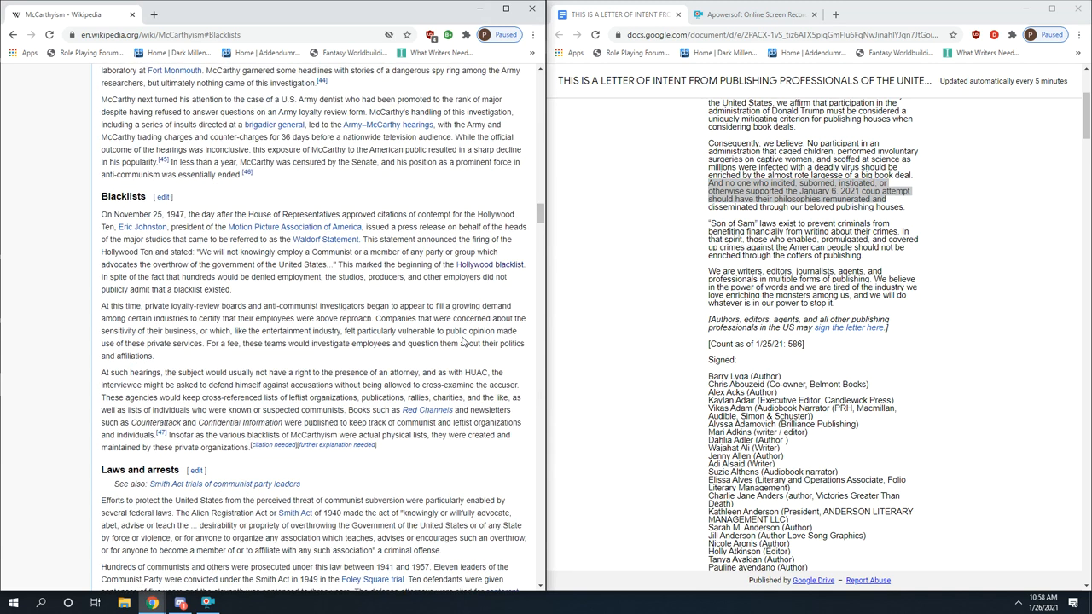
pyautogui.scroll(-3)
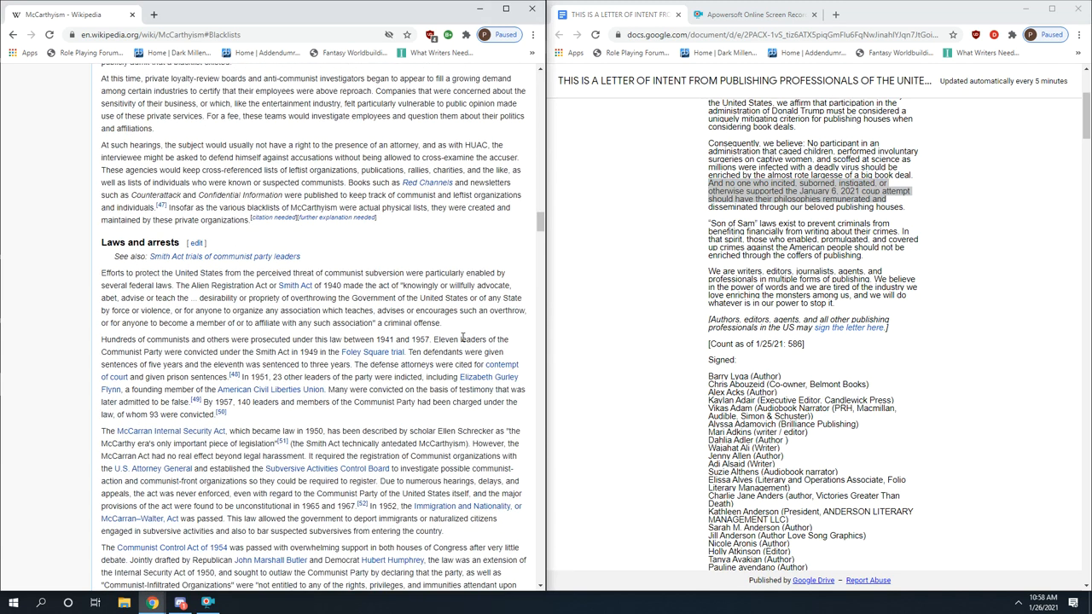
pyautogui.scroll(-3)
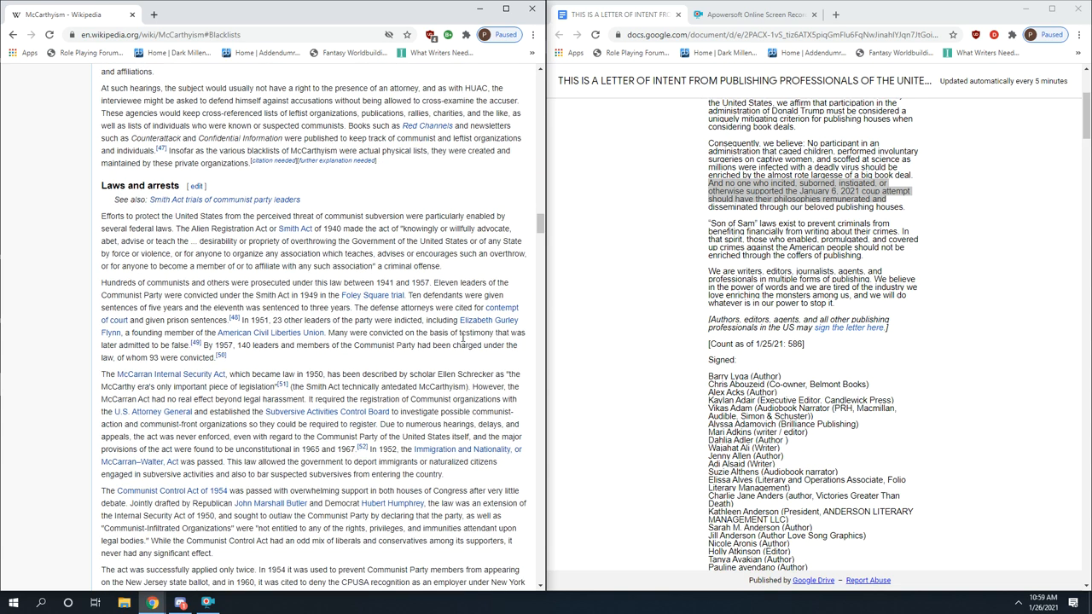